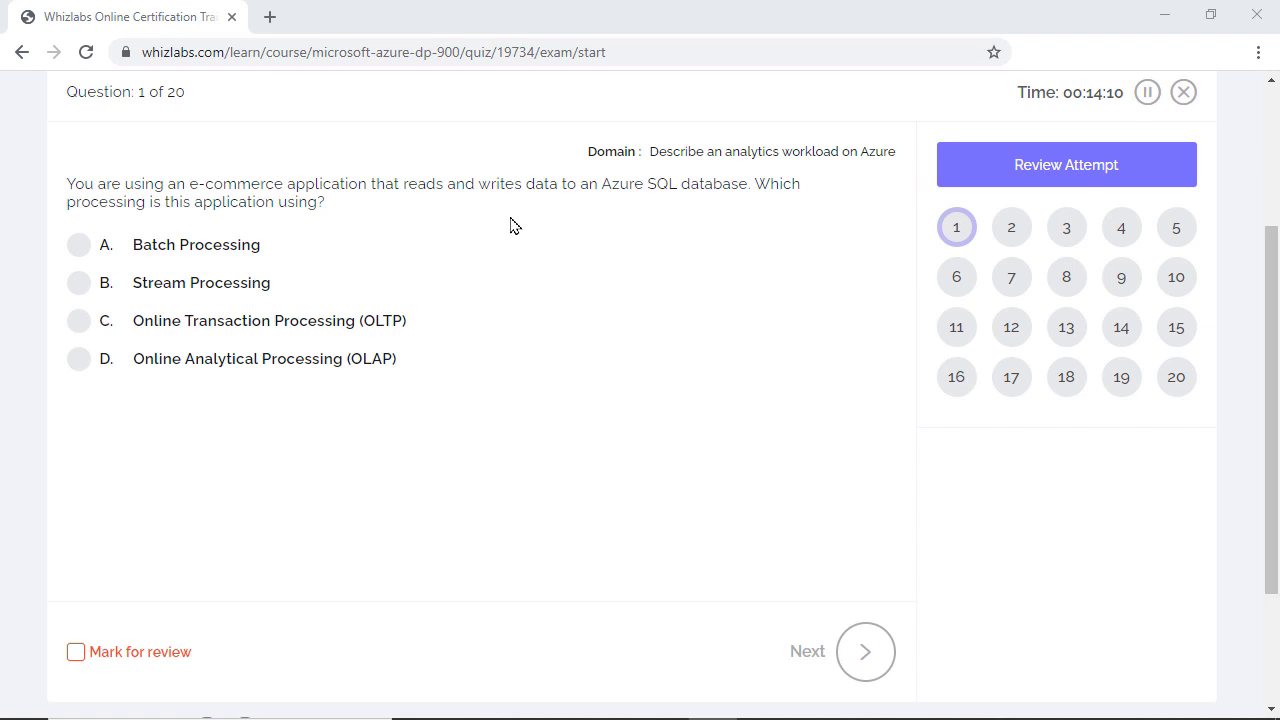
Step: Return to the Whizlabs Microsoft Azure DP-900 certification course page
click(1184, 92)
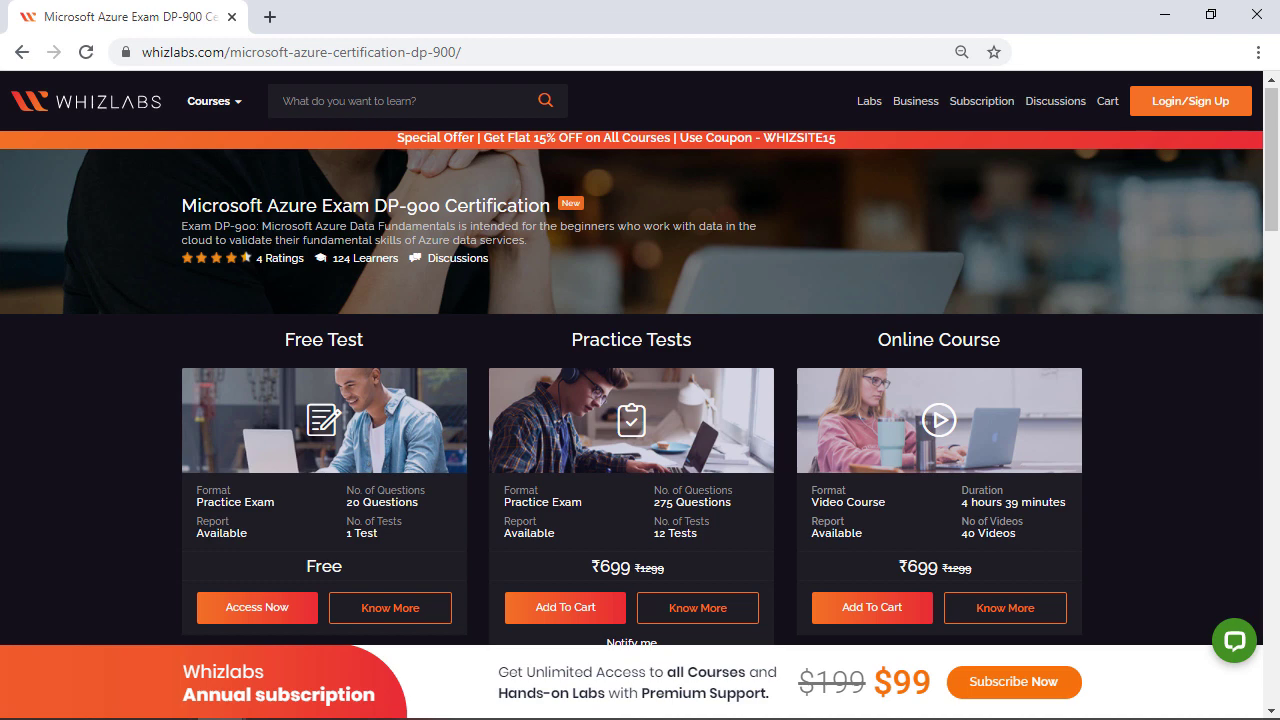
Step: Start the free DP-900 test and answer question 1 with Online Transaction Processing (OLTP)
click(256, 608)
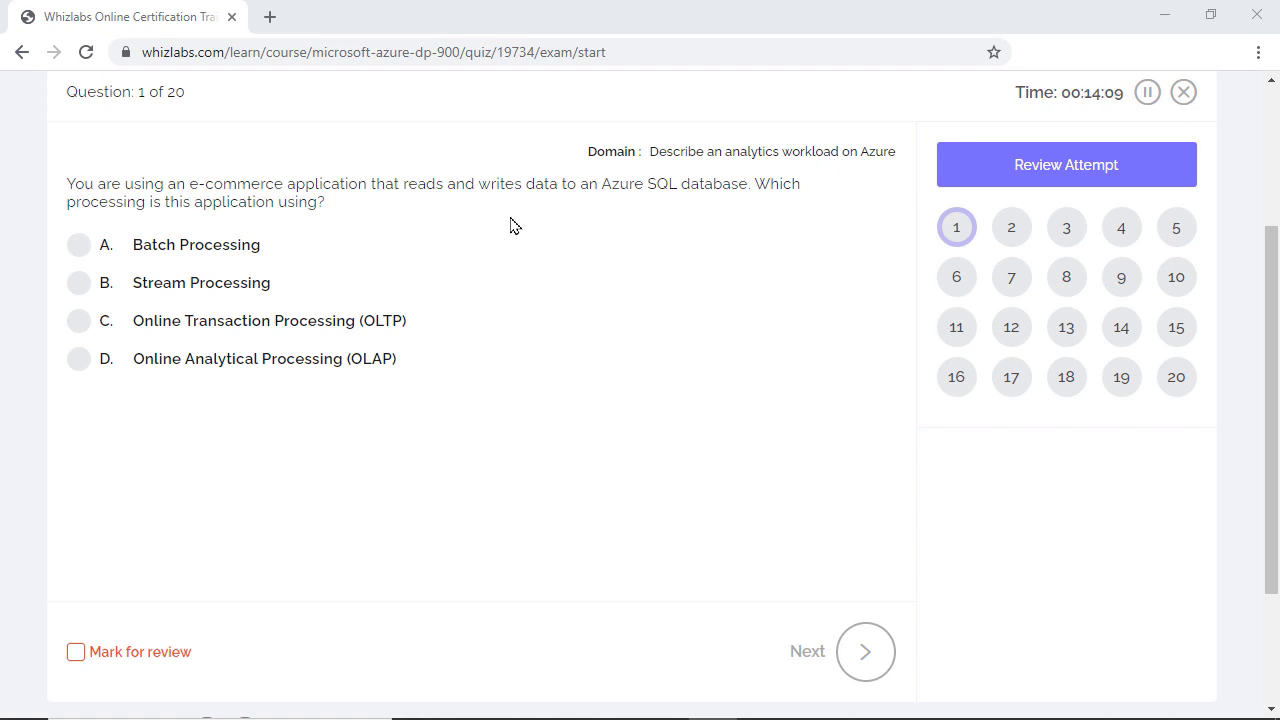
click(78, 320)
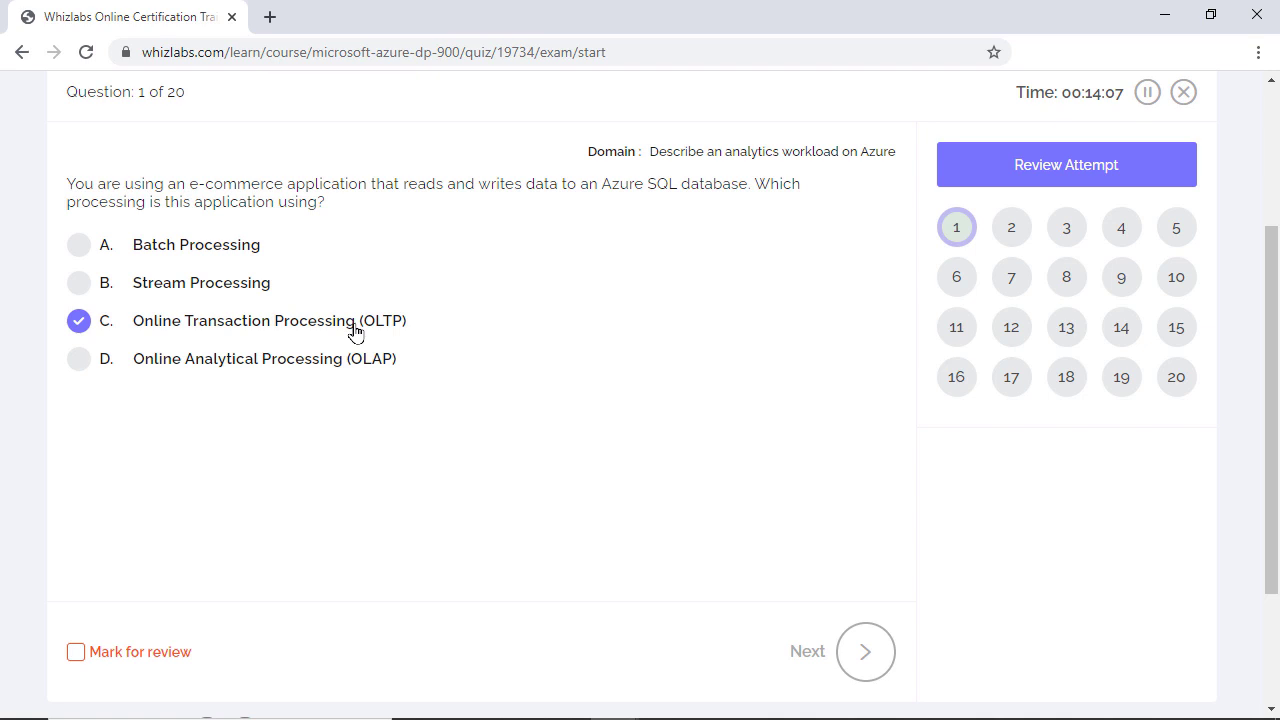
click(864, 652)
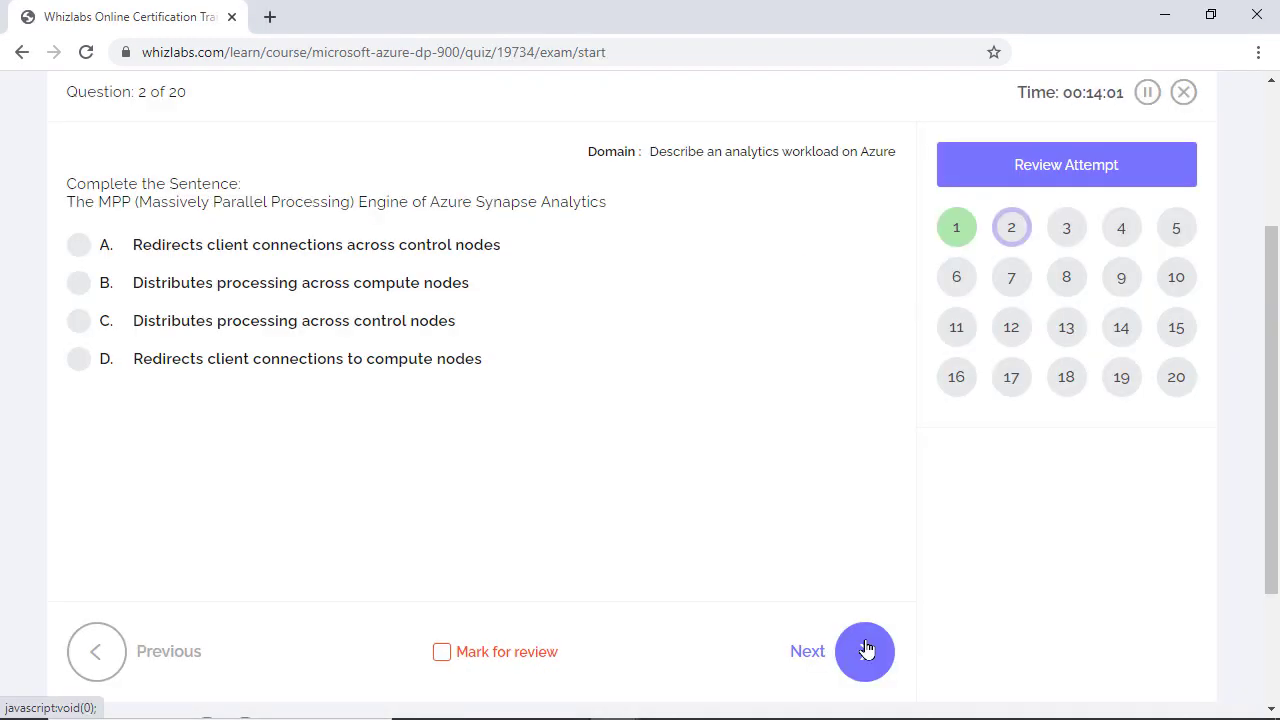
mouse_move(172, 290)
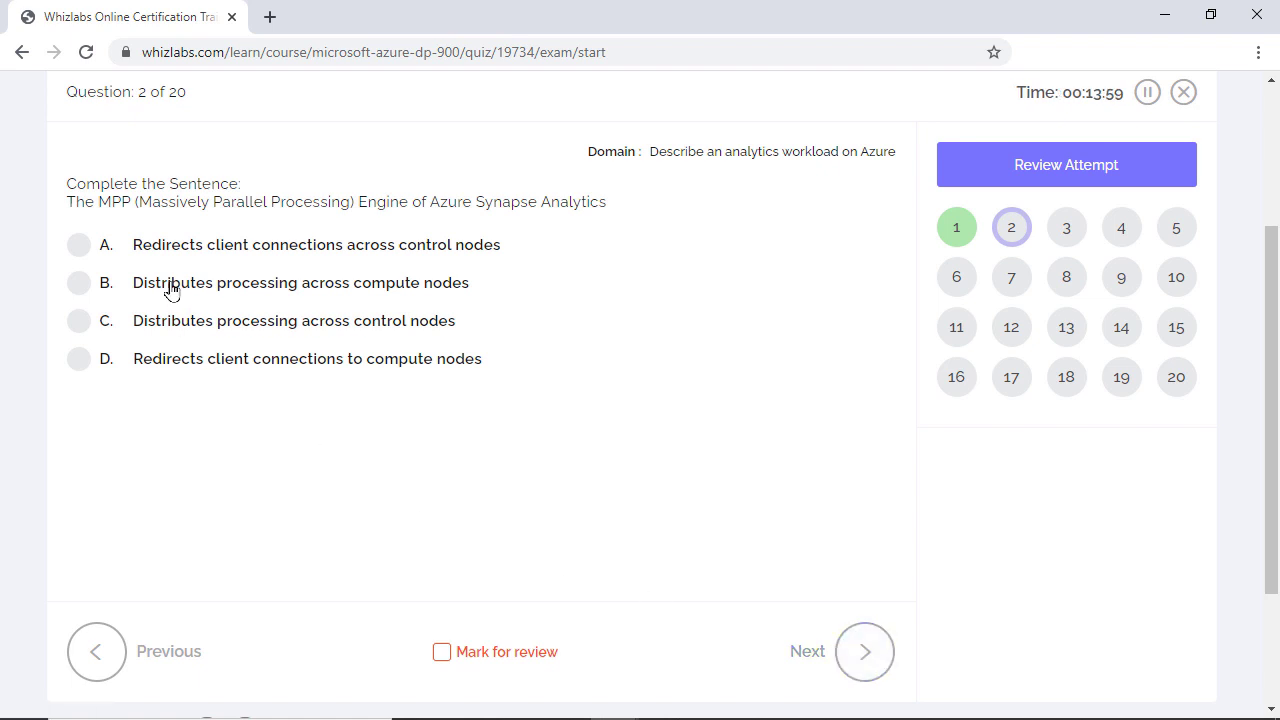
Step: Answer question 2 with 'Distributes processing across compute nodes' for the Synapse MPP engine
click(78, 282)
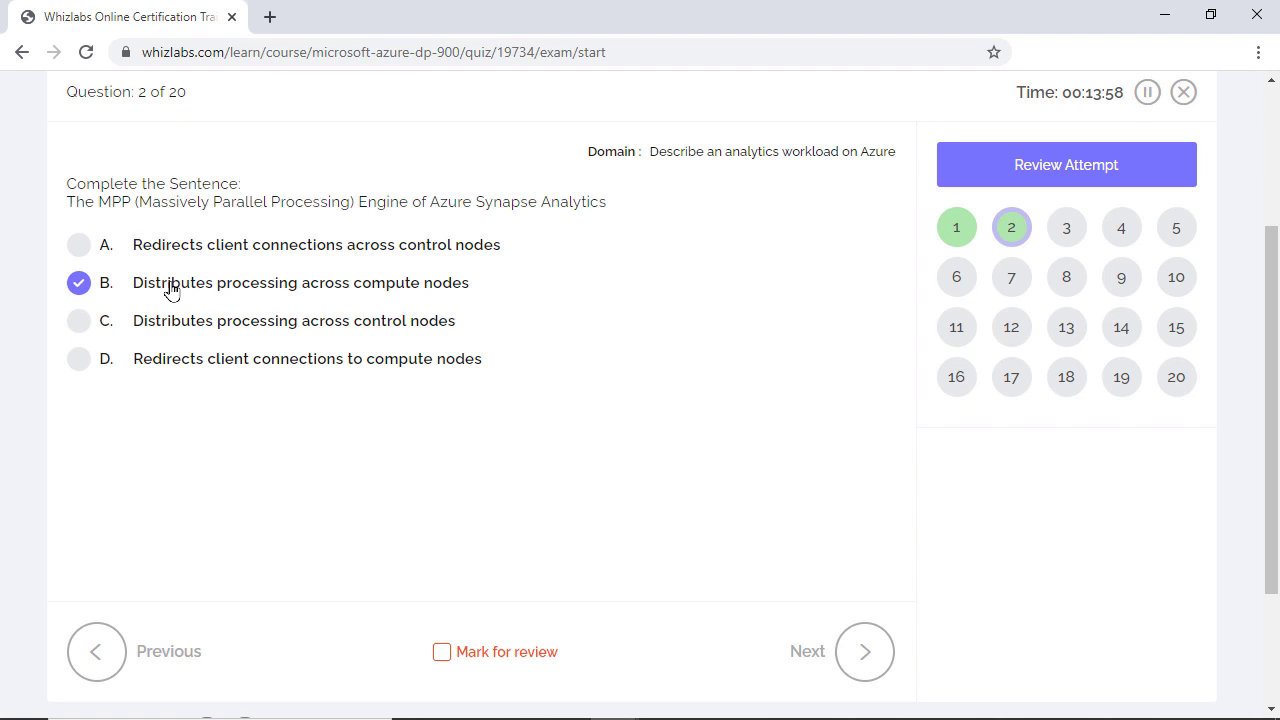
mouse_move(812, 590)
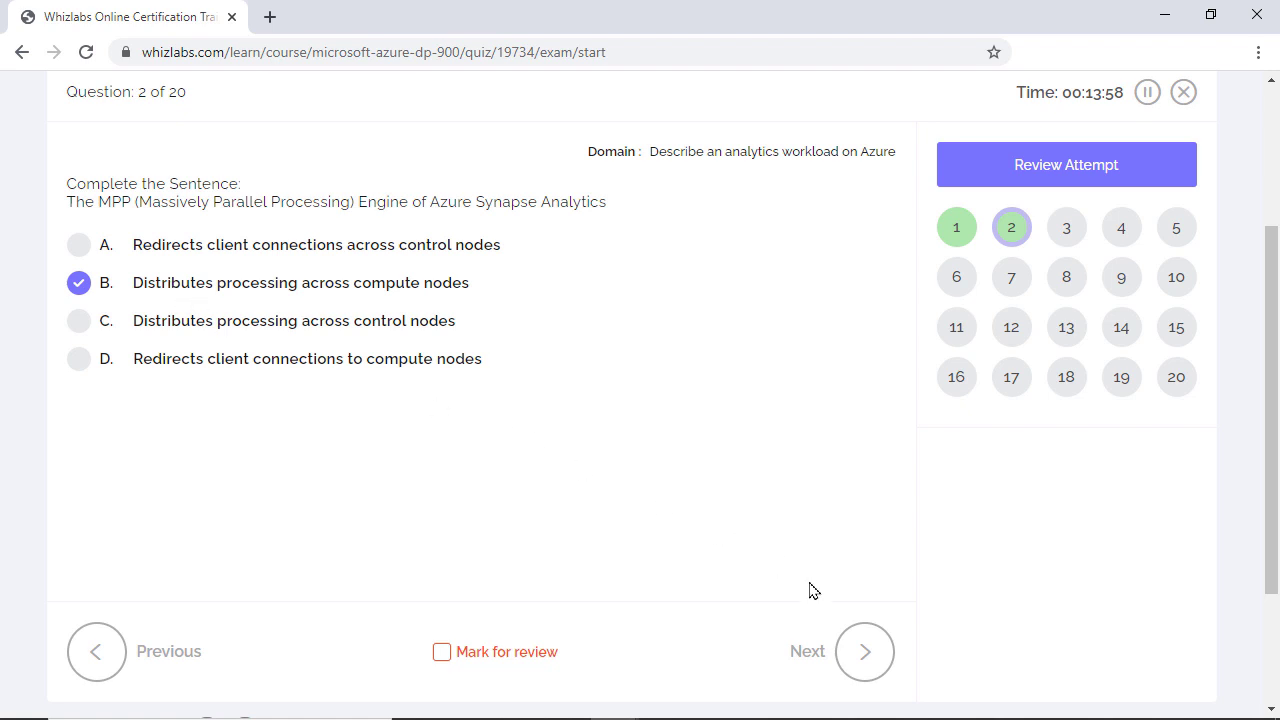
Step: Advance to question 3 and answer that a pipeline manages activities as a set (option A)
click(864, 652)
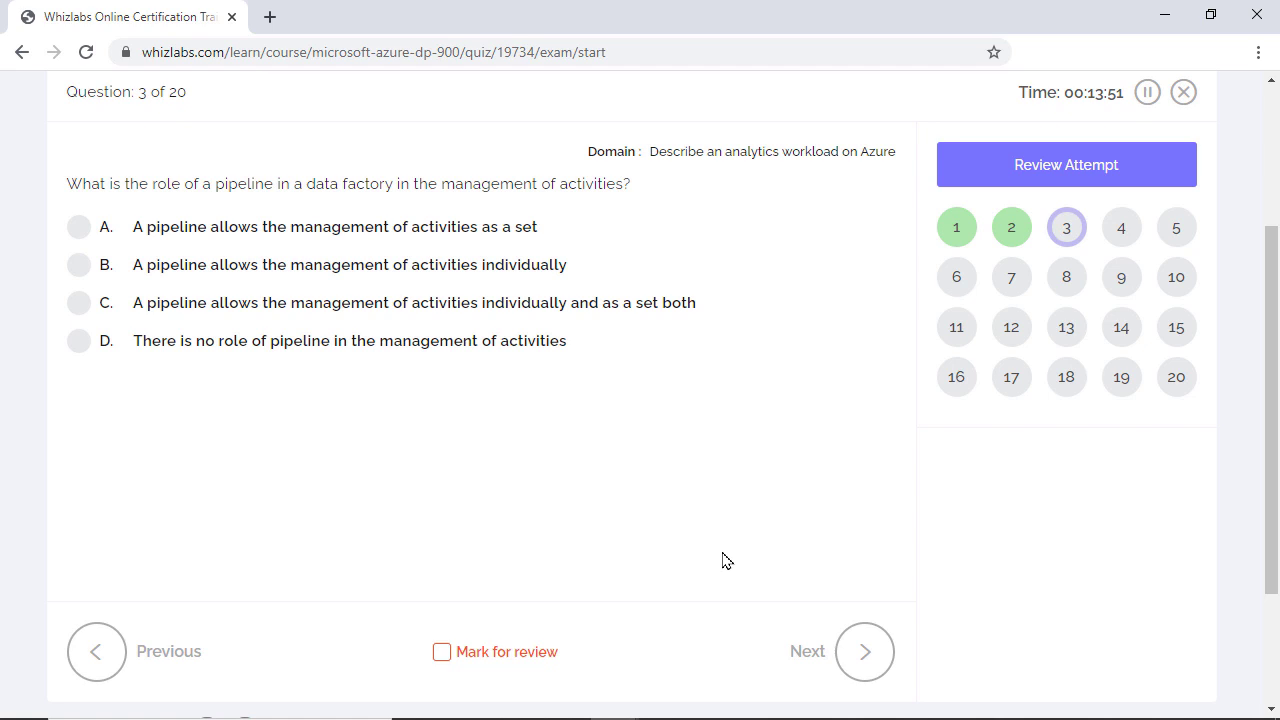
mouse_move(548, 448)
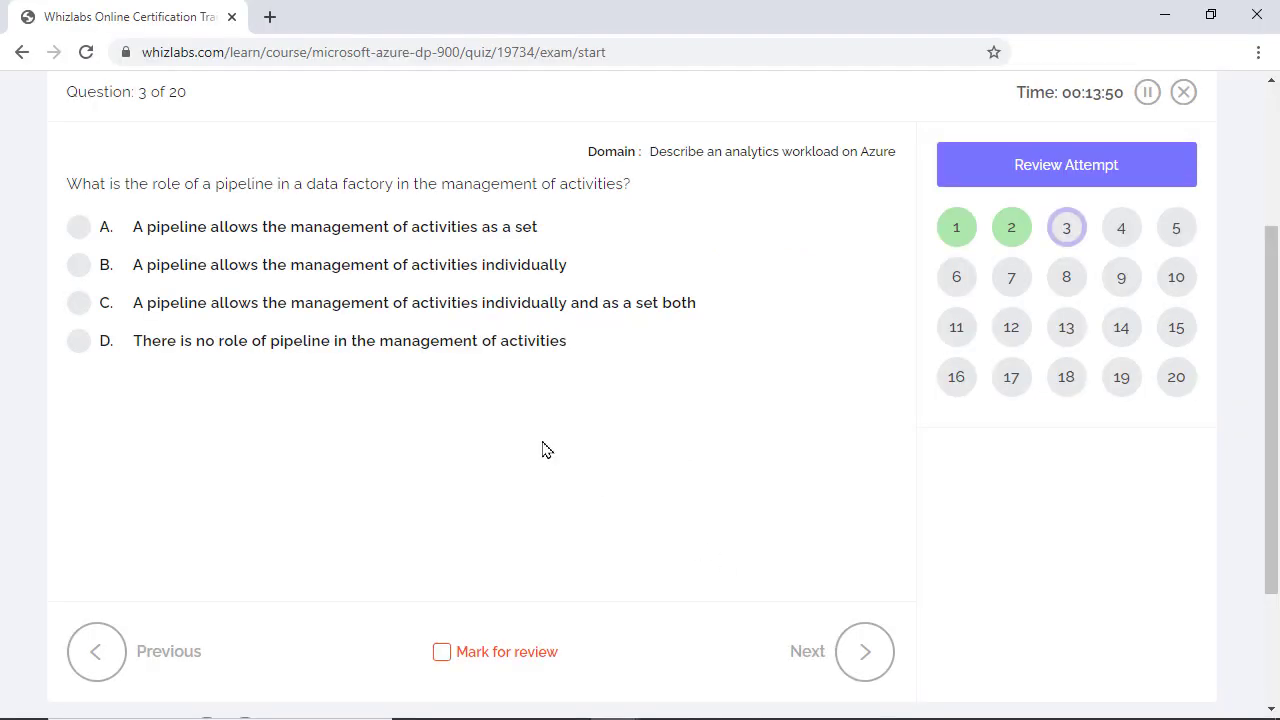
click(78, 226)
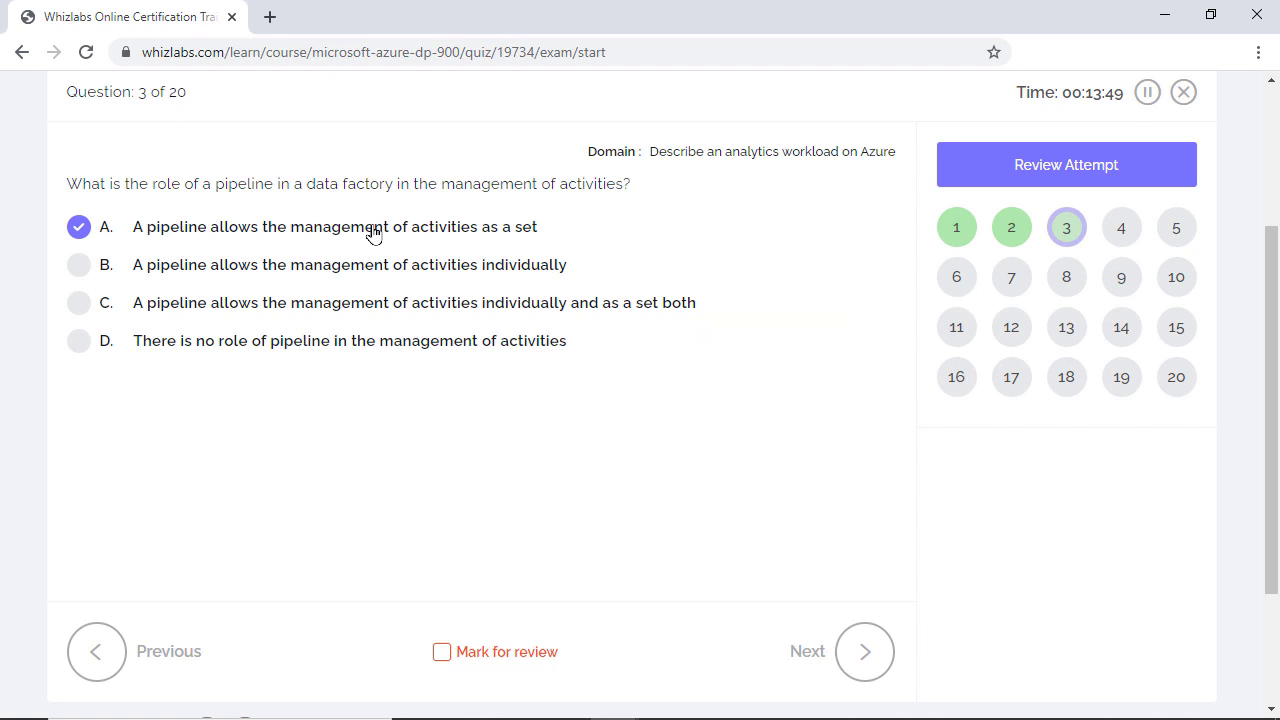
mouse_move(864, 652)
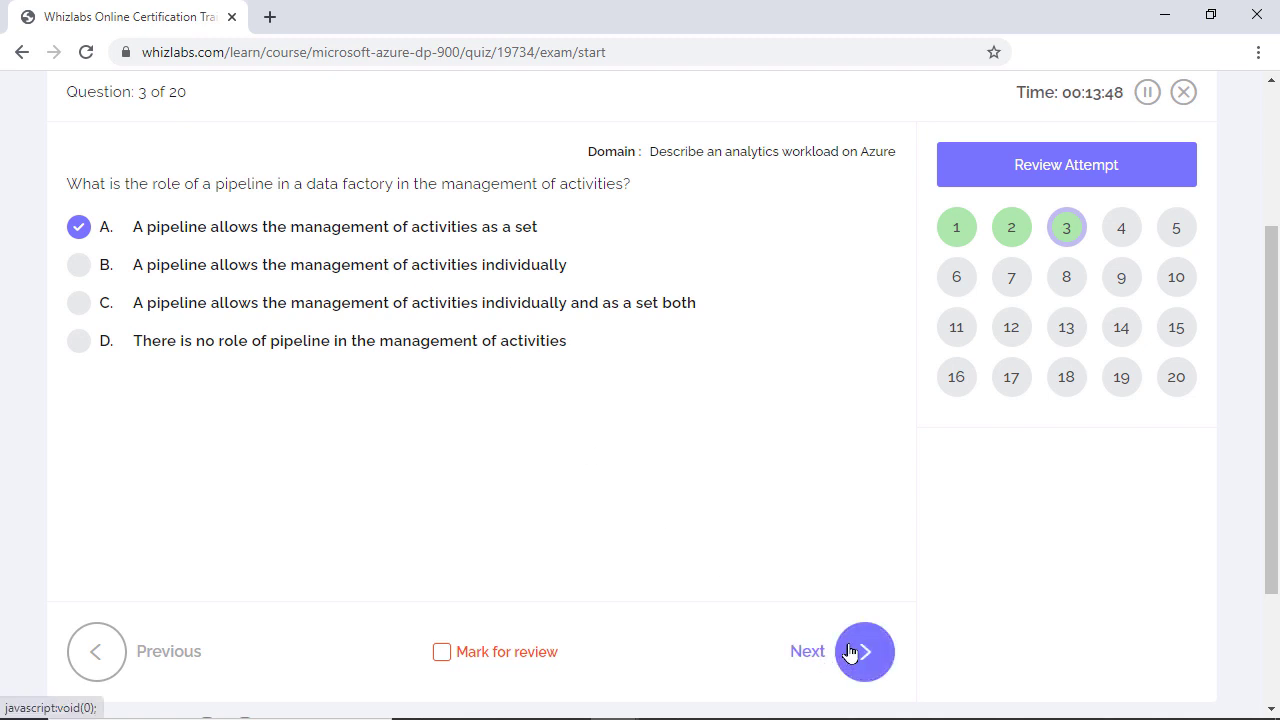
Step: Advance to question 4, answer option A (statements 2, 3, 4 true), and continue to the next question
click(864, 652)
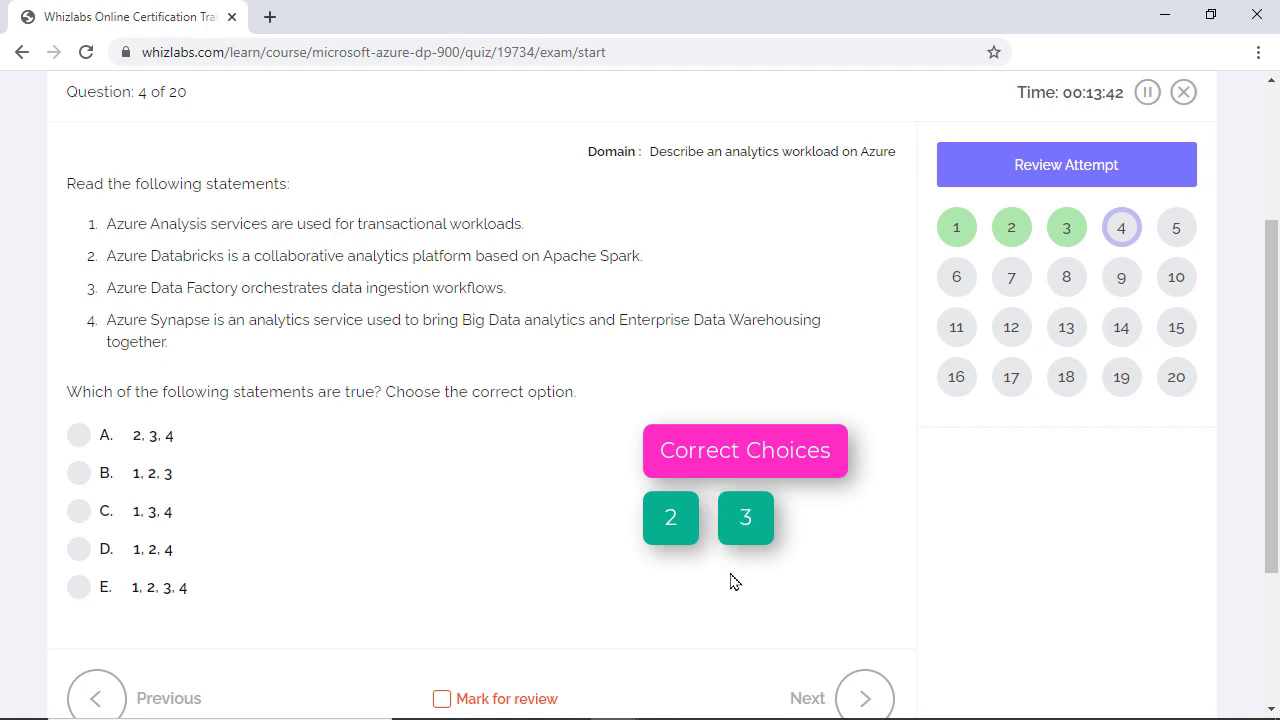
click(360, 16)
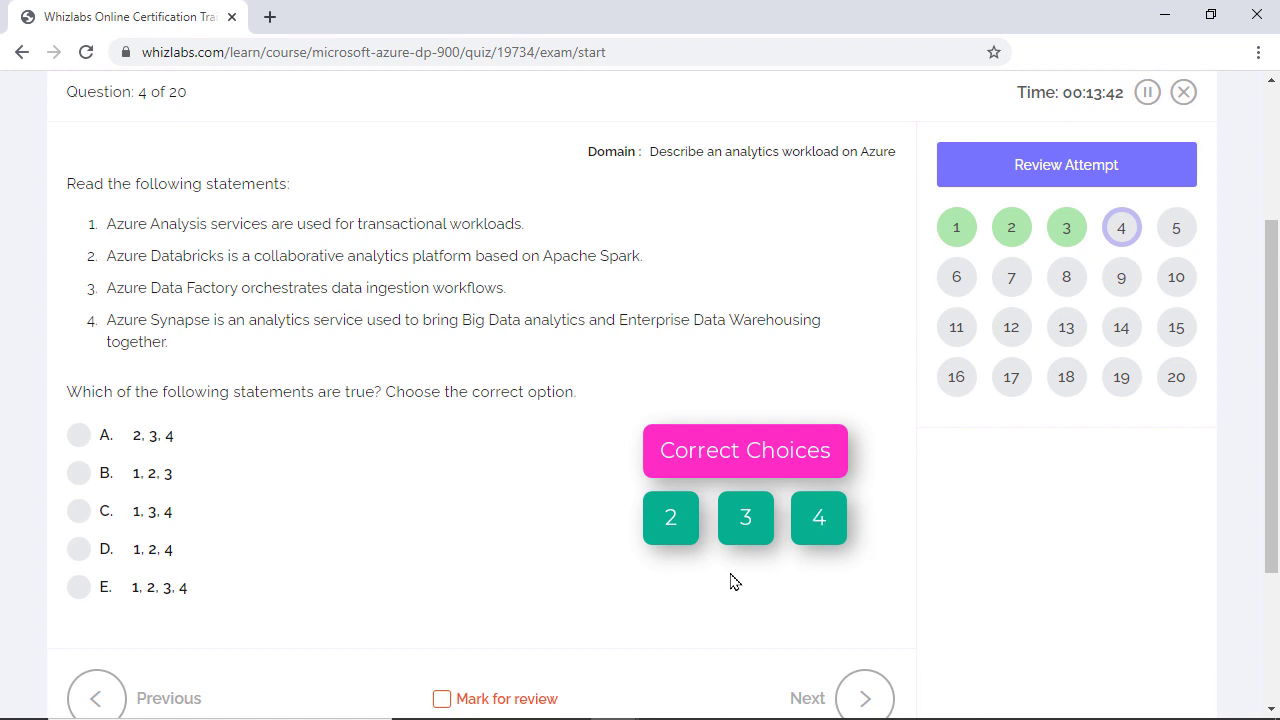
mouse_move(178, 470)
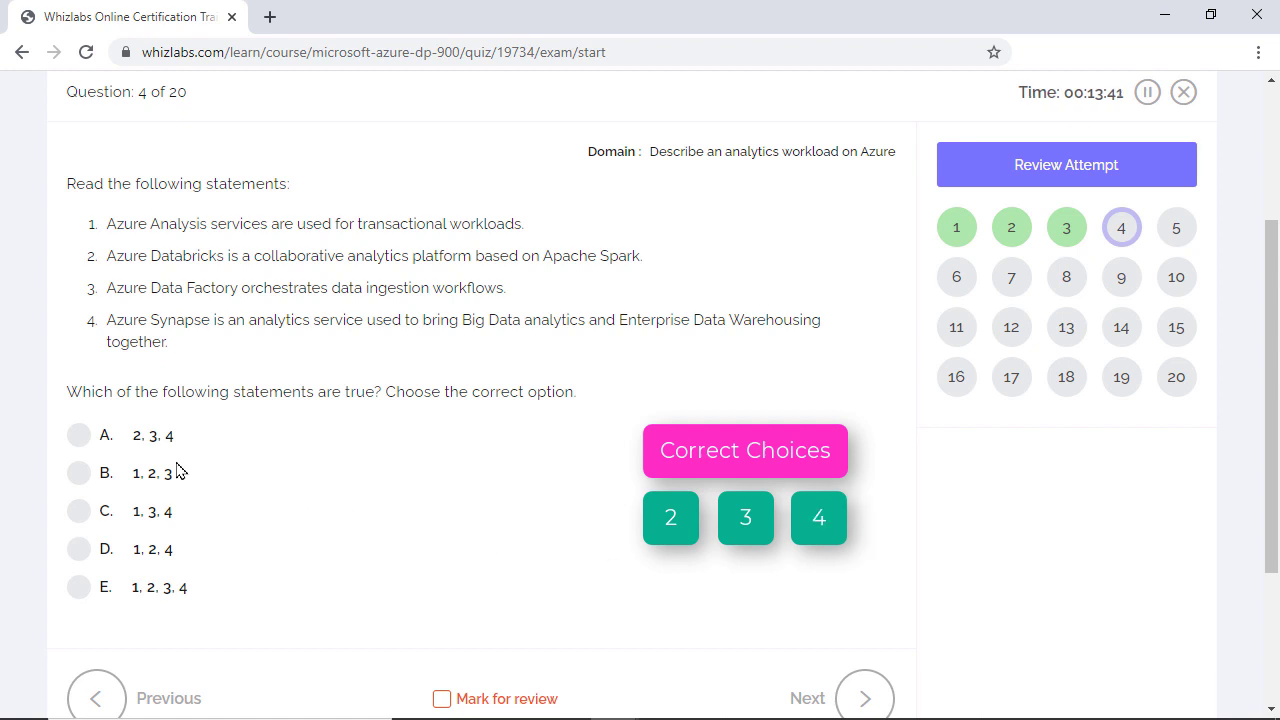
click(78, 436)
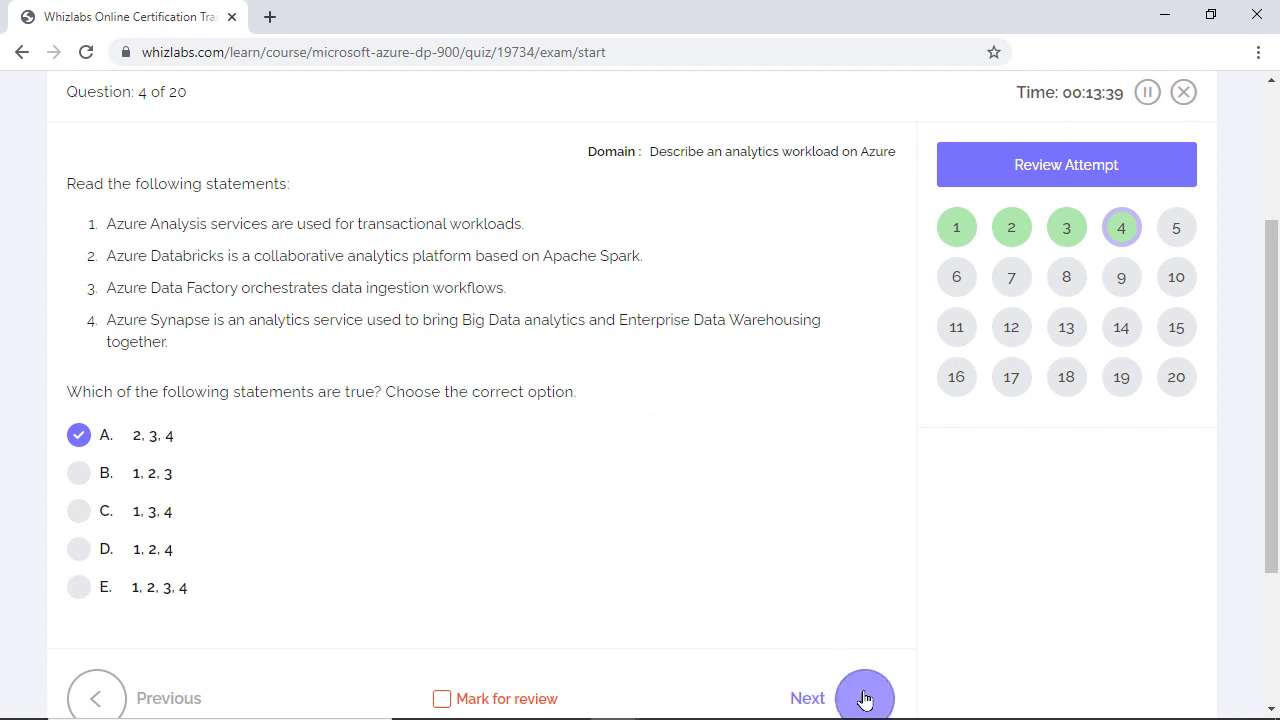
click(864, 696)
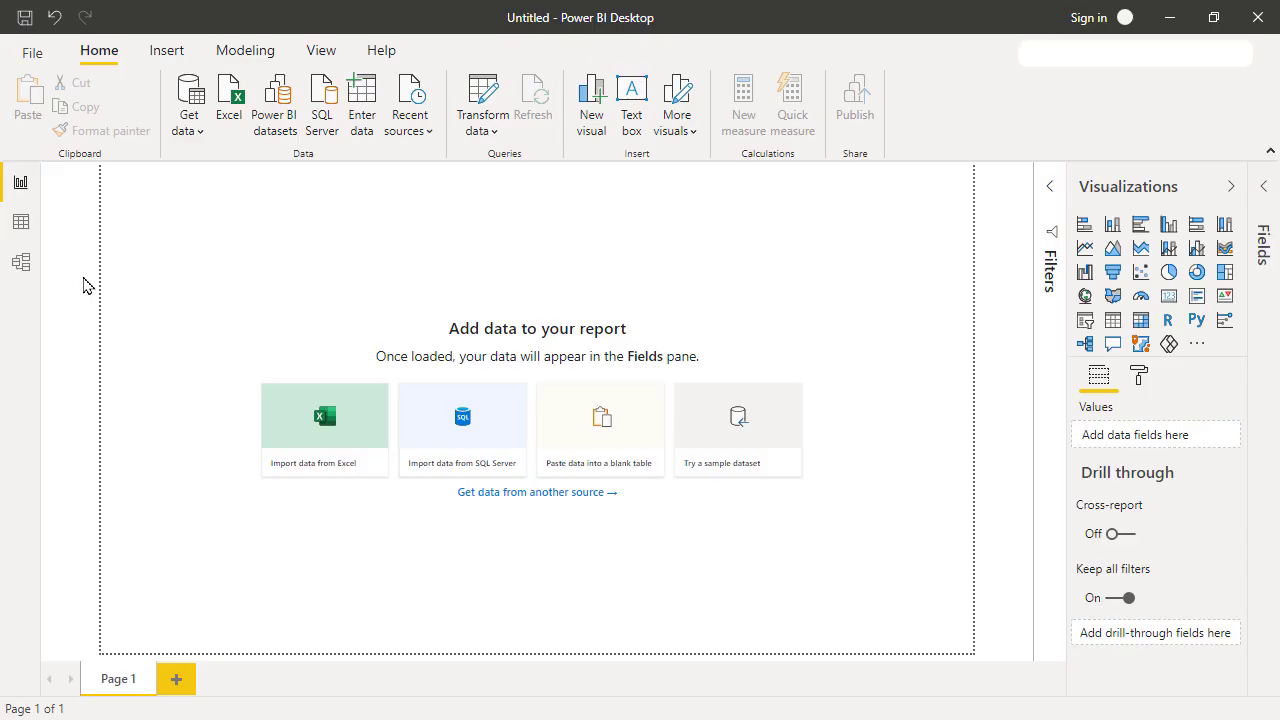
mouse_move(20, 186)
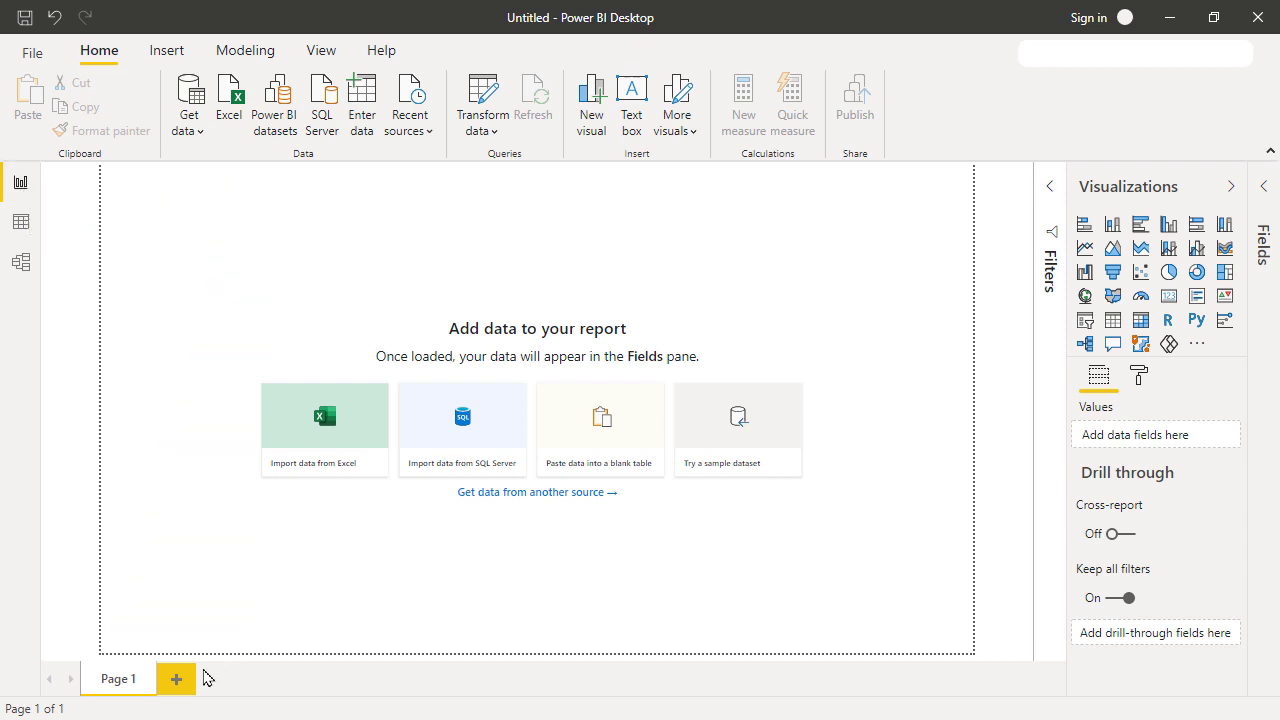
Step: Add report pages up to Page 3 and place an empty scatter chart on it
click(176, 678)
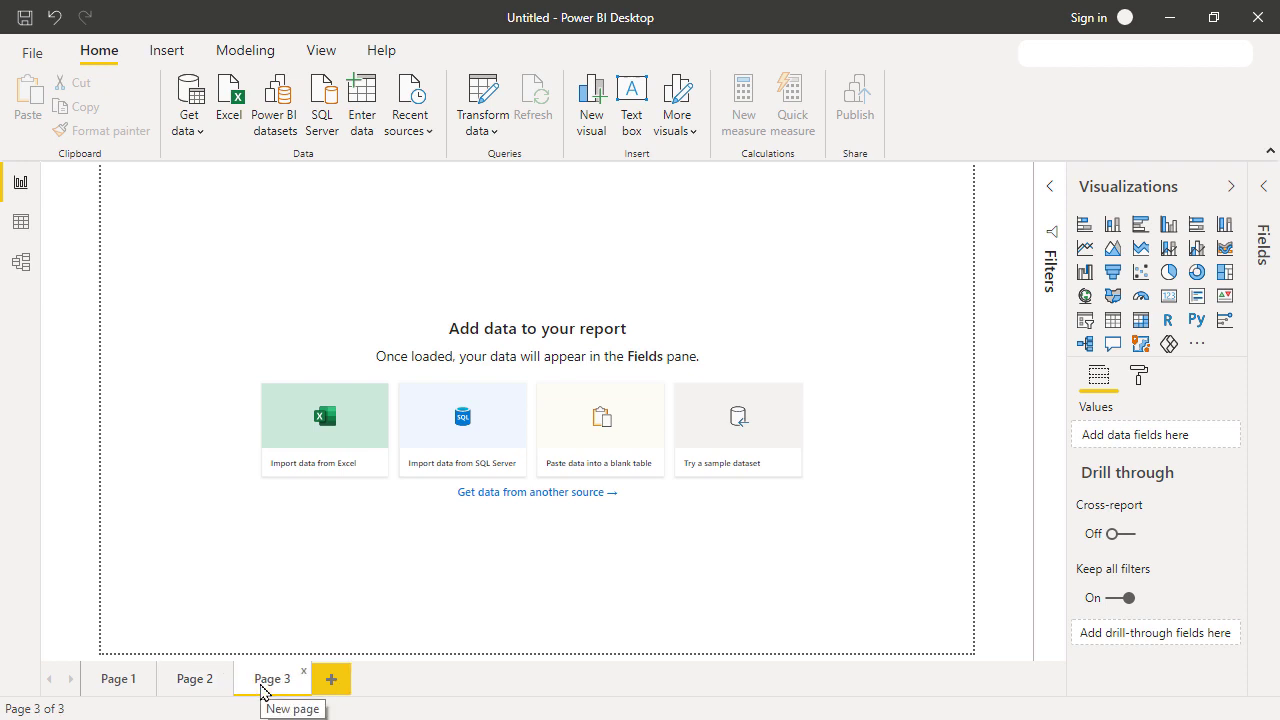
mouse_move(696, 504)
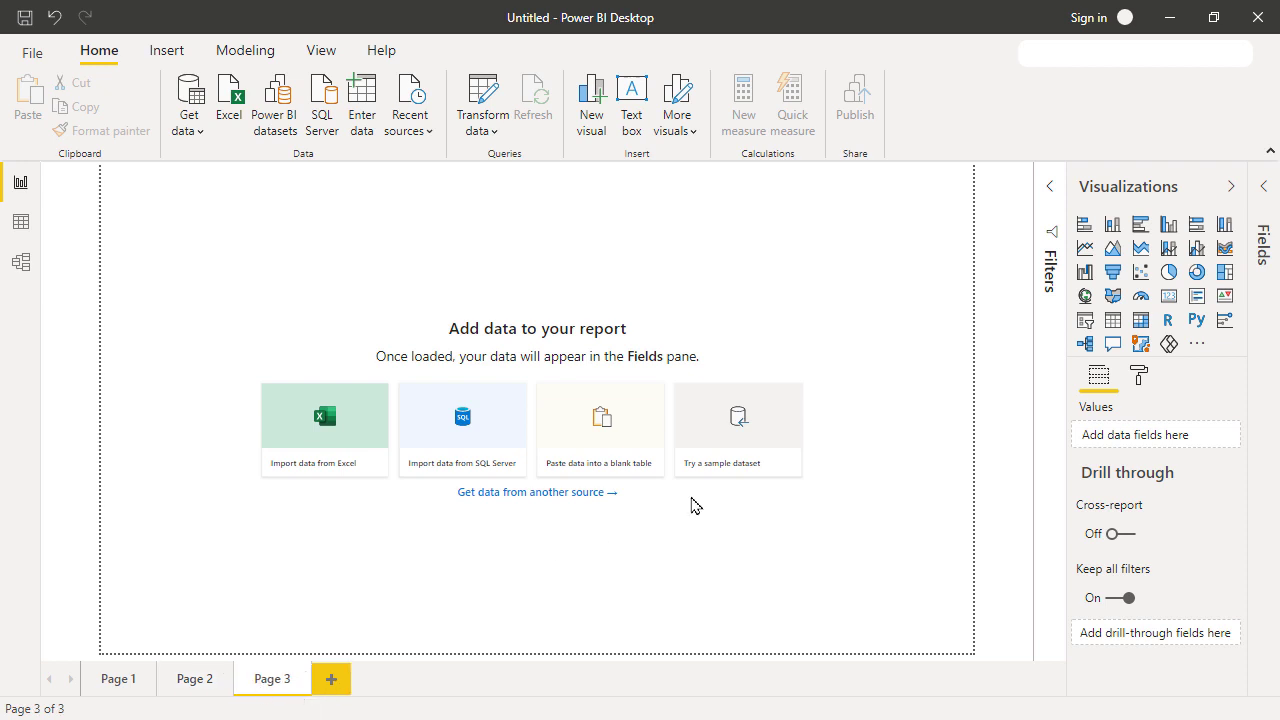
click(1140, 272)
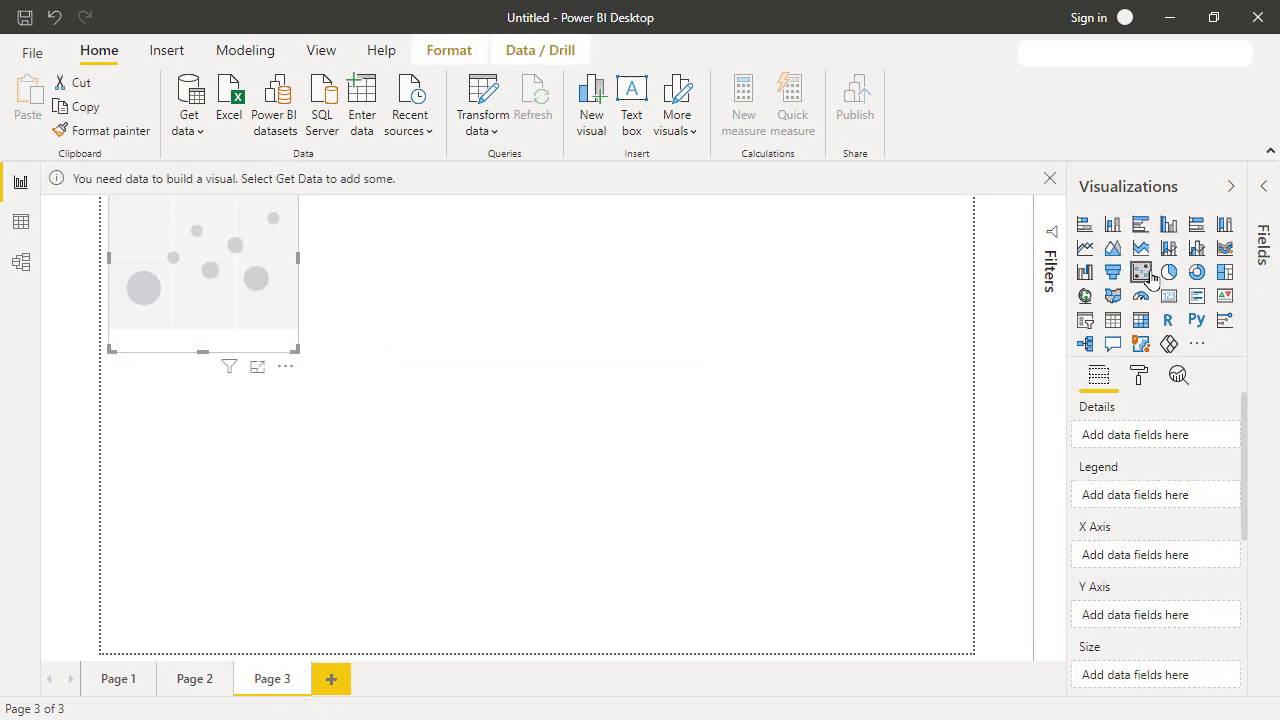
mouse_move(1116, 332)
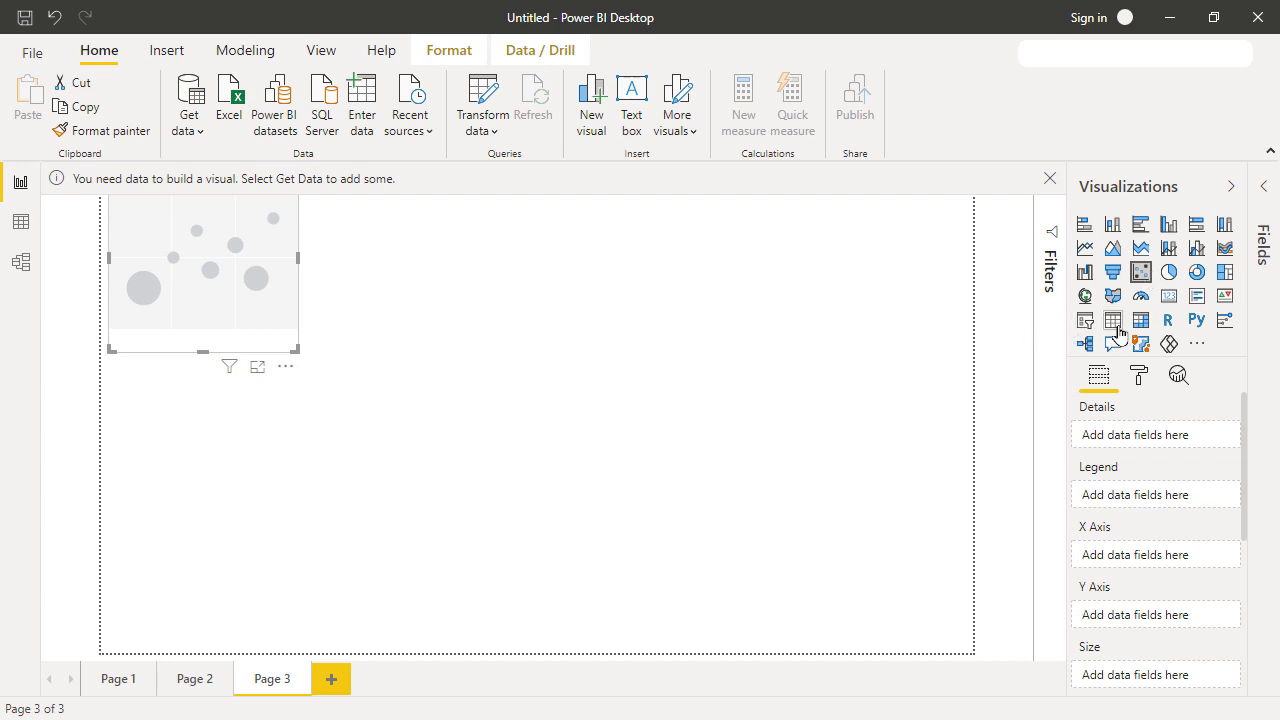
click(1112, 320)
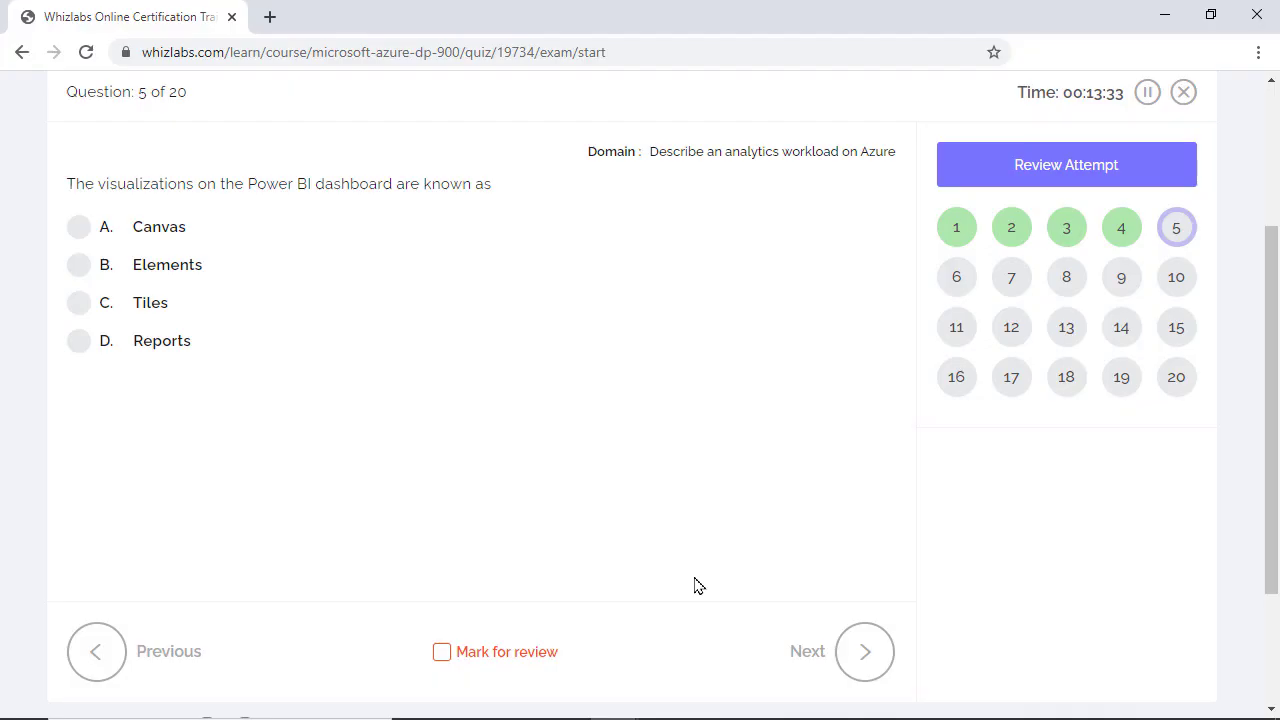
mouse_move(288, 432)
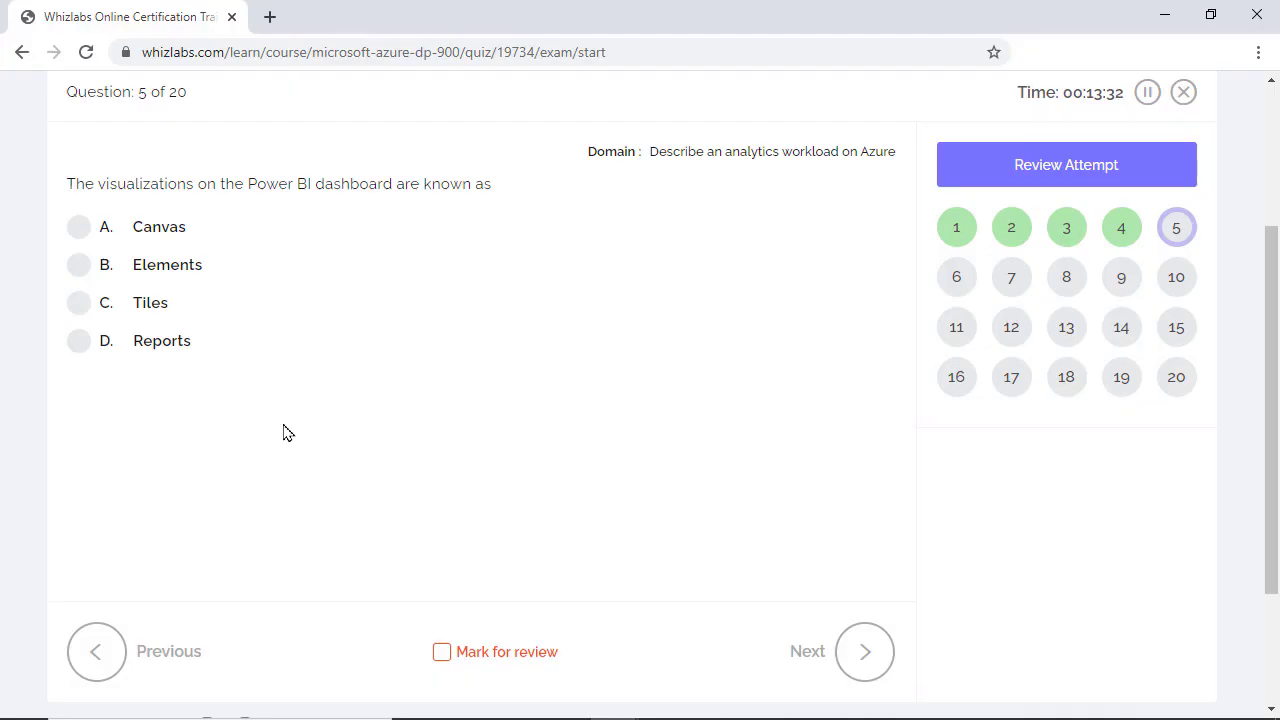
Step: Answer question 5 with Tiles, then tick Expected low latency and Periodic data processing on question 6
click(78, 302)
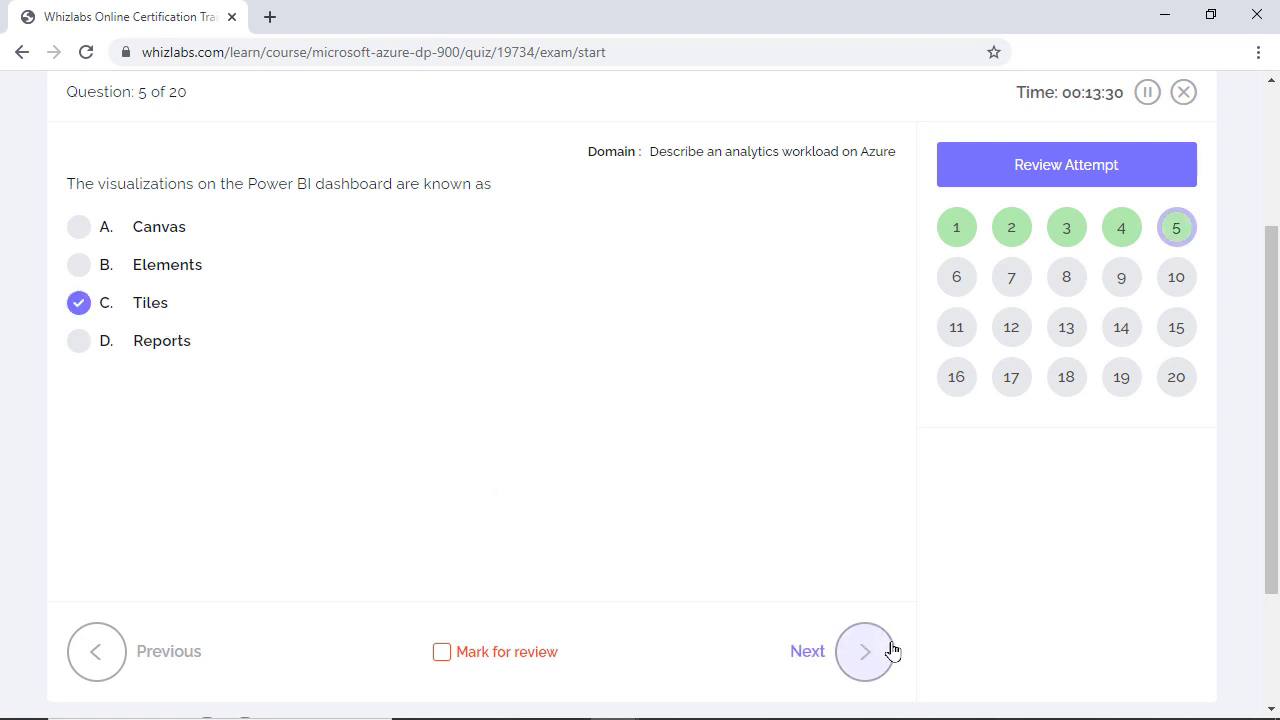
click(864, 652)
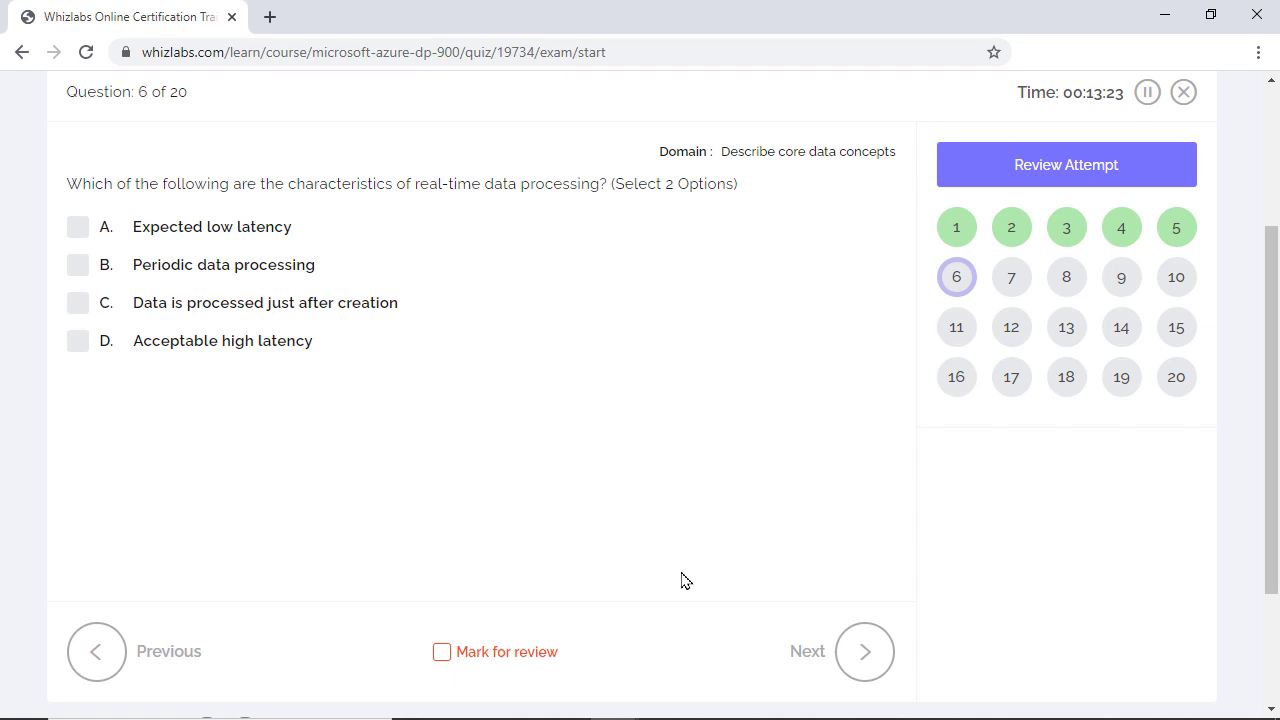
click(78, 228)
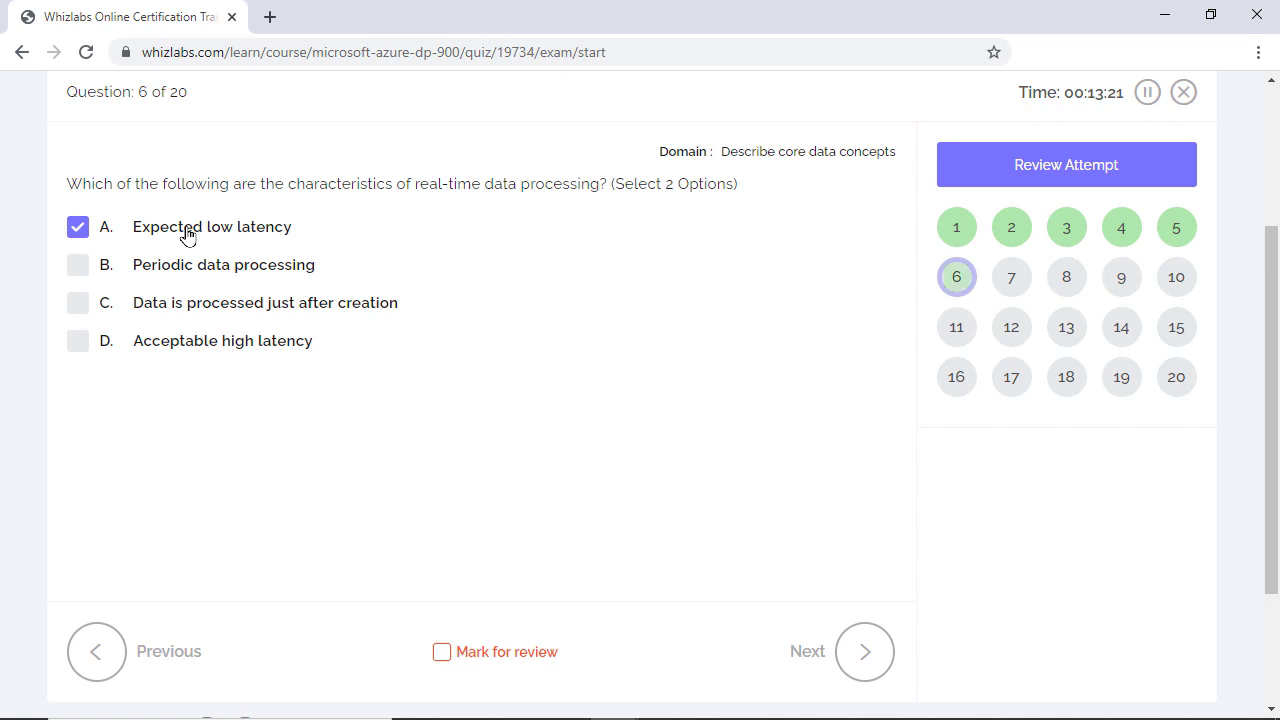
click(78, 264)
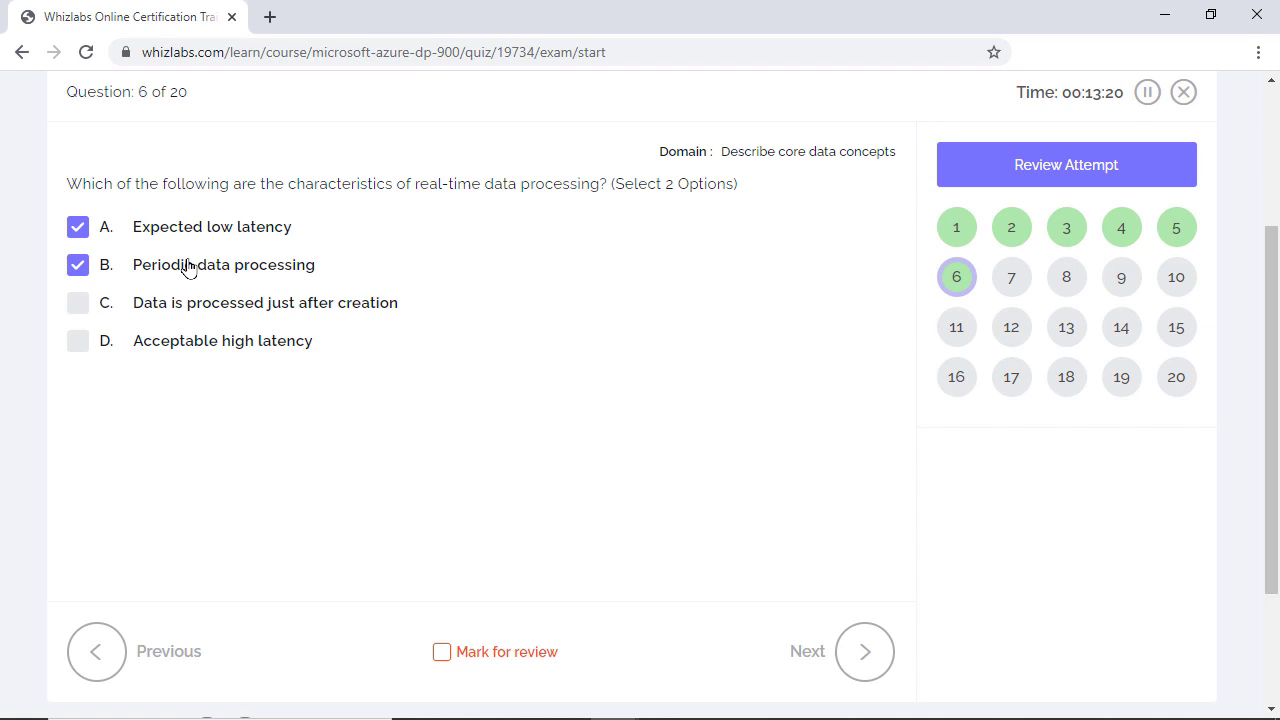
mouse_move(664, 580)
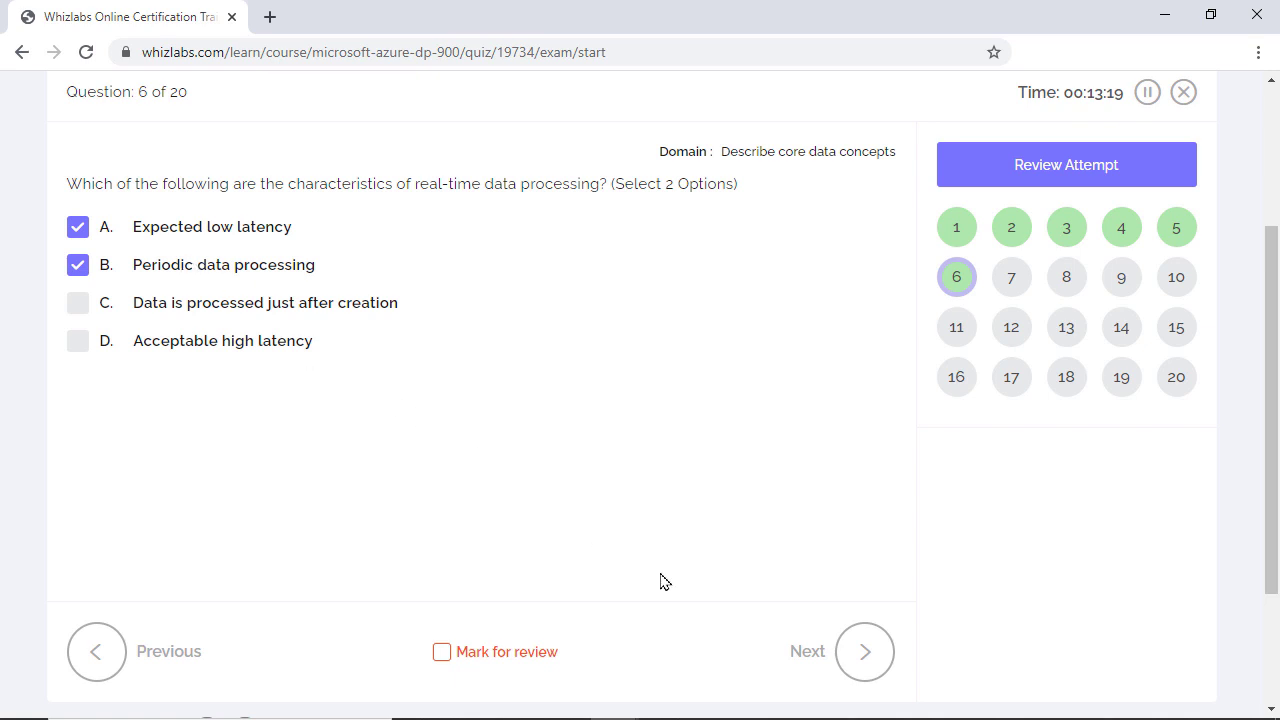
Step: Advance to question 7 and answer Yes to the single-data-type column statement
click(864, 652)
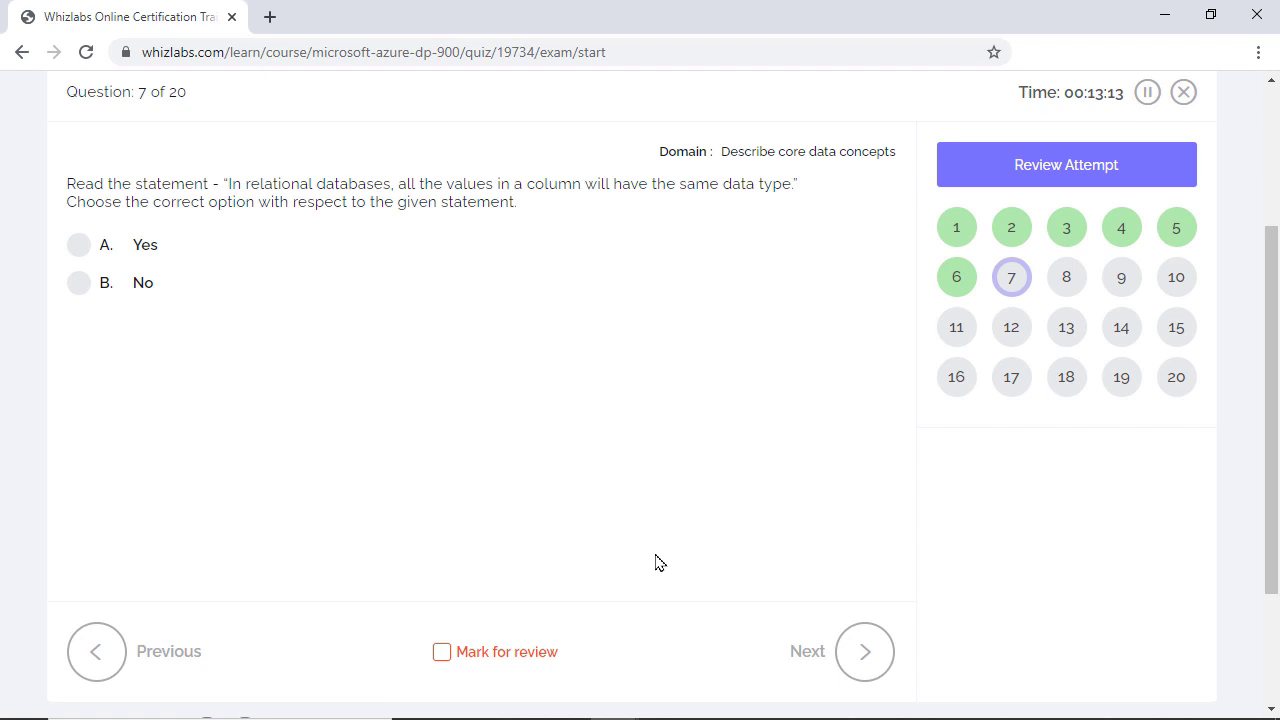
mouse_move(178, 286)
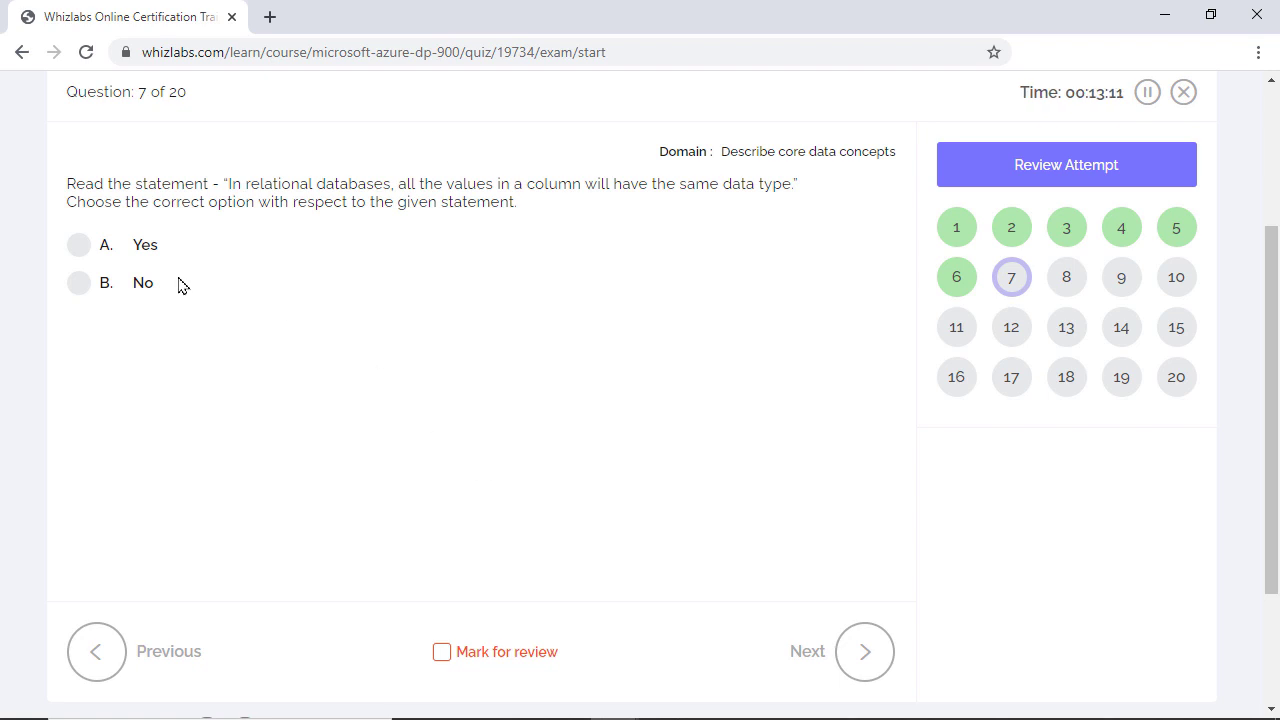
click(78, 244)
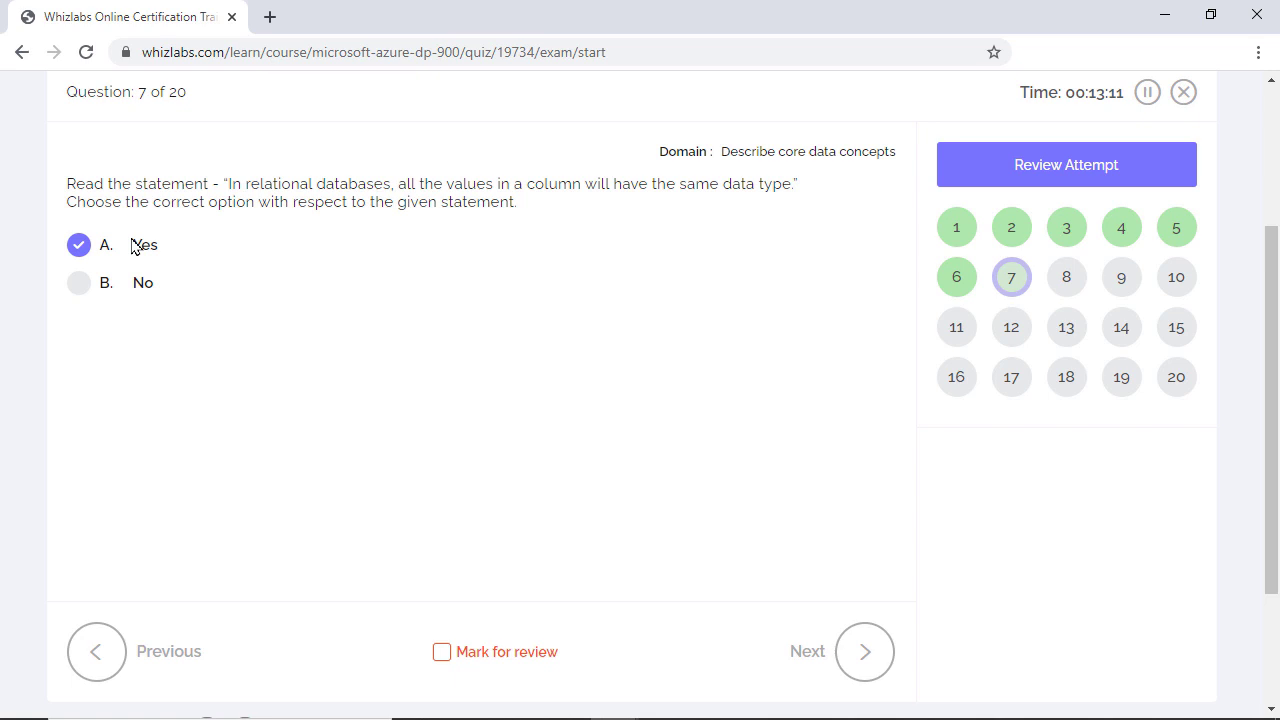
mouse_move(864, 652)
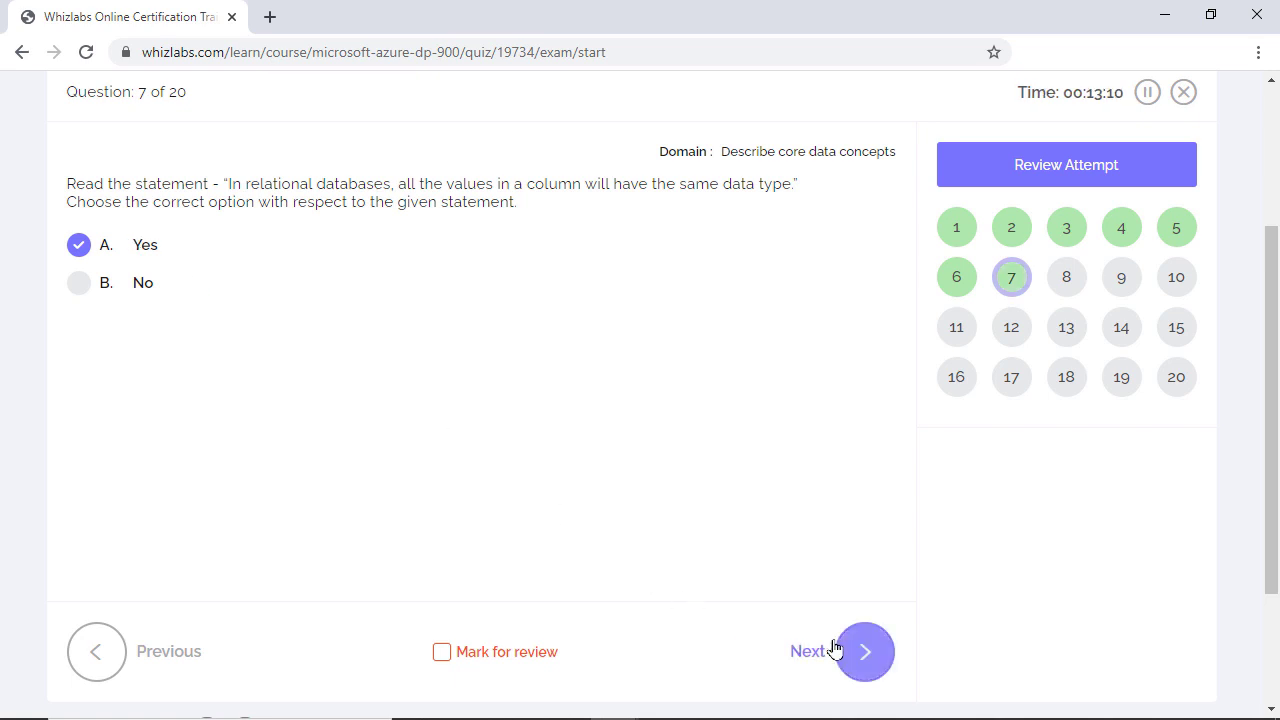
Step: Advance to question 8 and answer Descriptive for the year-wise sales bar chart
click(864, 652)
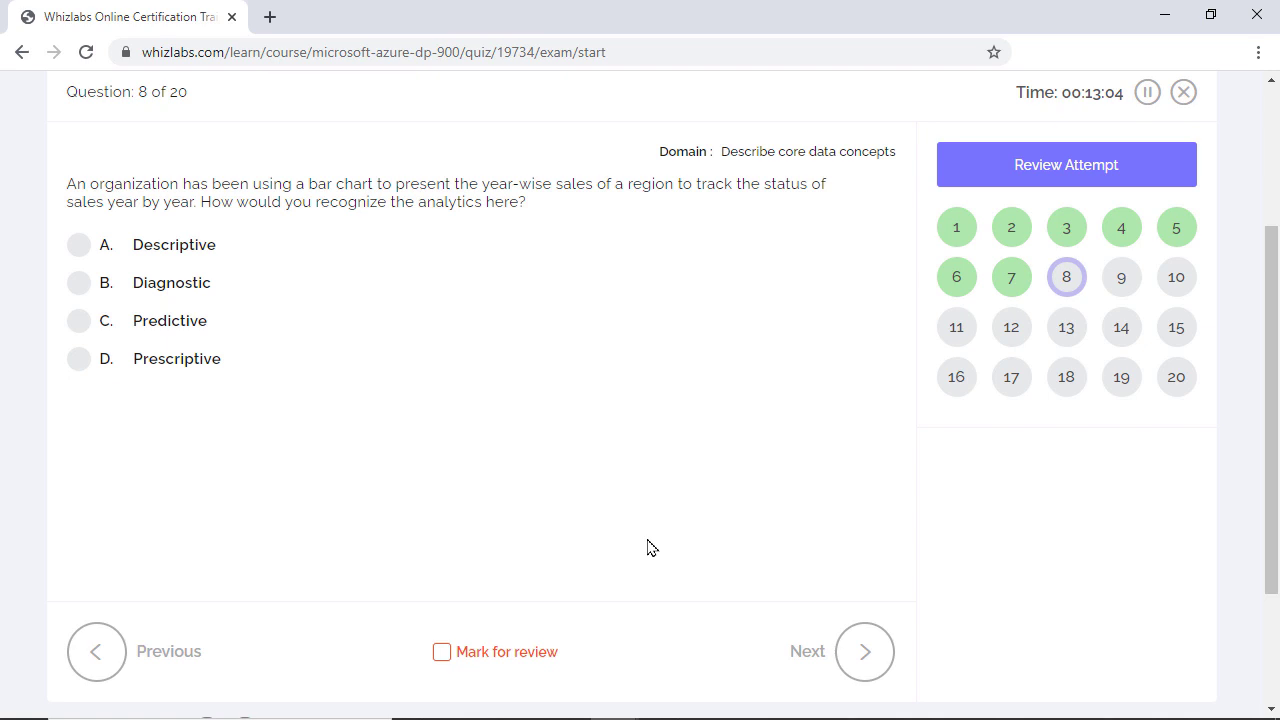
mouse_move(198, 248)
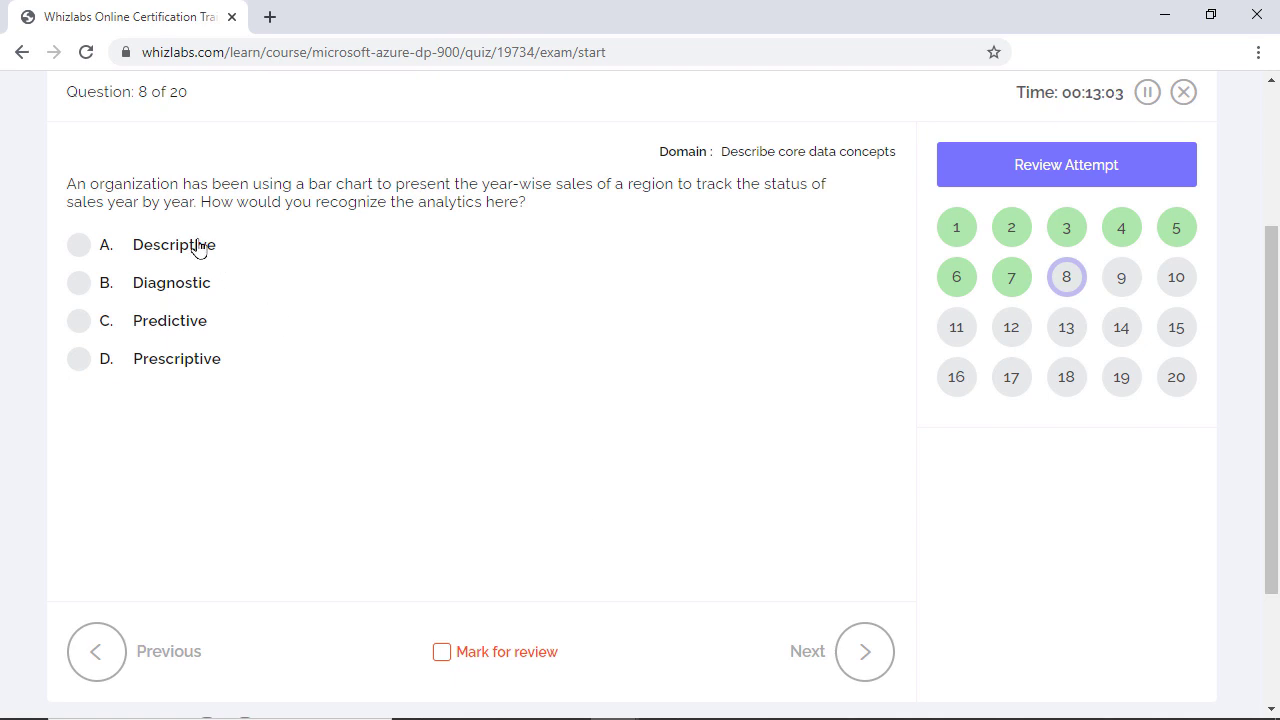
click(370, 16)
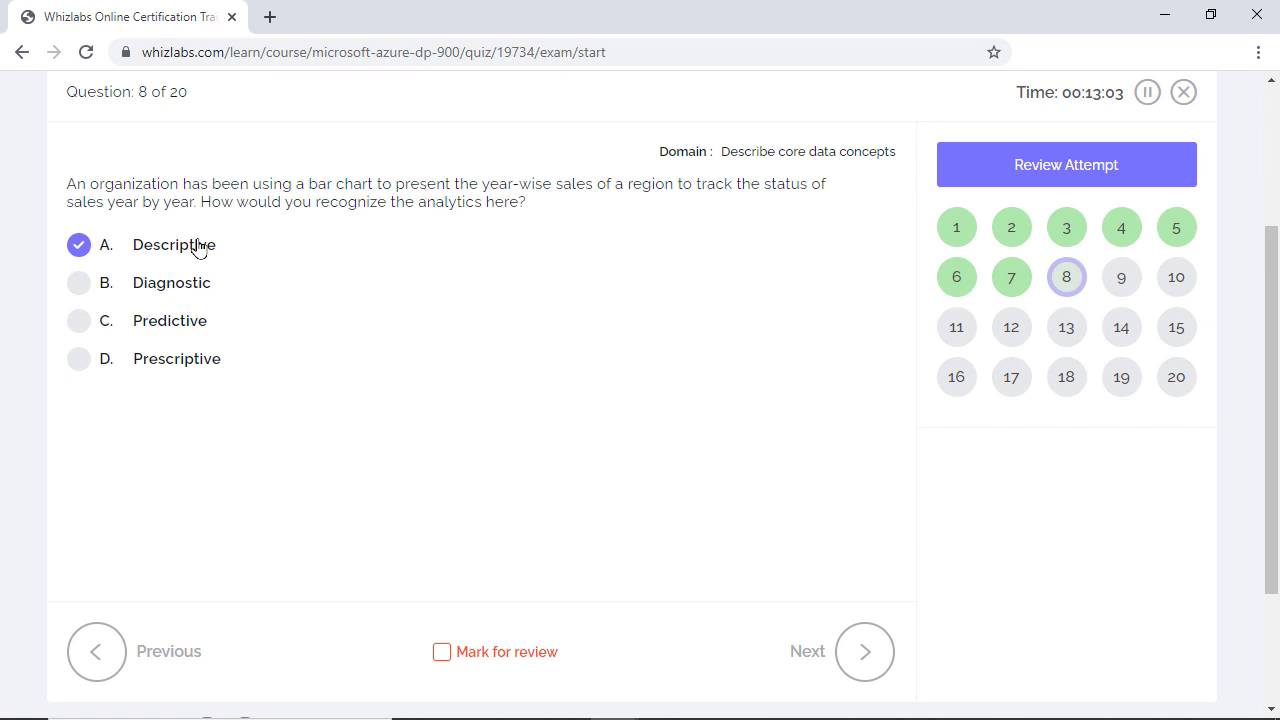
Step: Advance to question 9 and recommend SQL Server on Virtual Machines for the migration
click(864, 652)
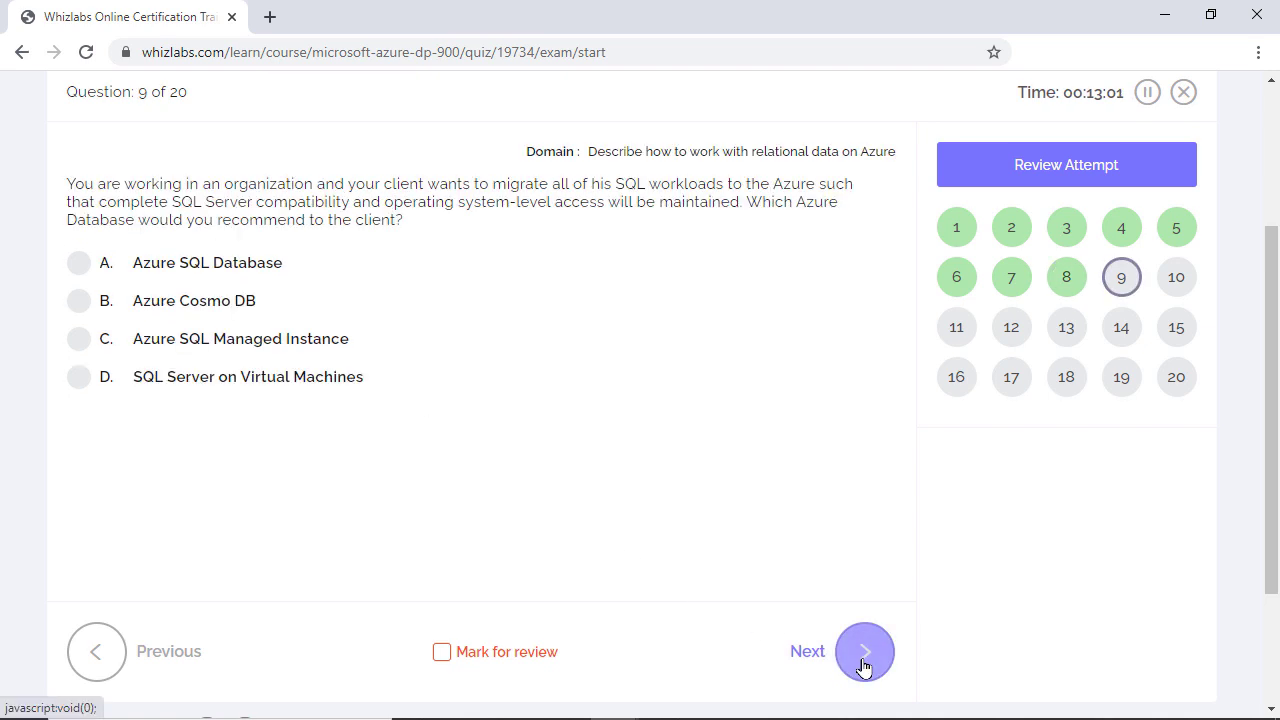
mouse_move(610, 516)
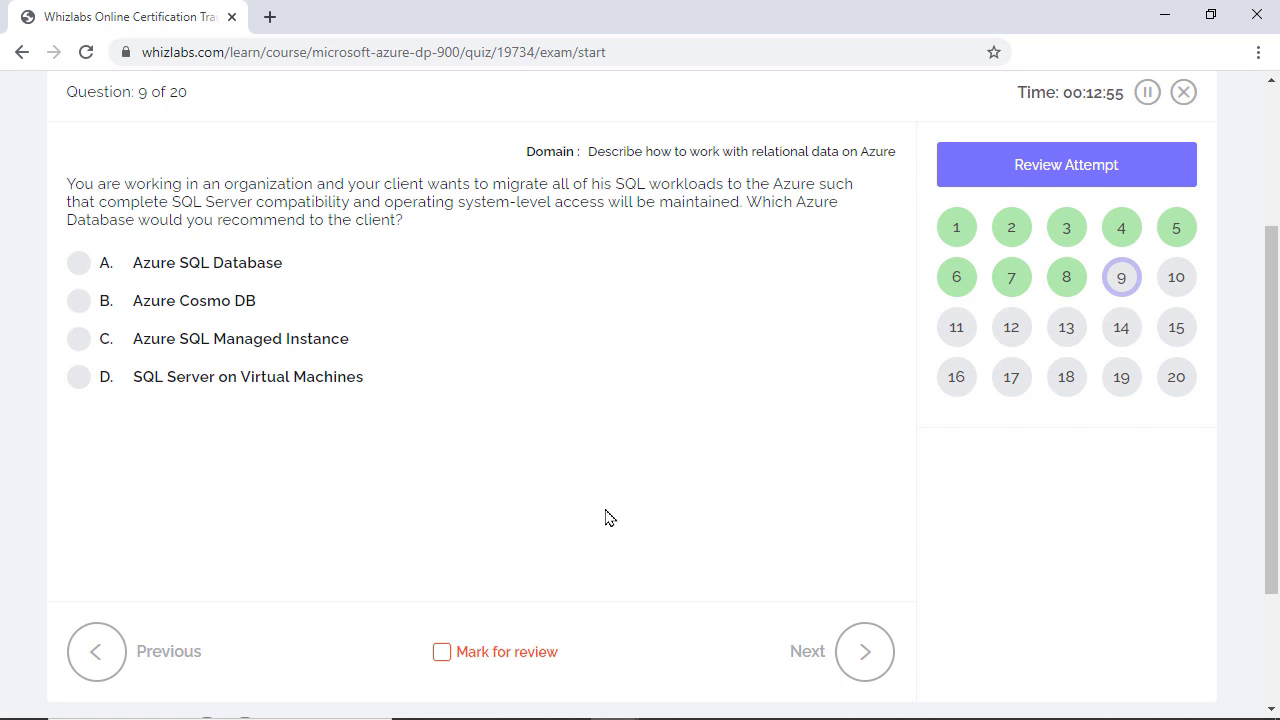
click(78, 376)
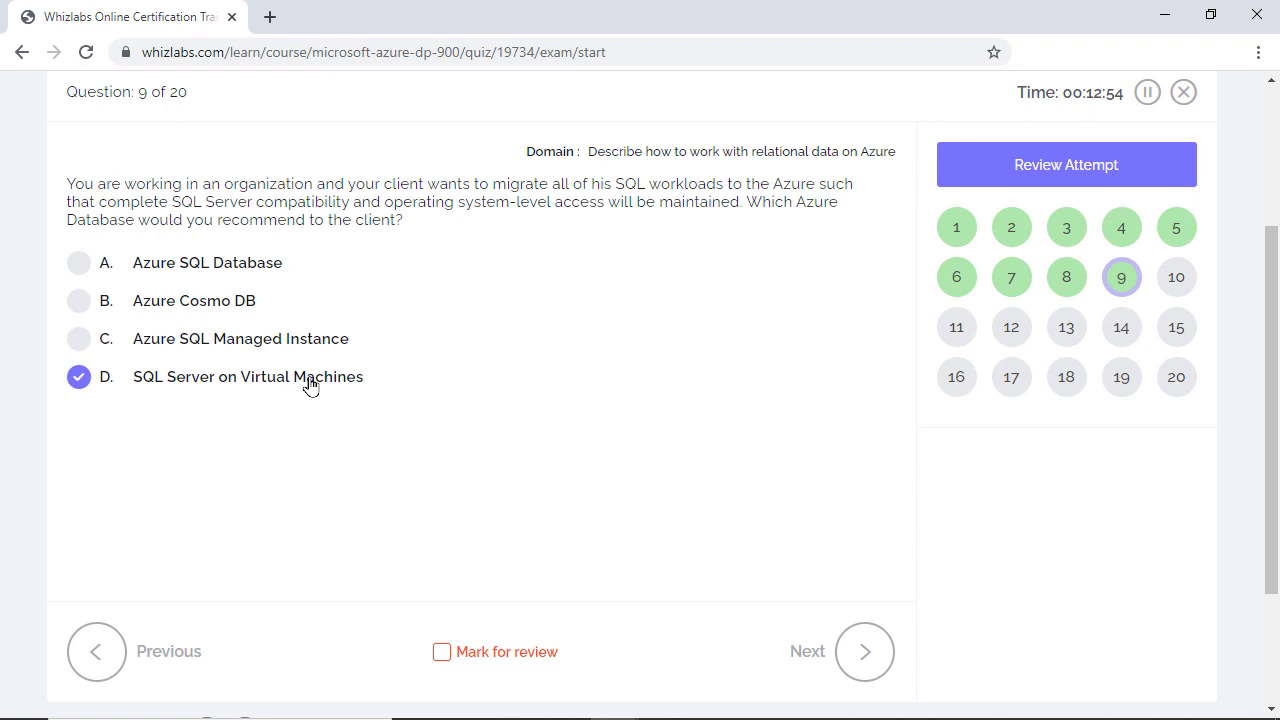
mouse_move(864, 652)
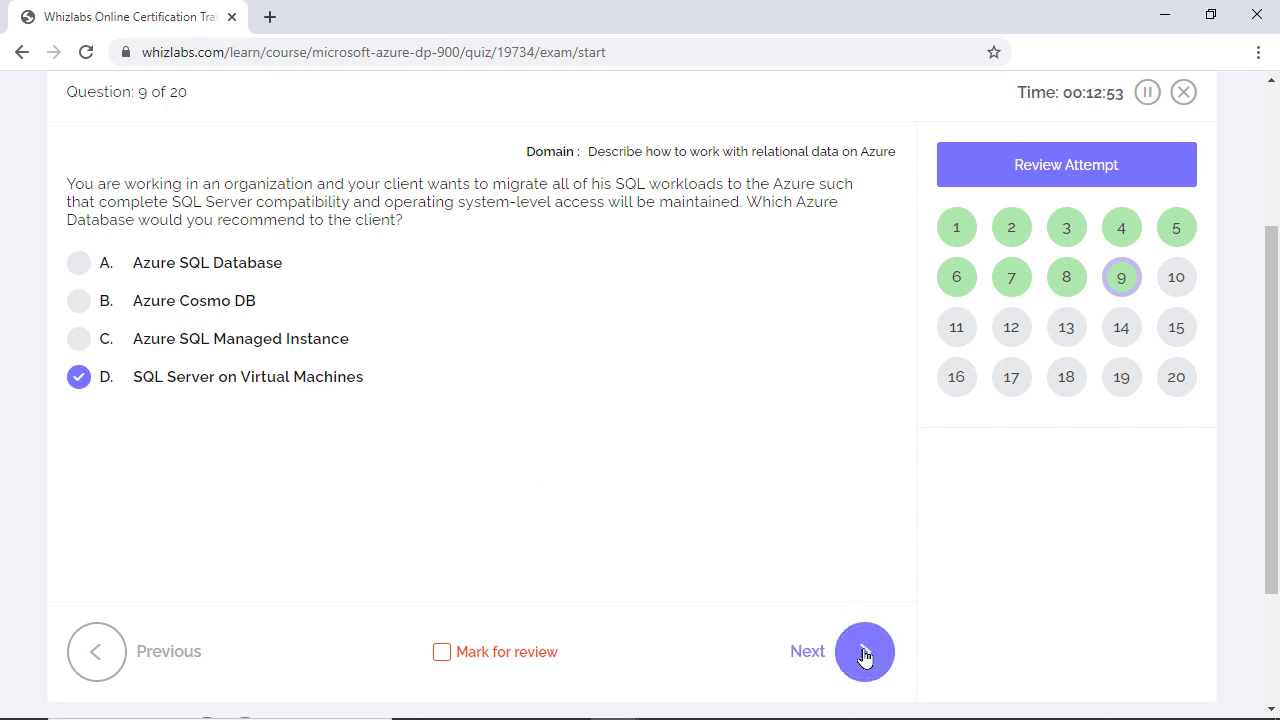
Step: Answer question 10's database index blank with Retrieve and advance to question 11
click(864, 652)
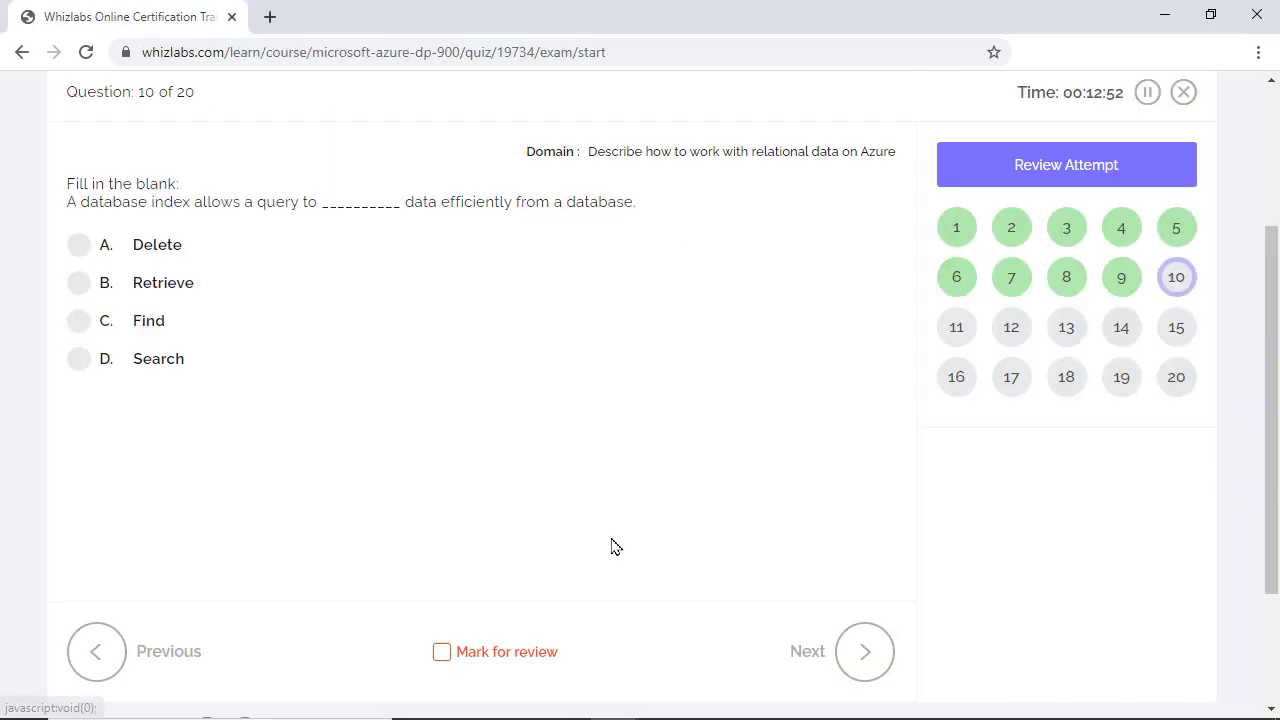
mouse_move(170, 332)
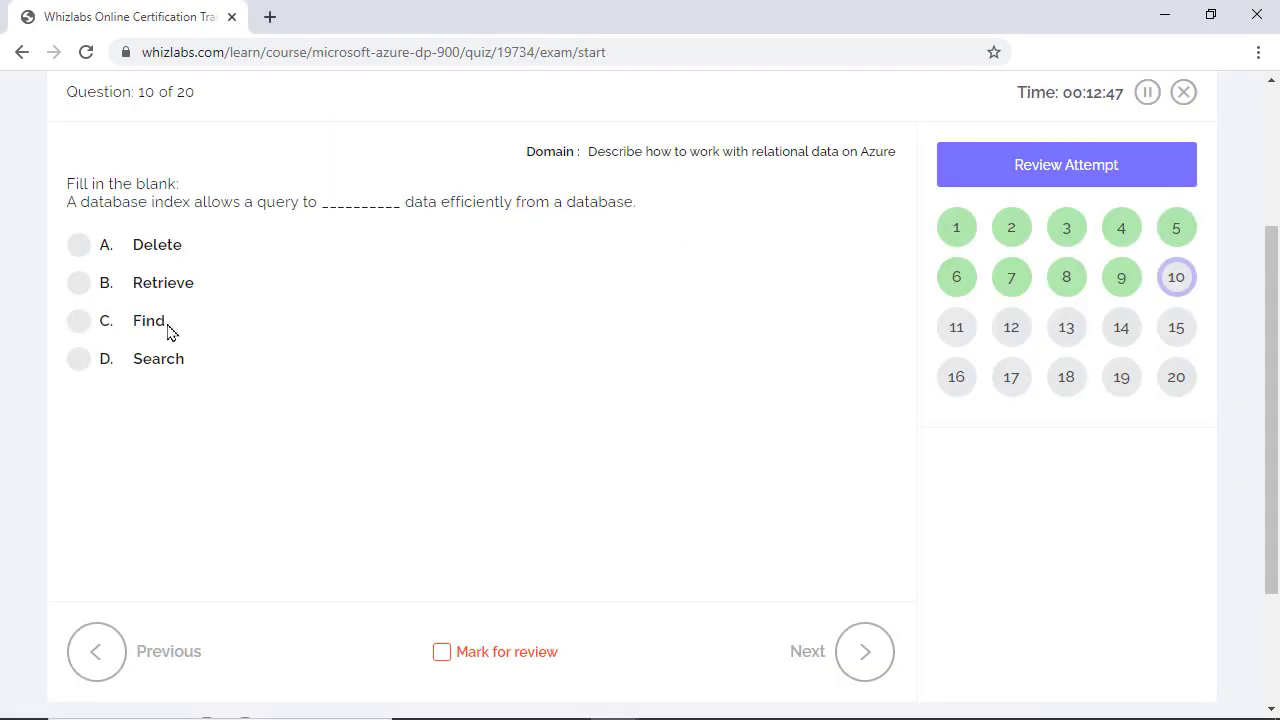
click(78, 284)
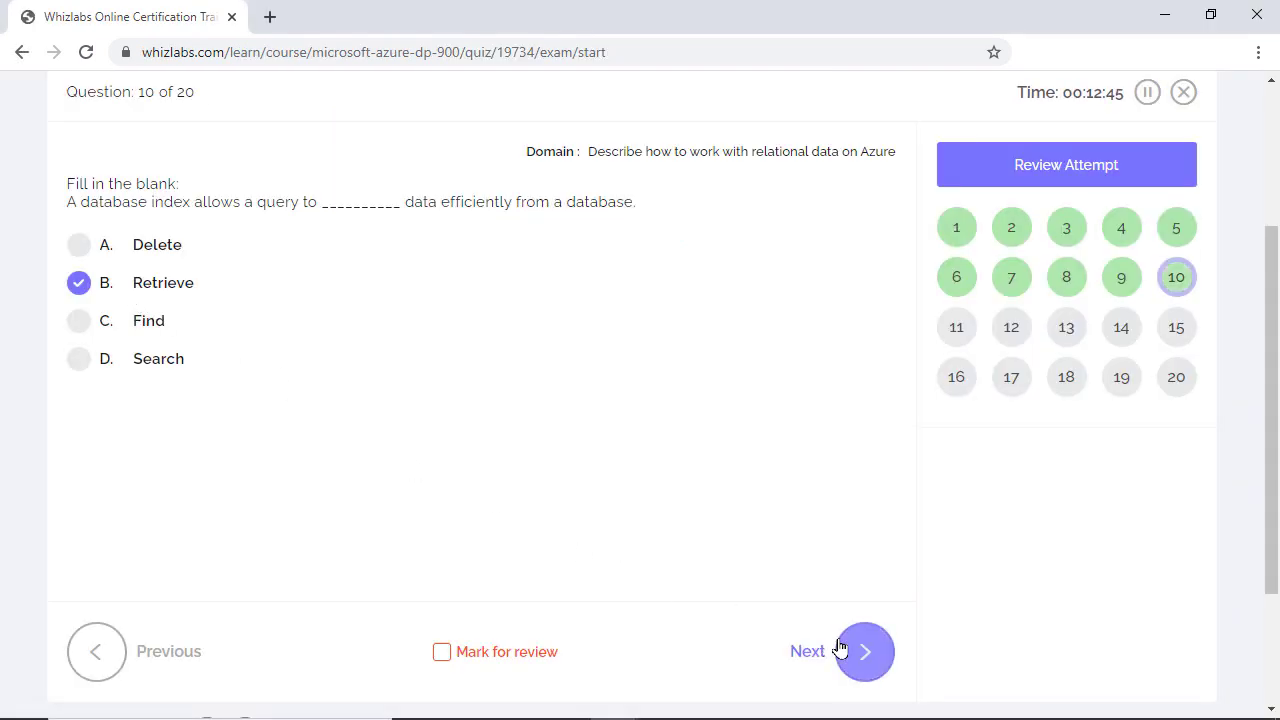
click(864, 652)
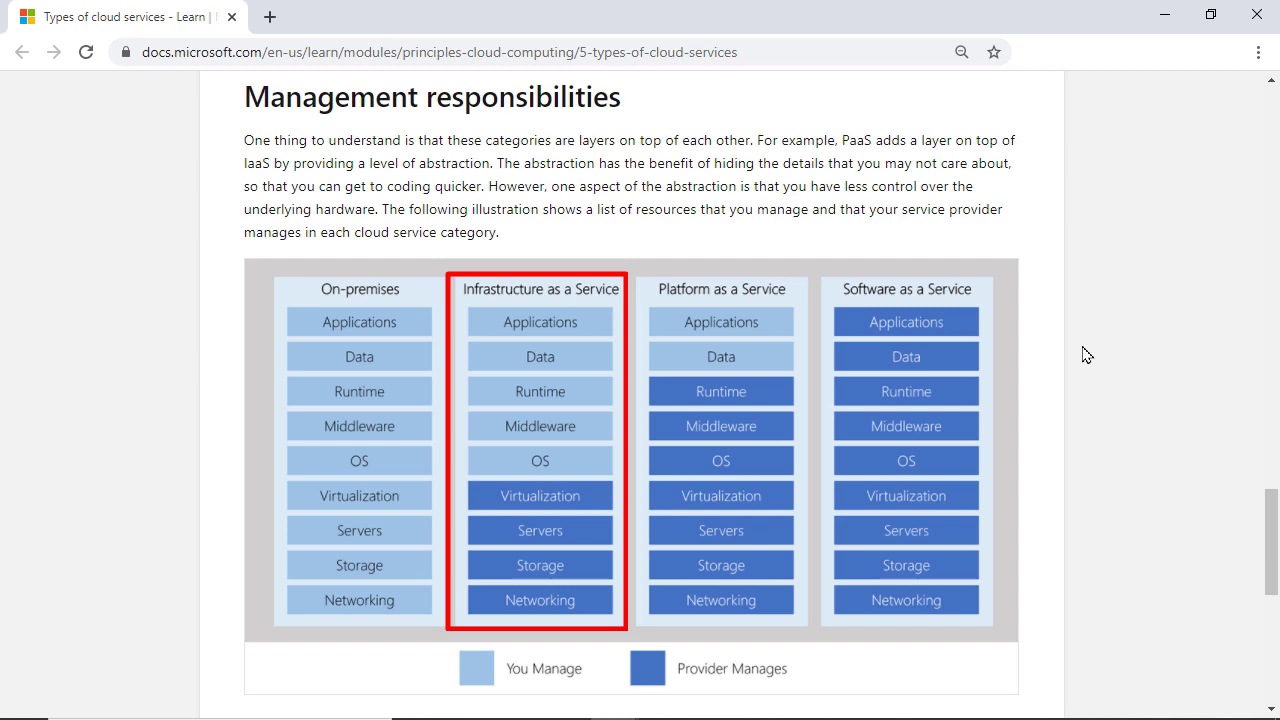
Step: View the Management responsibilities section of the Types of cloud services article
click(540, 450)
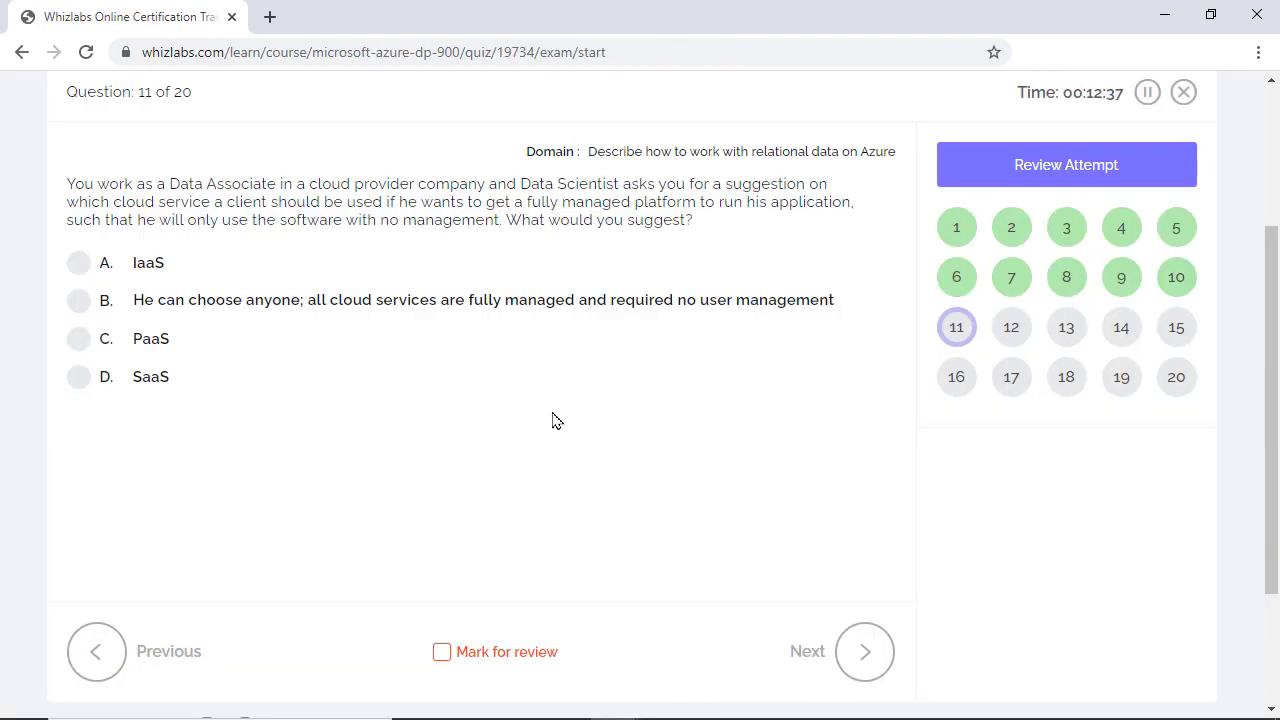
Step: Leave question 11 as answered and advance to question 12
click(864, 652)
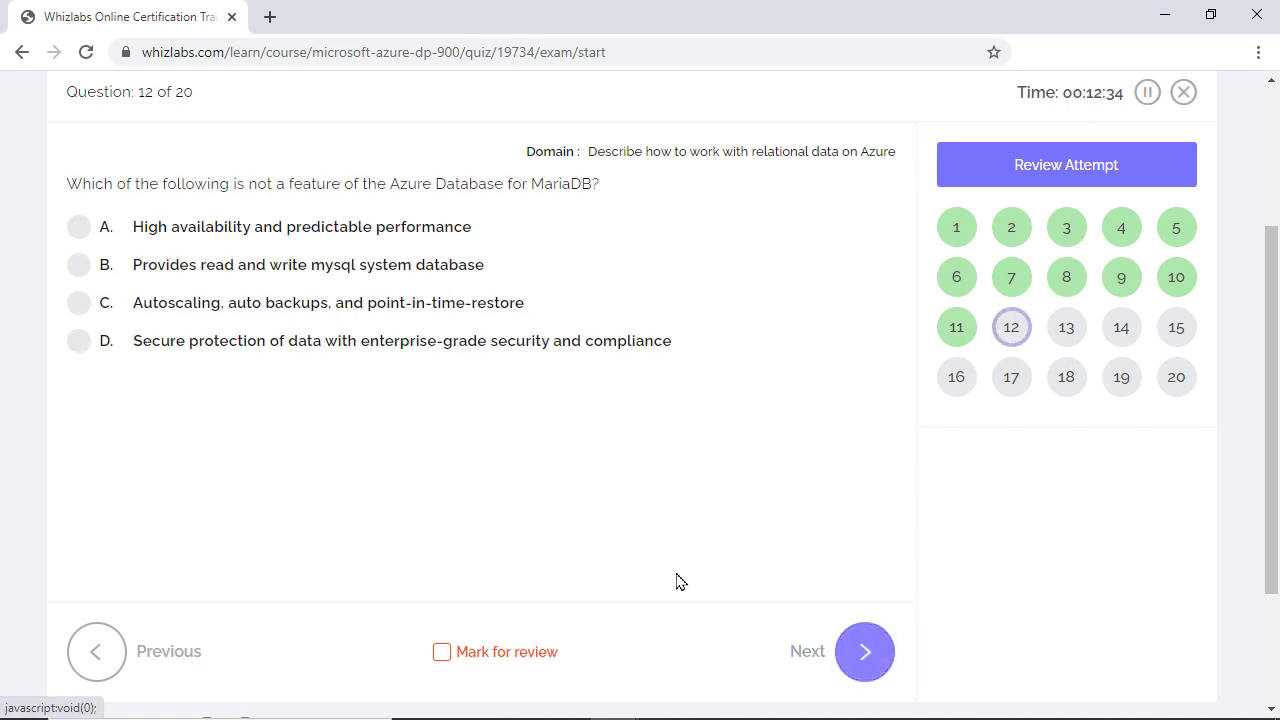
mouse_move(620, 540)
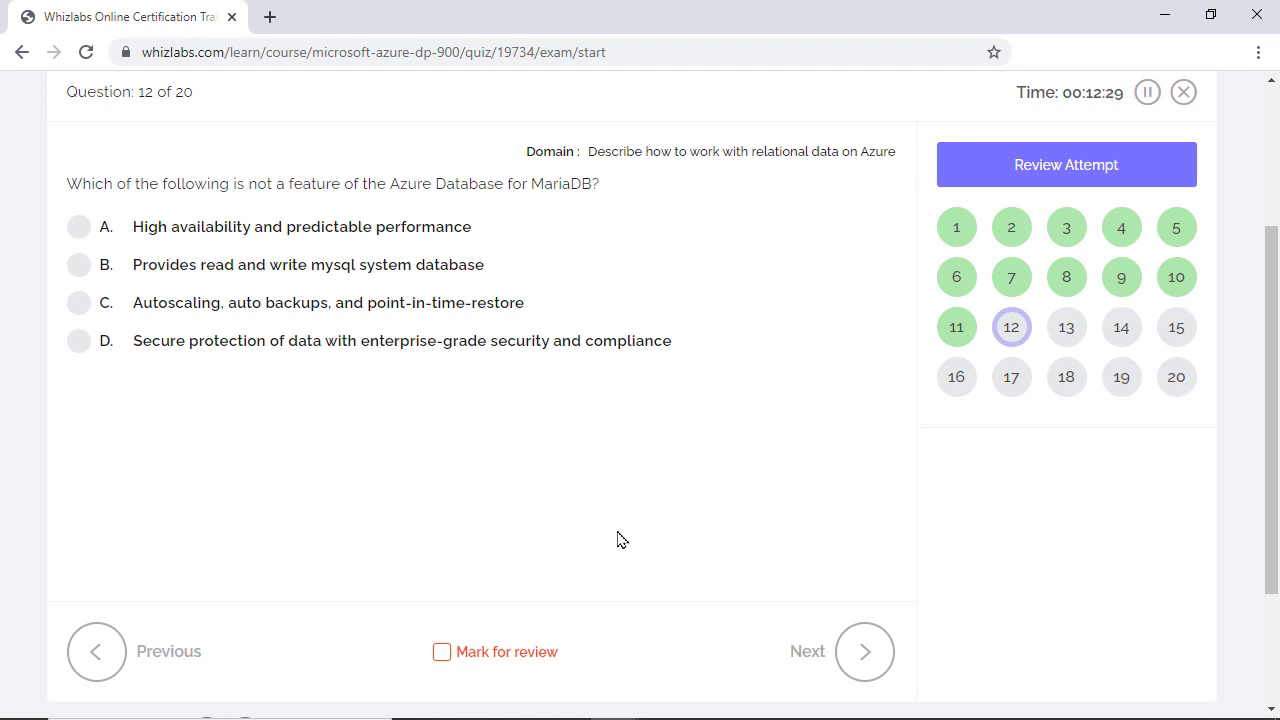
Step: Mark 'Provides read and write mysql system database' as the MariaDB non-feature and advance to question 13
click(78, 264)
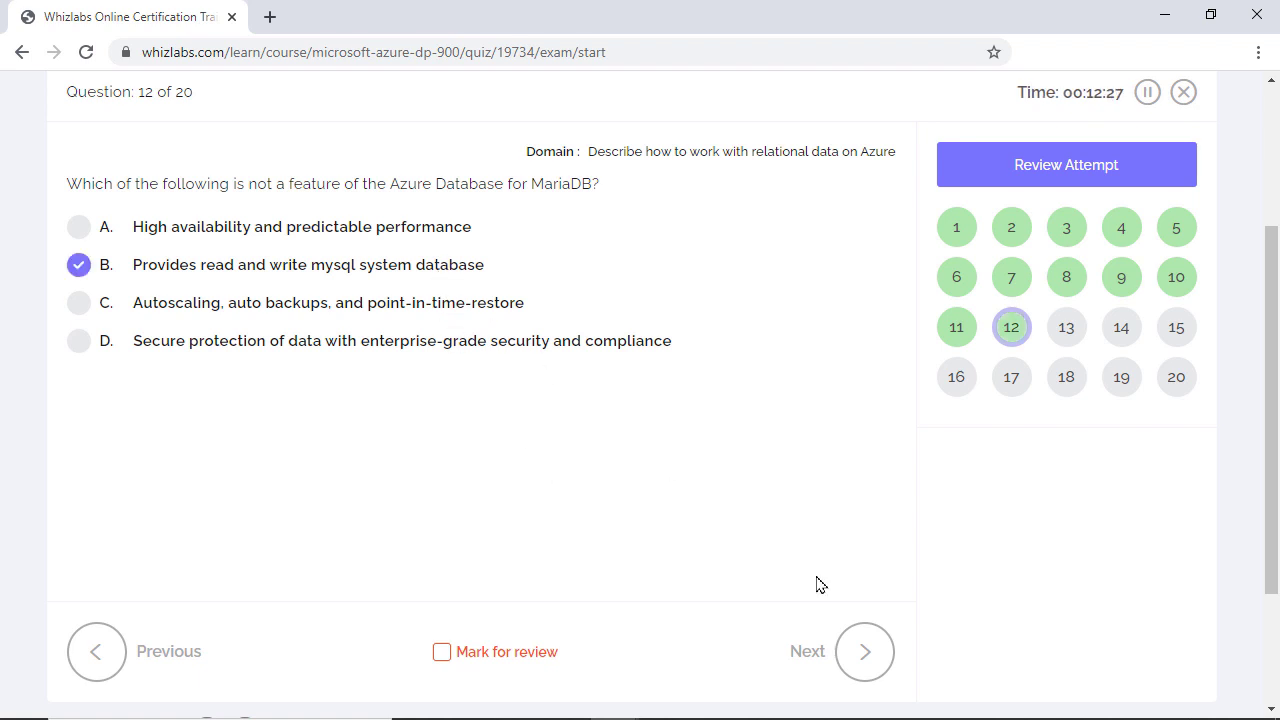
click(864, 652)
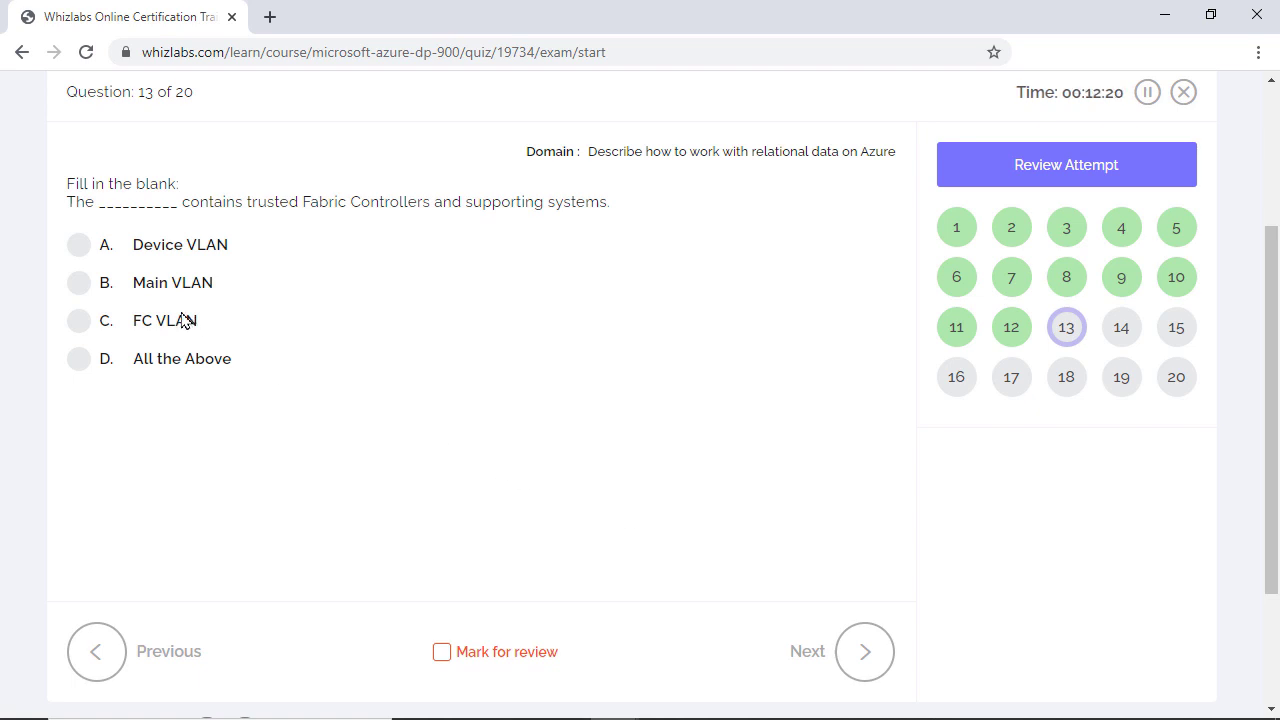
Step: Answer the Fabric Controllers blank with FC VLAN and advance to question 14
click(78, 320)
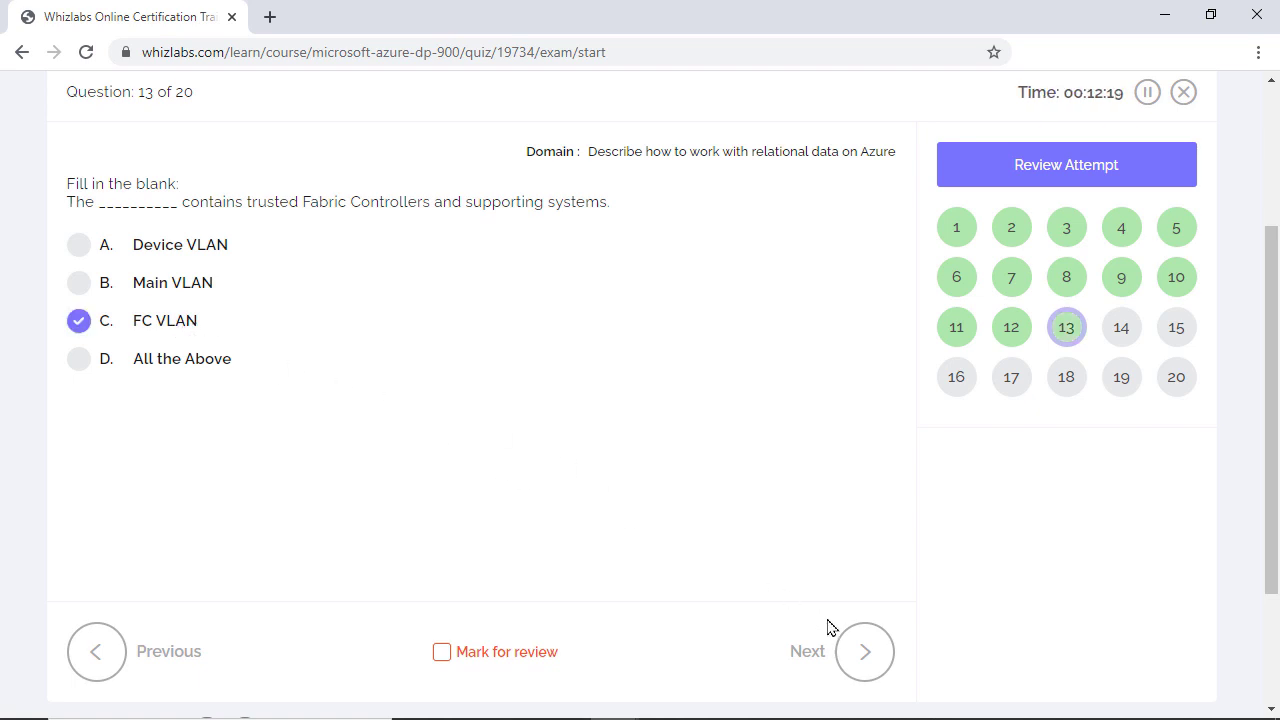
click(864, 652)
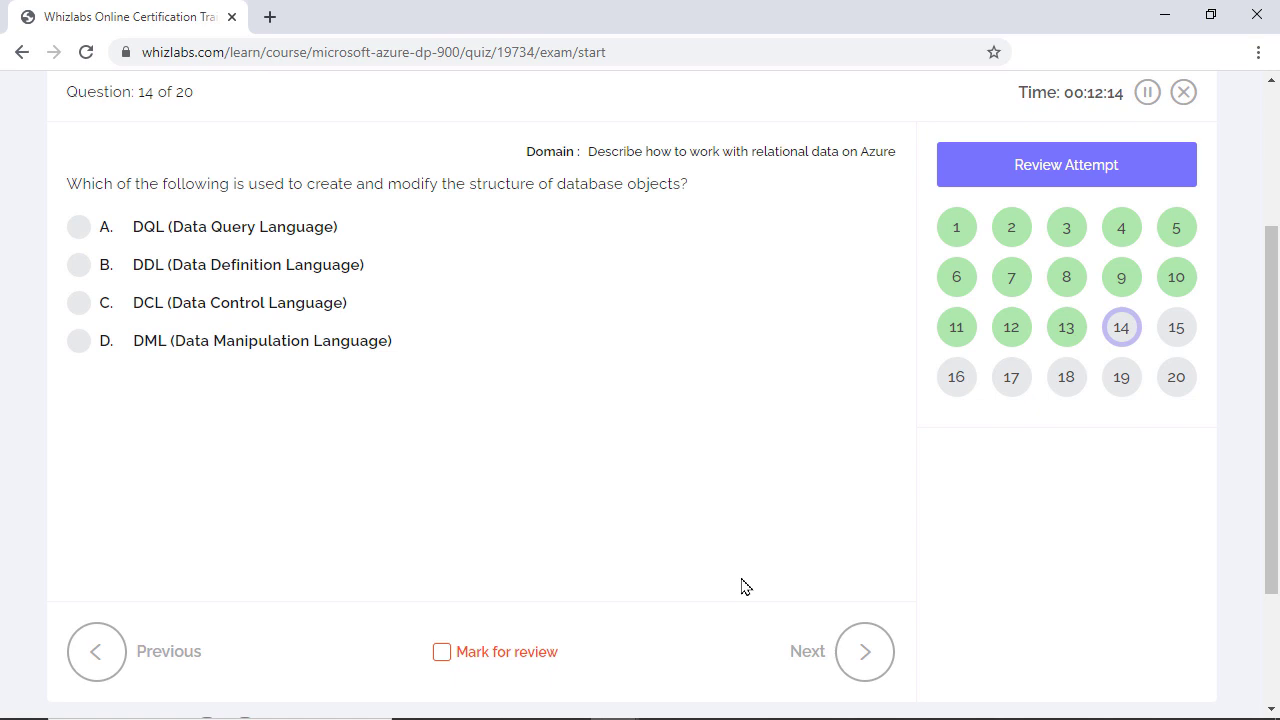
Step: Answer DDL (Data Definition Language) for modifying database structure and advance to question 15
click(78, 264)
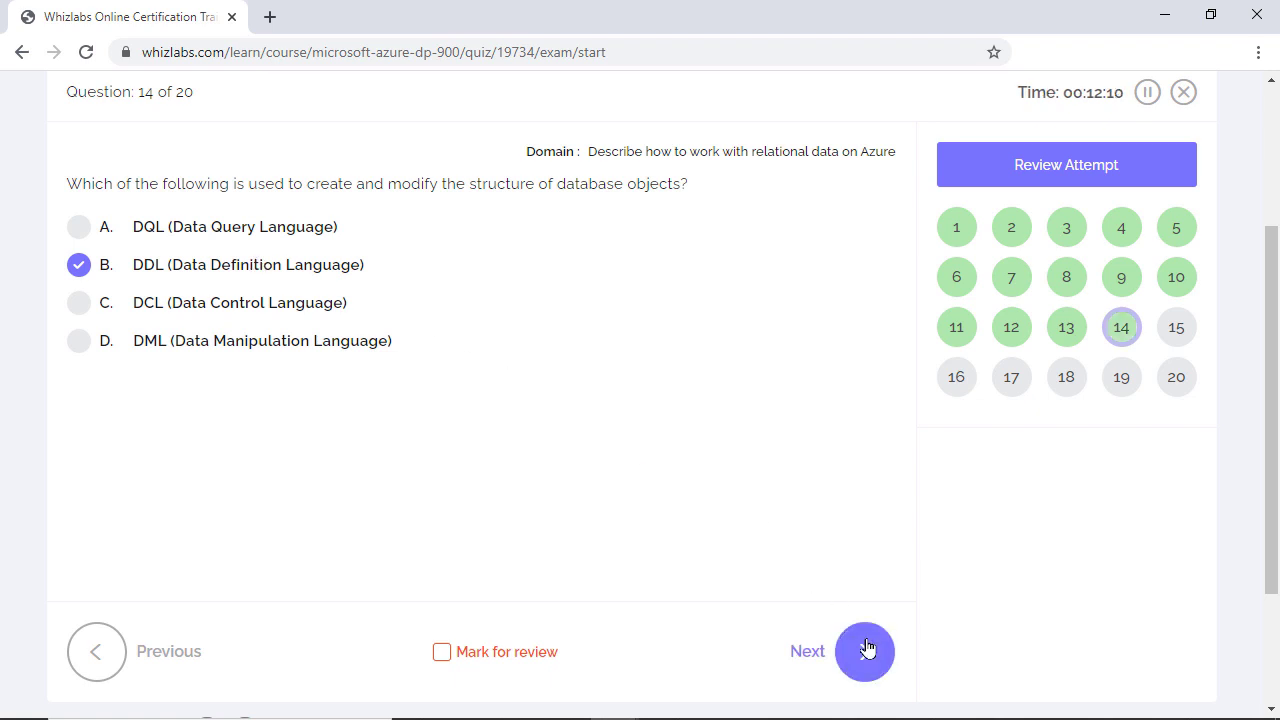
click(864, 652)
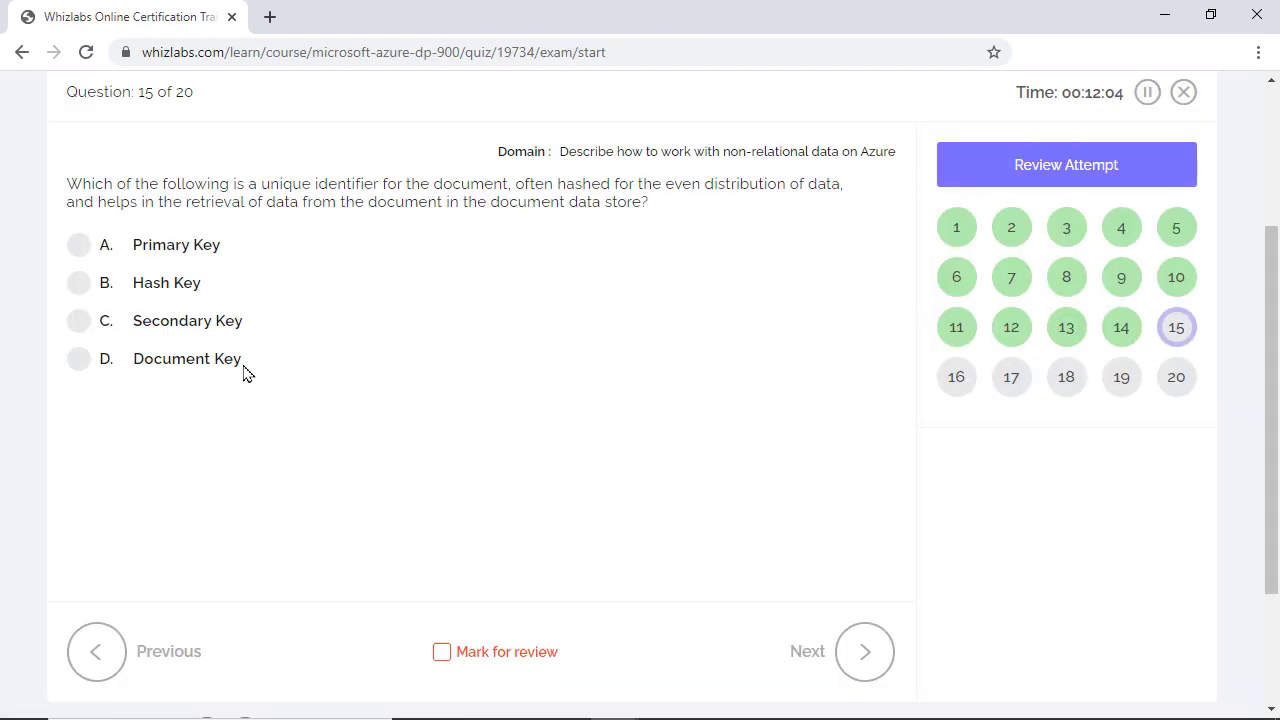
Step: Choose Document Key as the document's unique hashed identifier on question 15
click(78, 358)
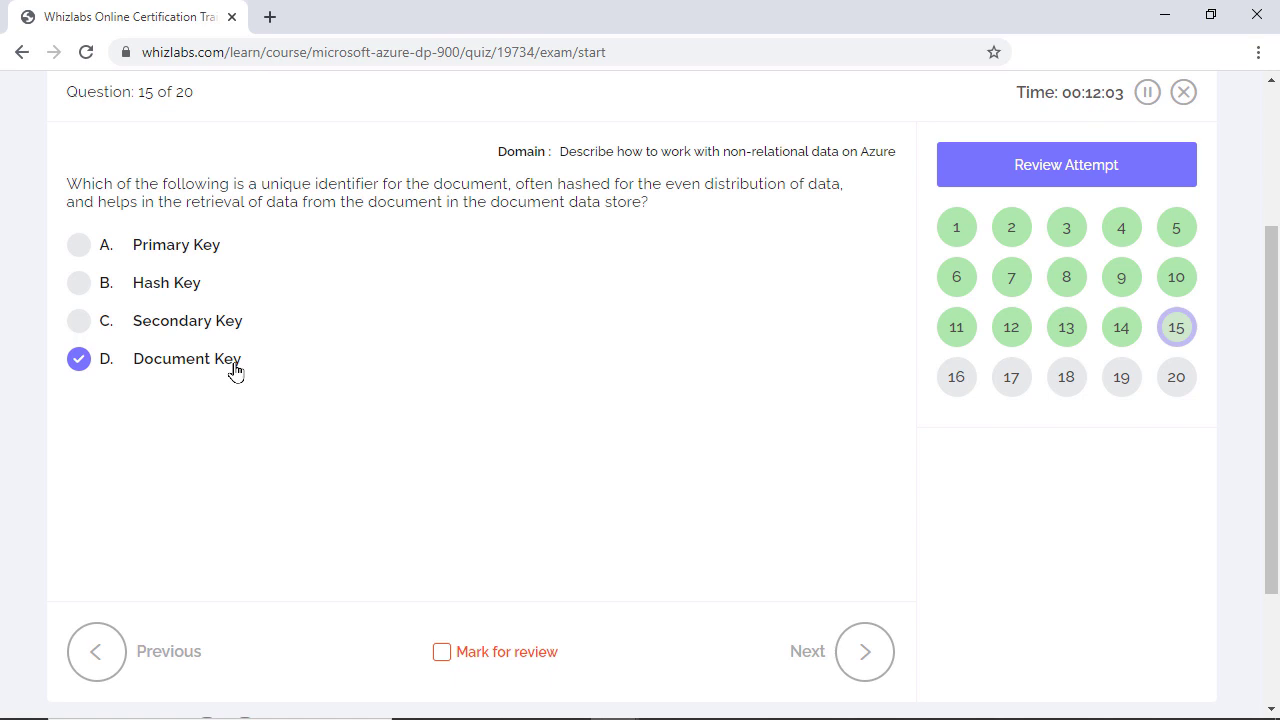
mouse_move(886, 628)
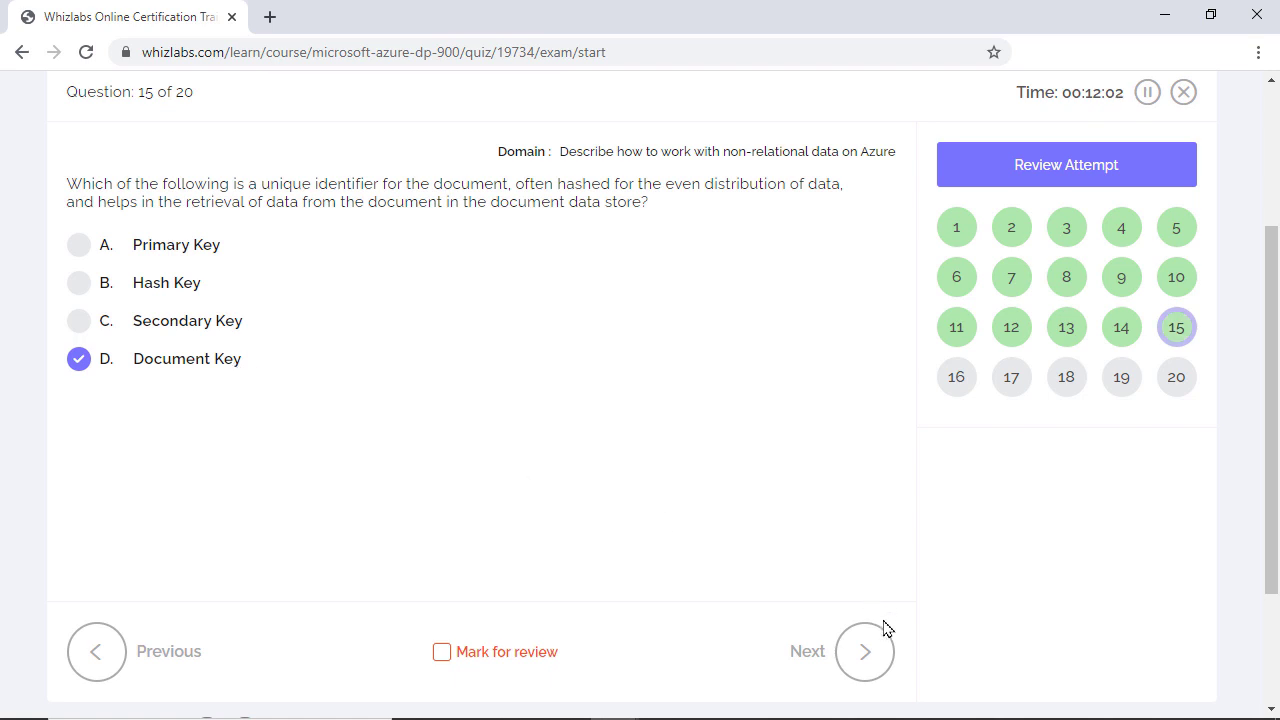
Step: Answer question 16 on searching file contents with External Index Data Store and advance to question 17
click(864, 652)
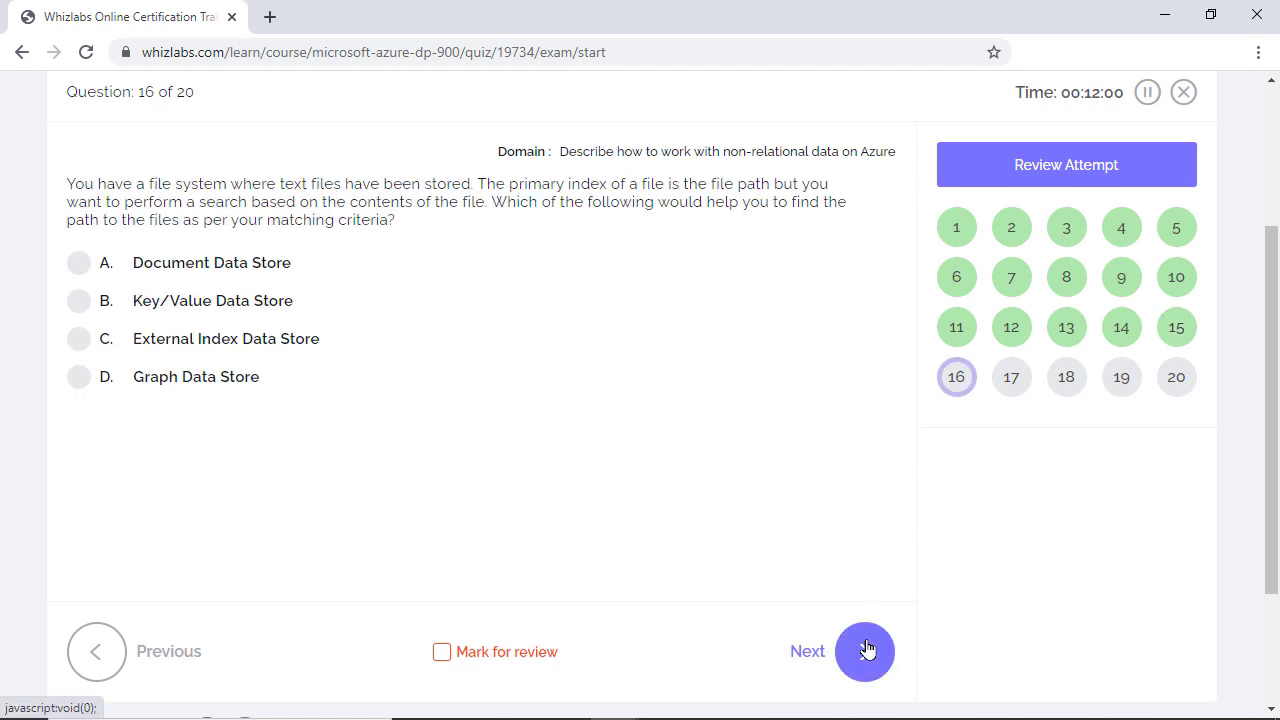
mouse_move(736, 528)
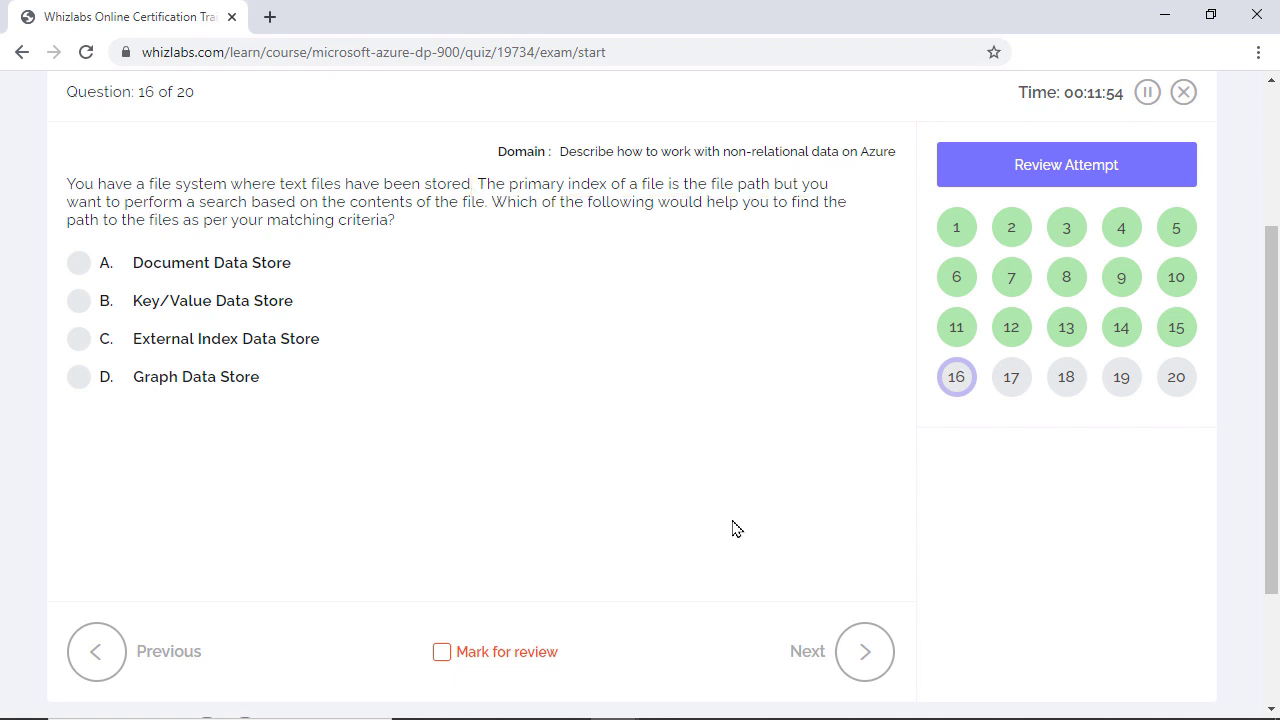
click(78, 338)
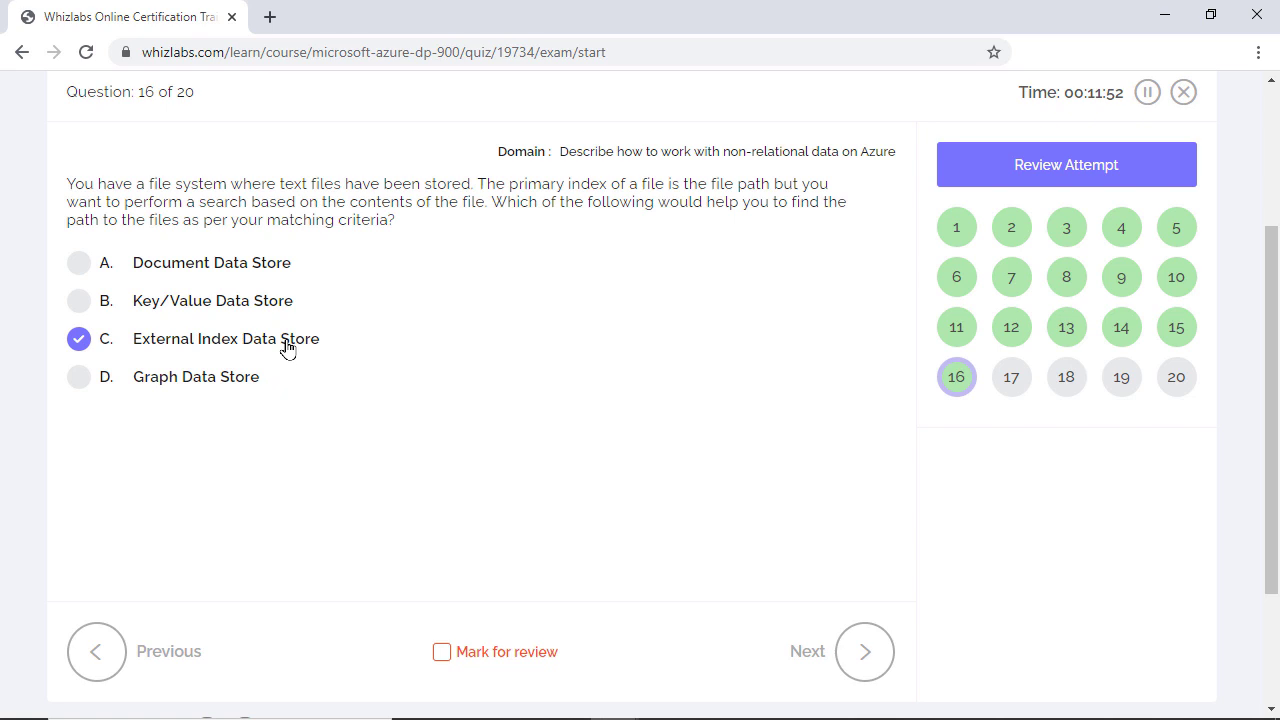
mouse_move(444, 414)
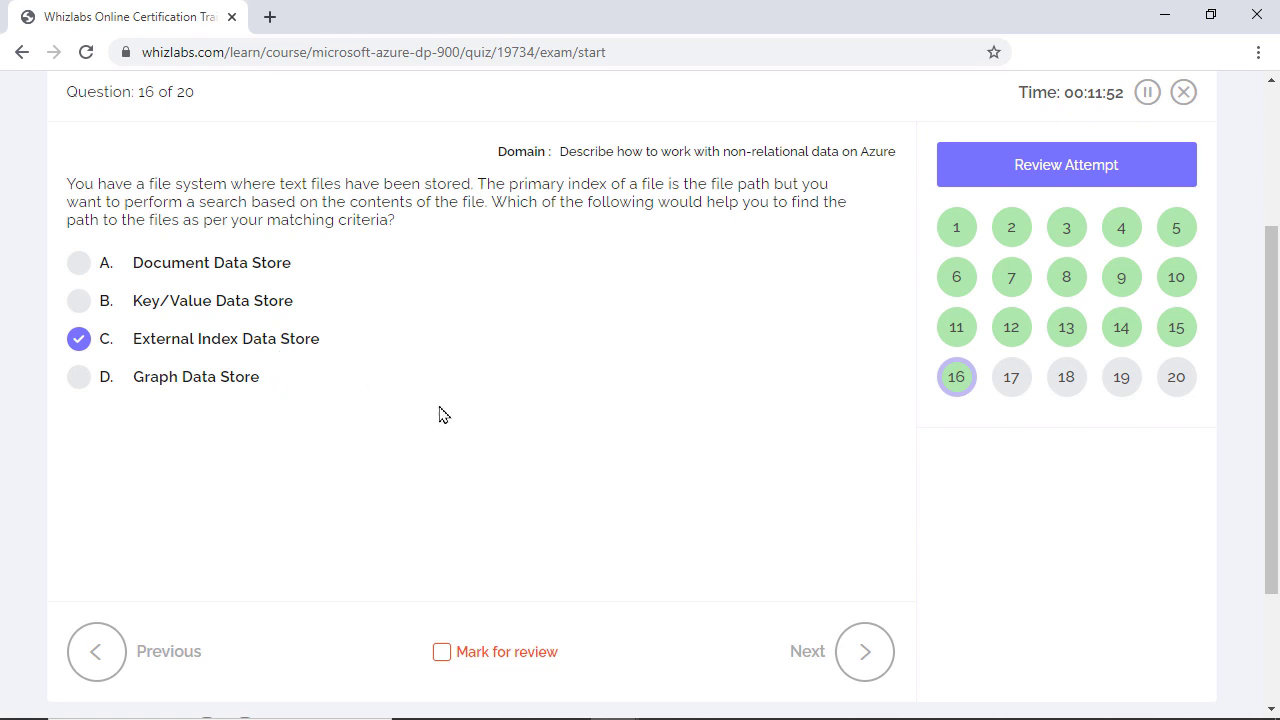
click(864, 652)
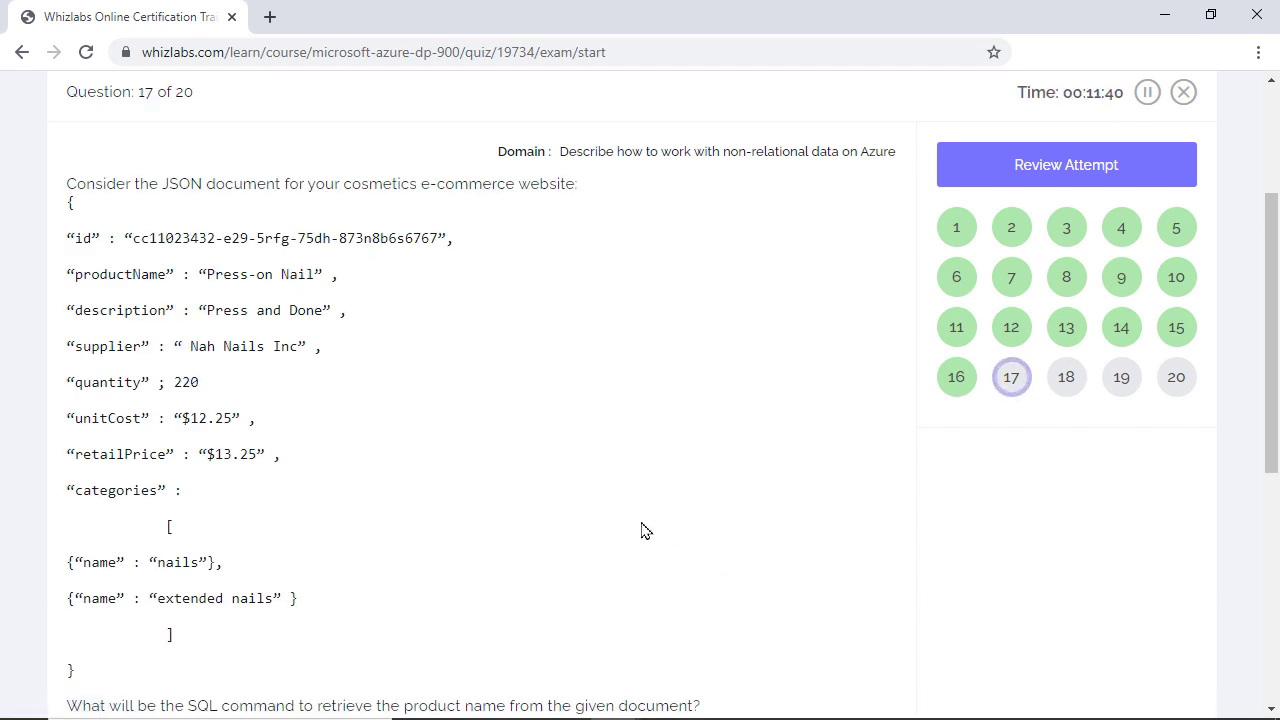
Step: Keep SELECT c.productName FROM Items c selected on question 17 and advance to question 18
scroll(down, 3)
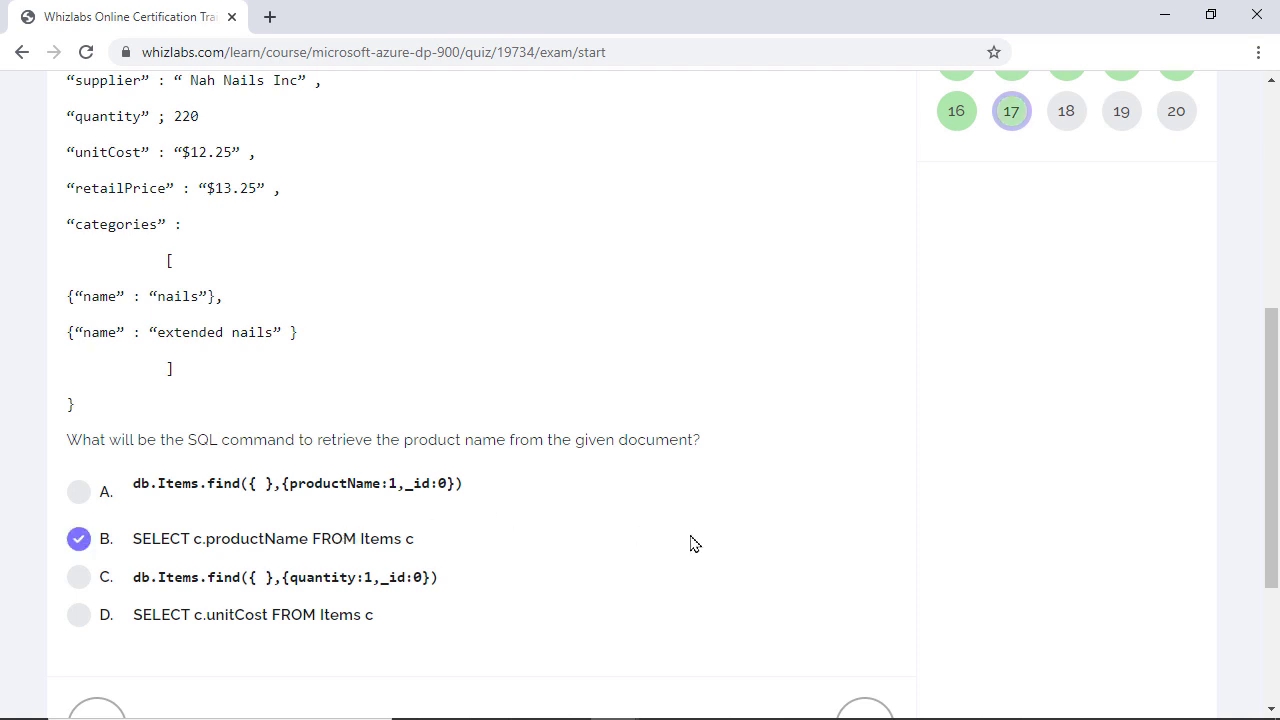
mouse_move(776, 530)
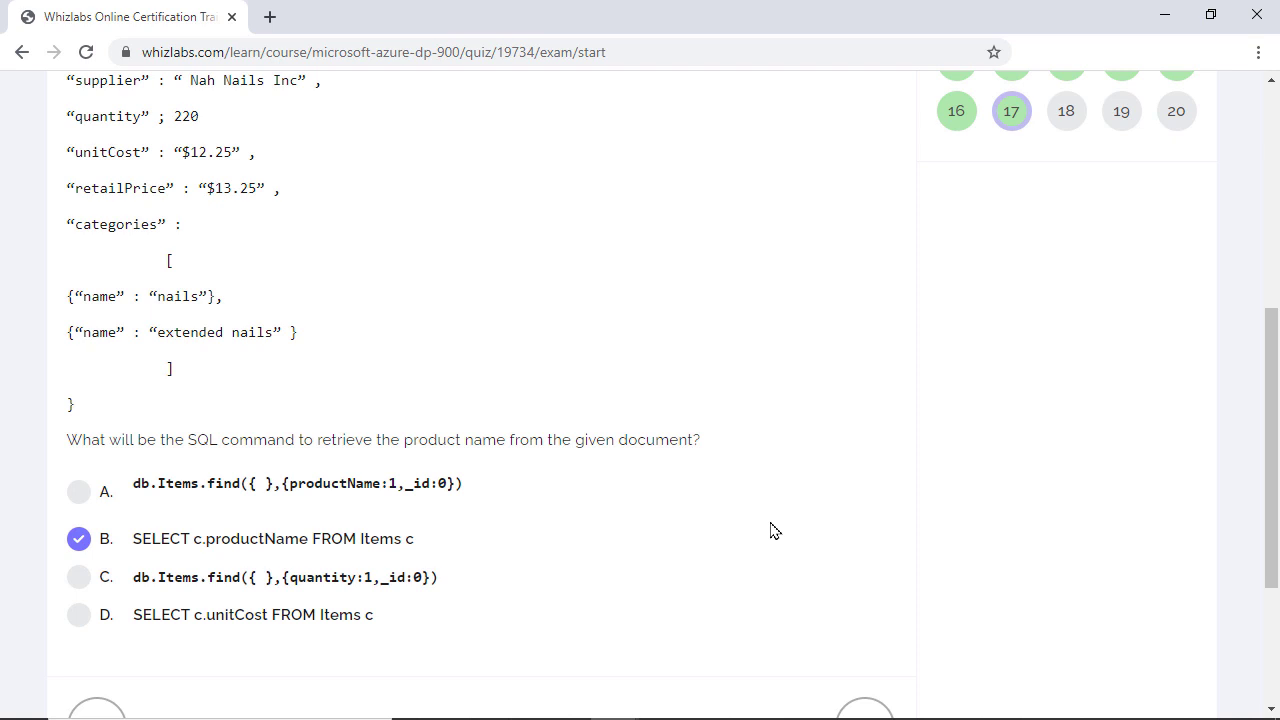
scroll(down, 3)
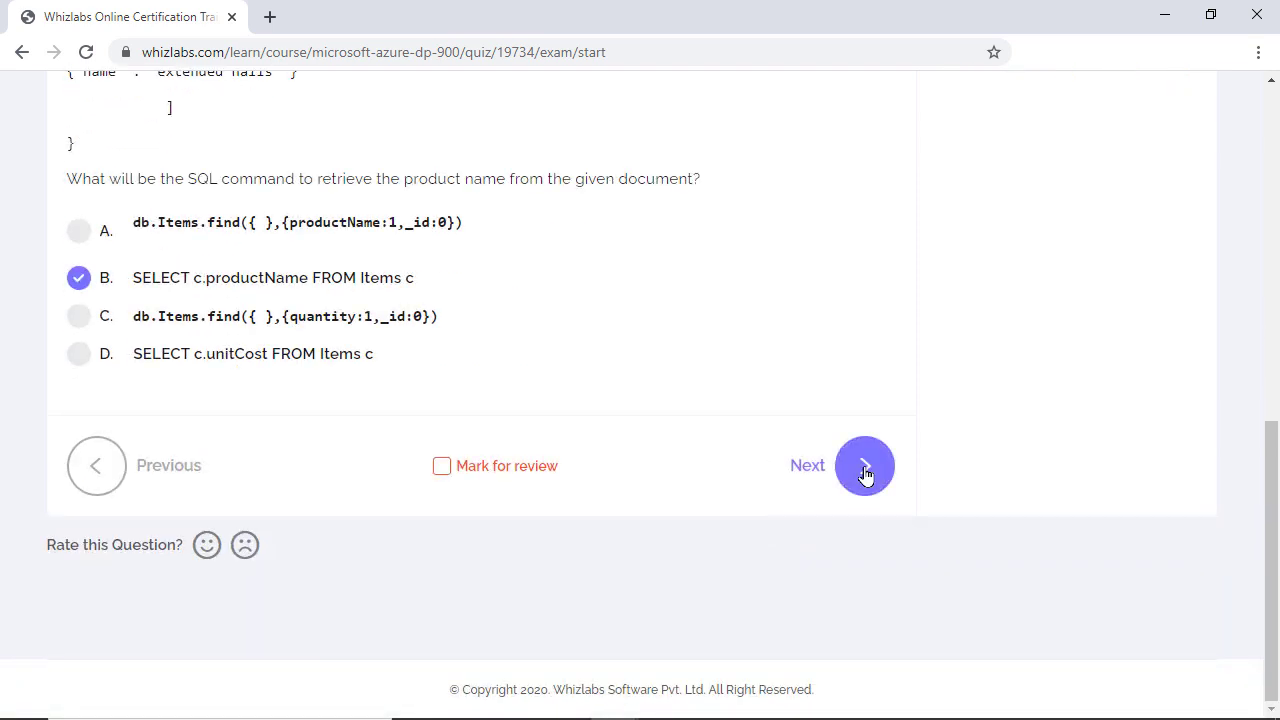
click(864, 464)
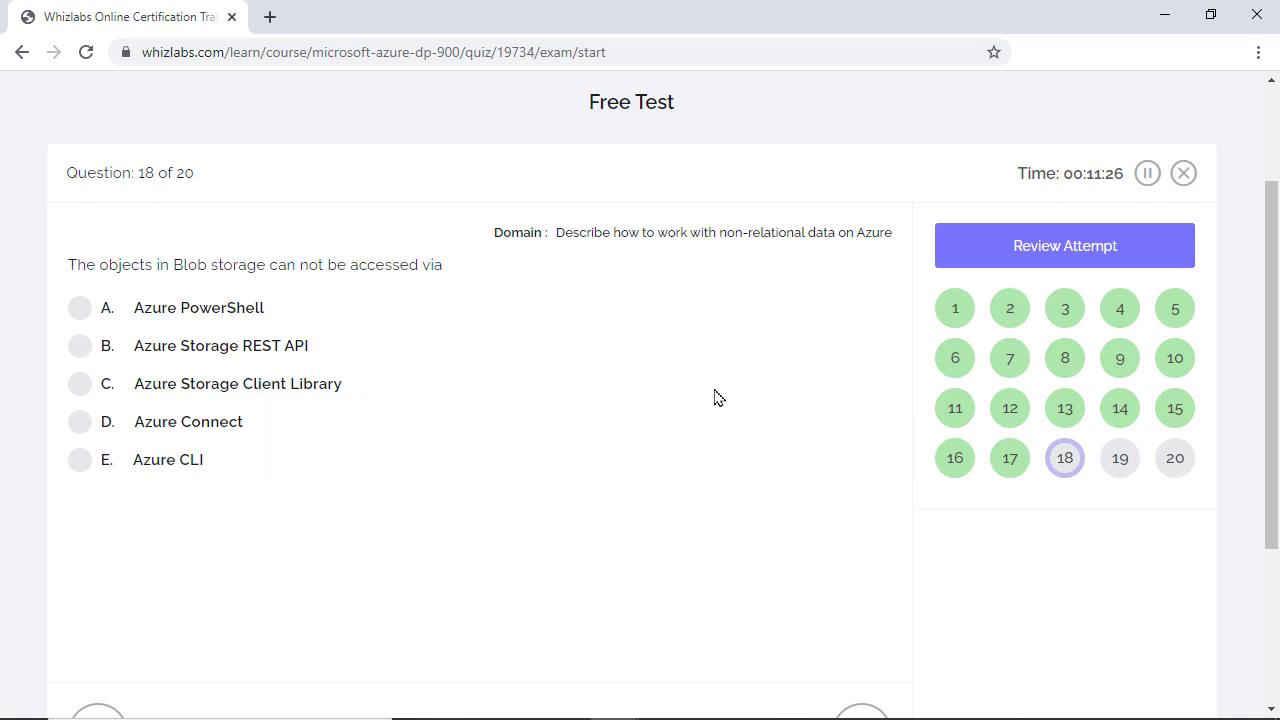
mouse_move(200, 432)
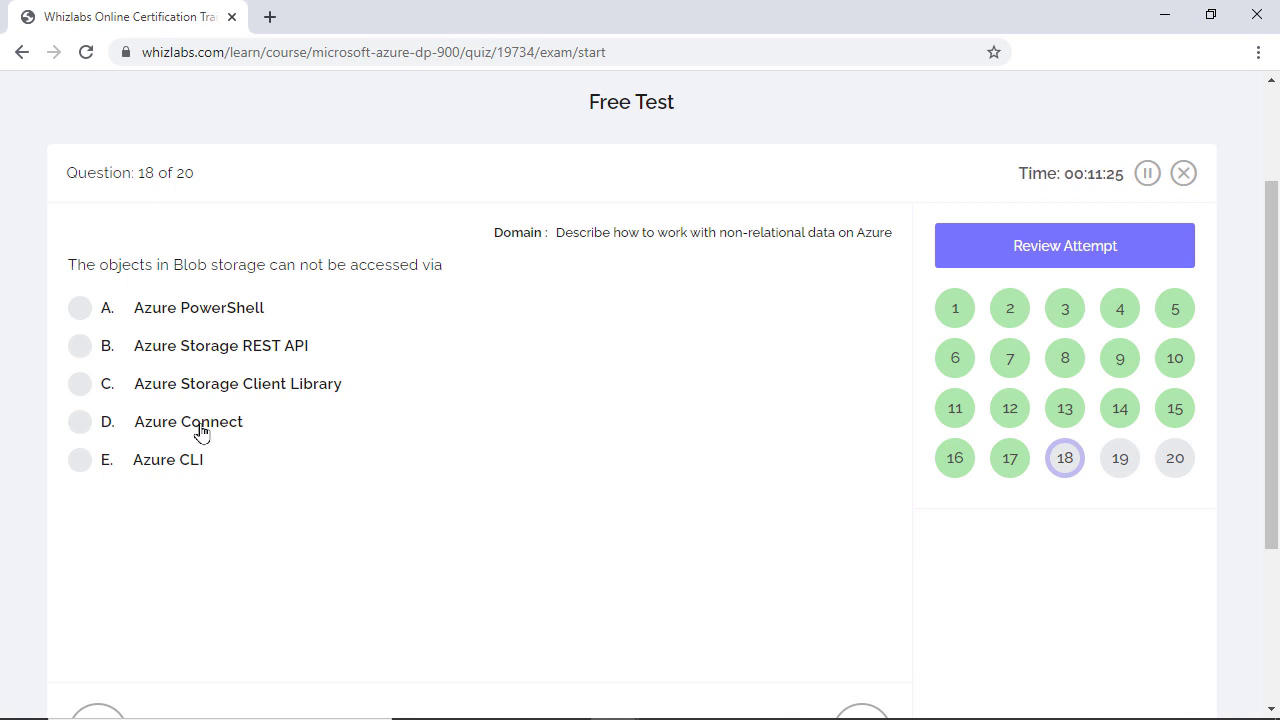
Step: Mark Azure Connect as the way Blob storage objects cannot be accessed on question 18
click(80, 420)
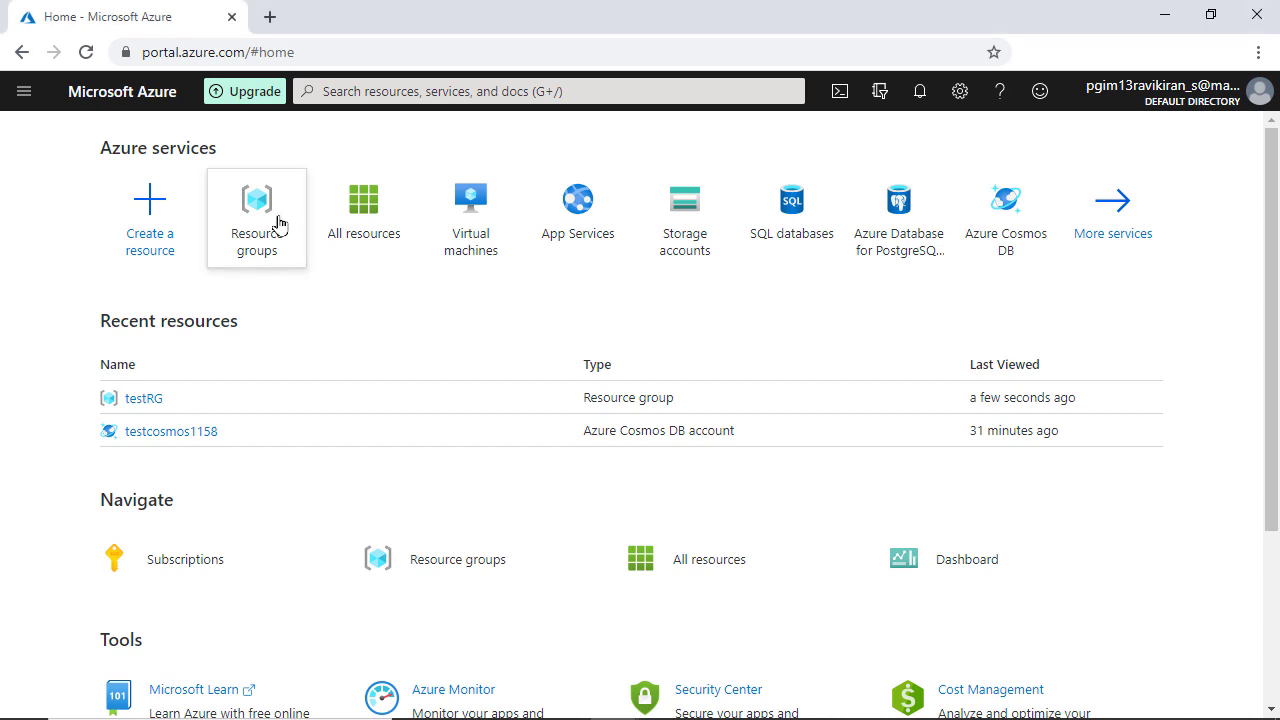
Step: Delete the testRG resource group, confirming by entering its name testRG
click(256, 216)
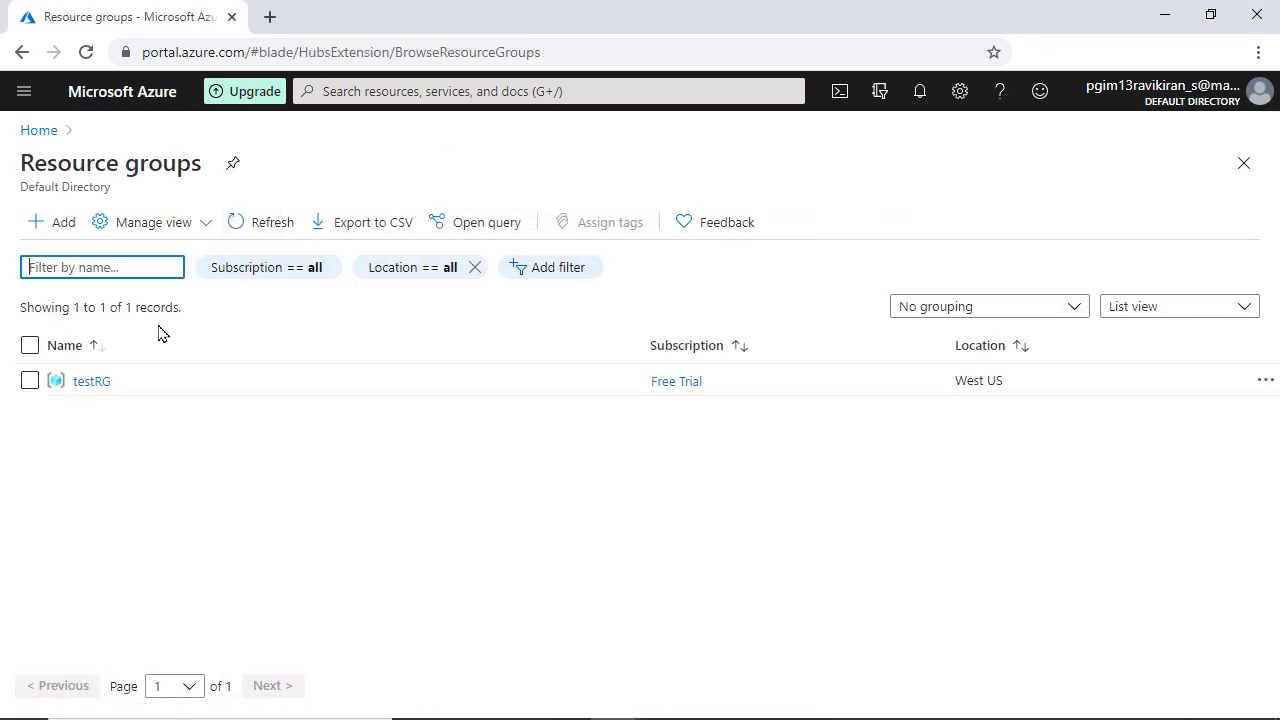
click(92, 380)
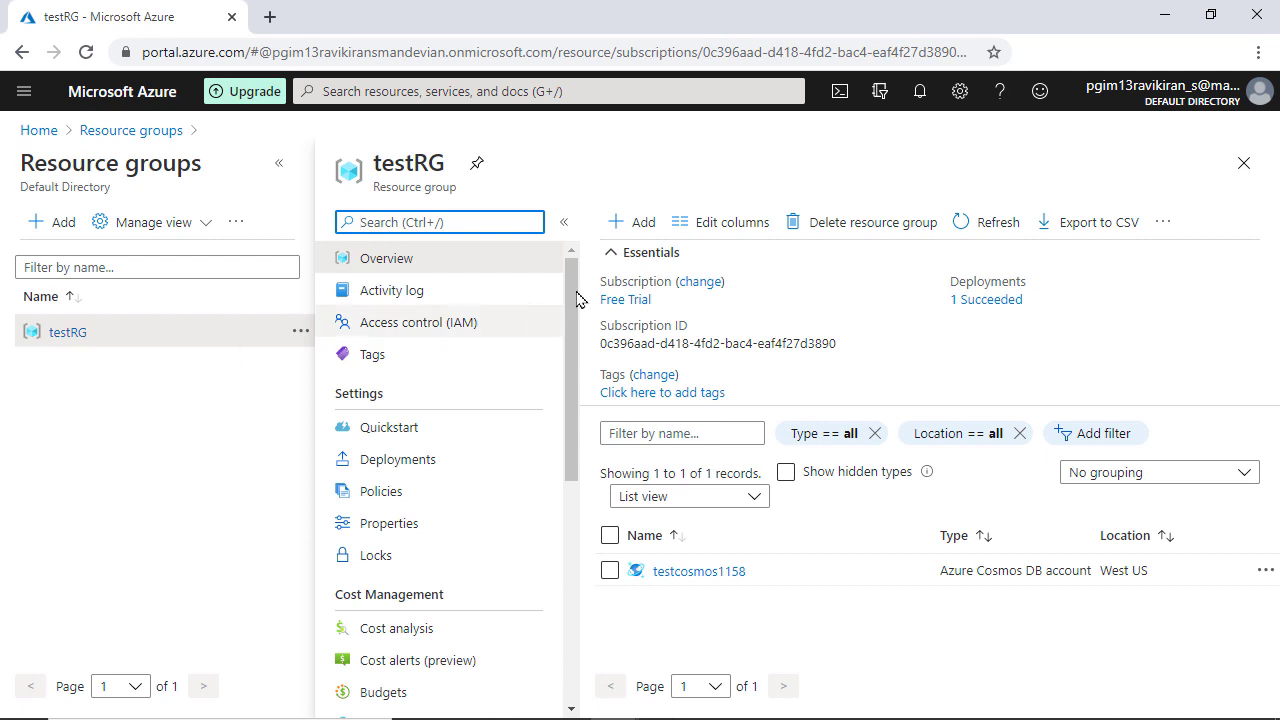
click(872, 222)
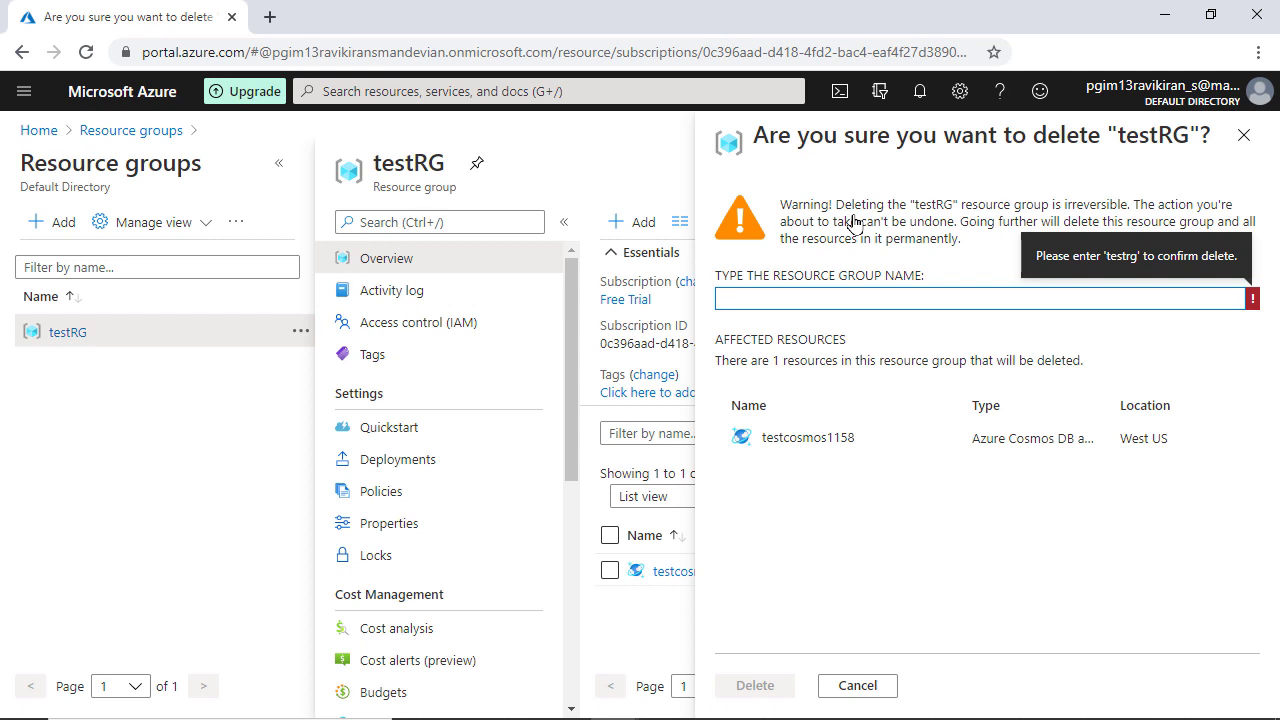
text(tes)
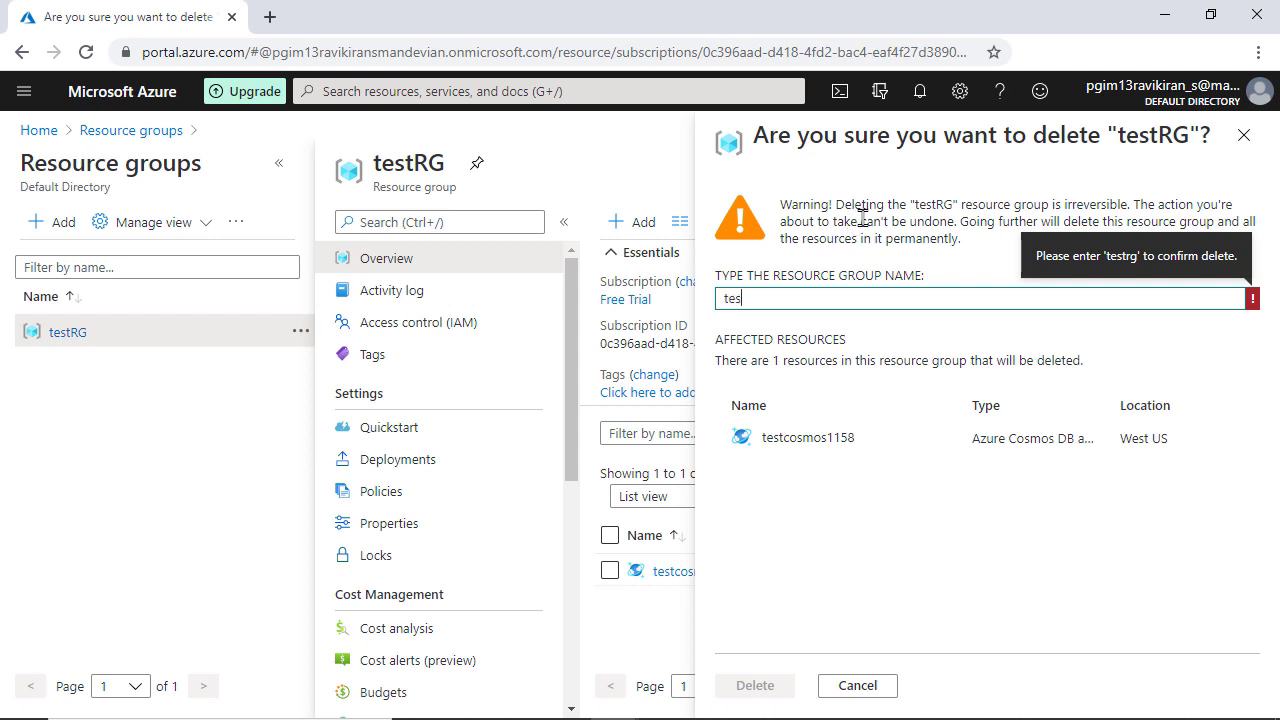
text(tRG)
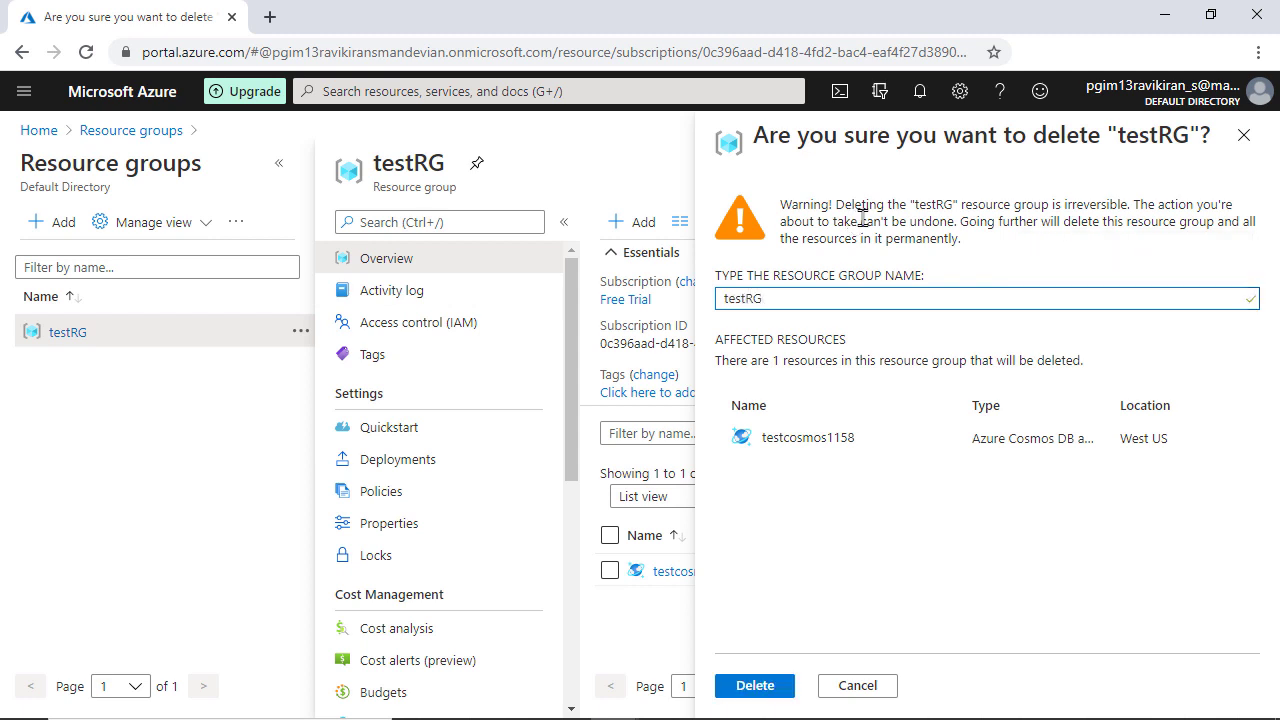
click(856, 684)
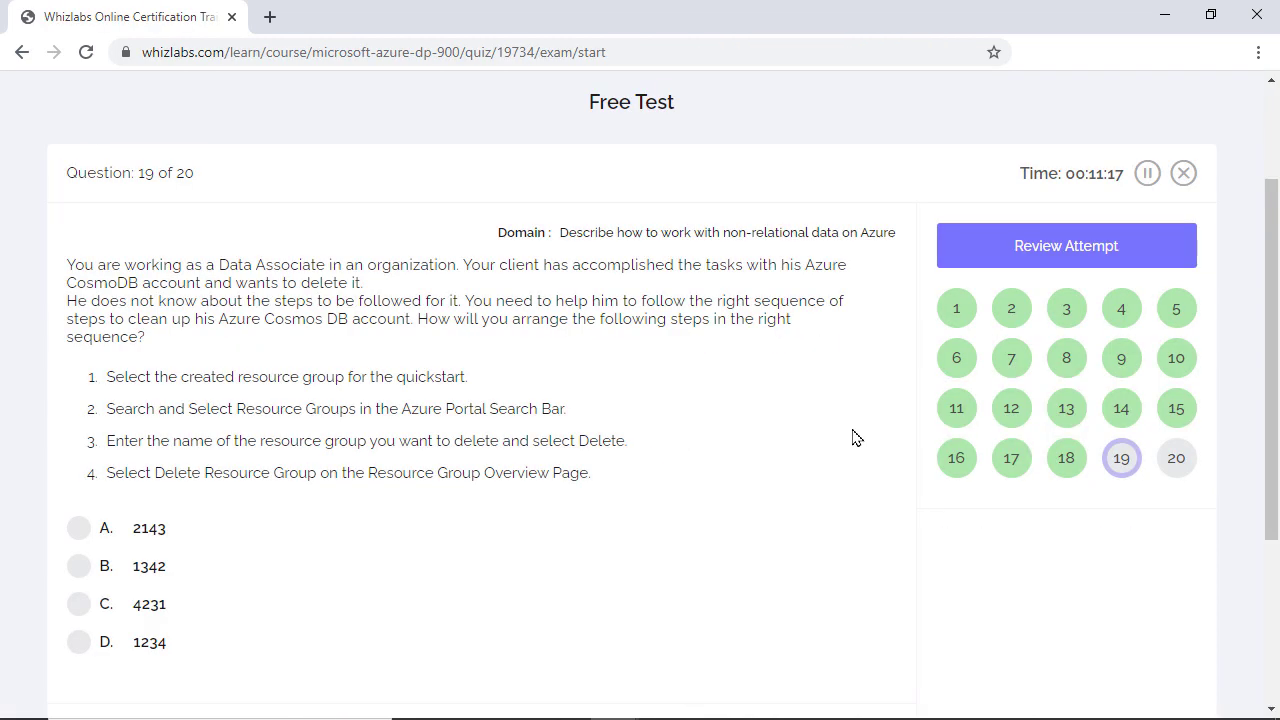
Step: Answer question 19 with option A (order 2143) and advance to question 20
click(78, 528)
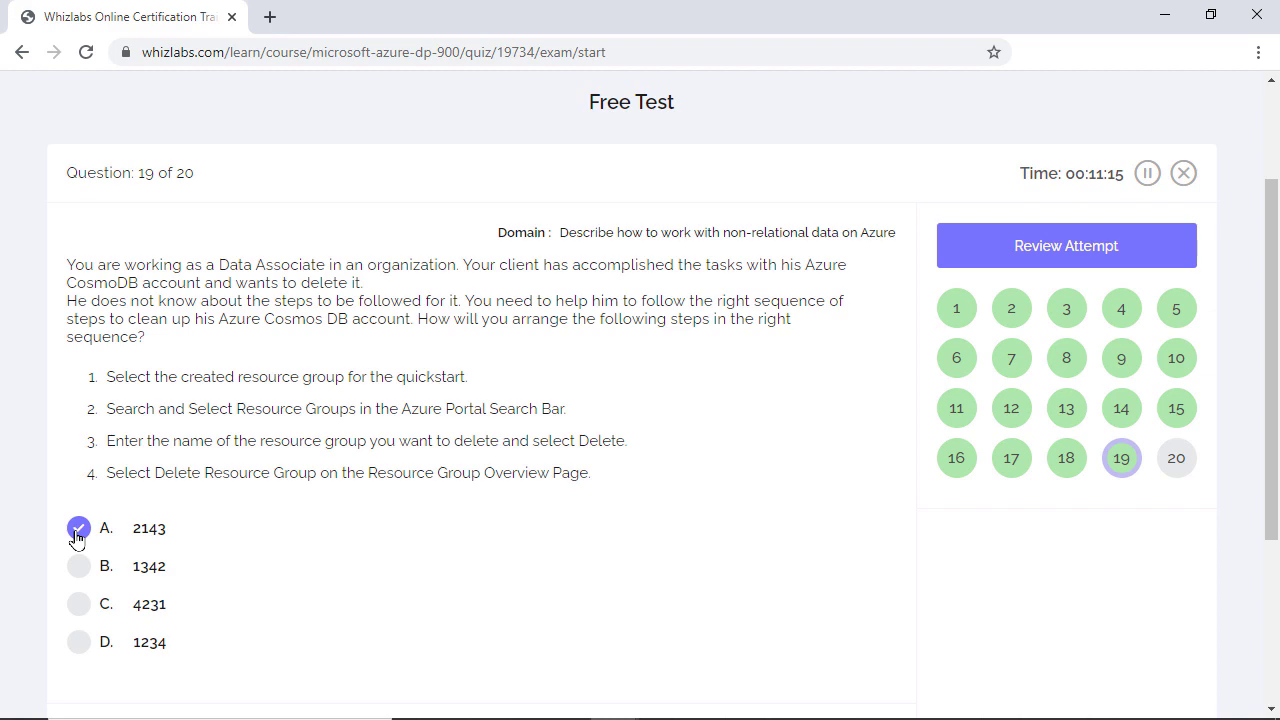
scroll(down, 3)
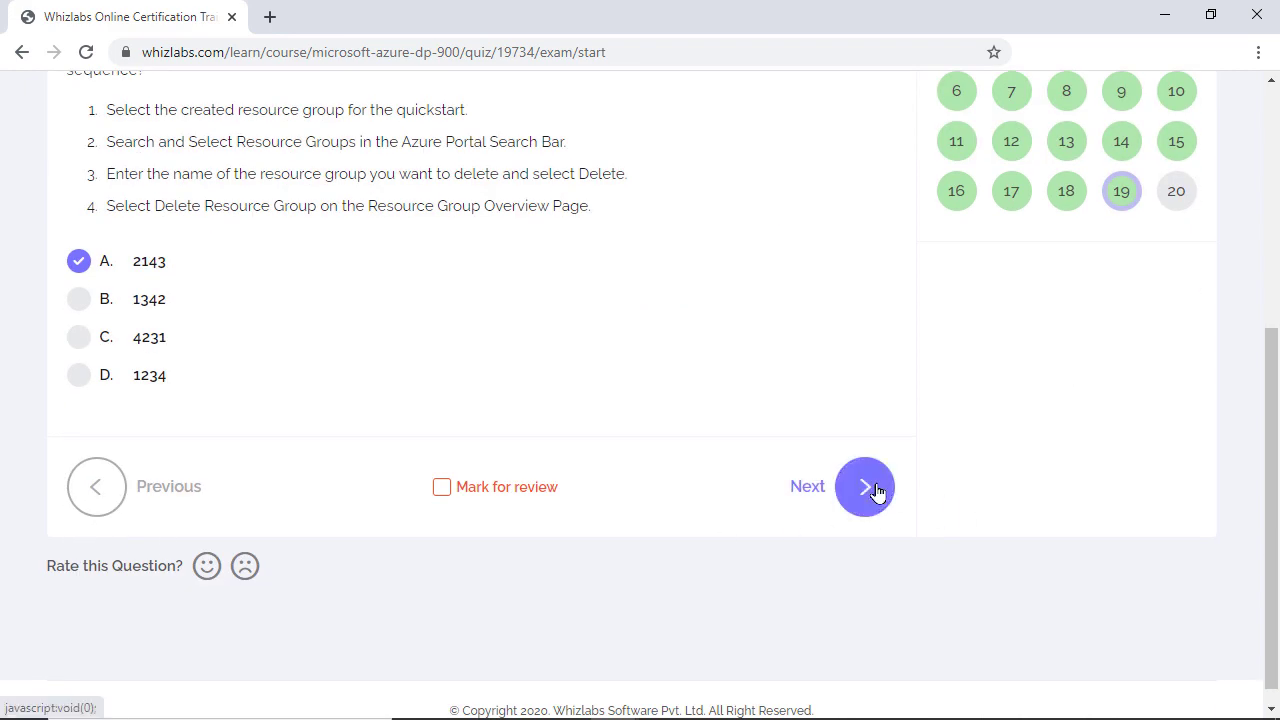
click(864, 486)
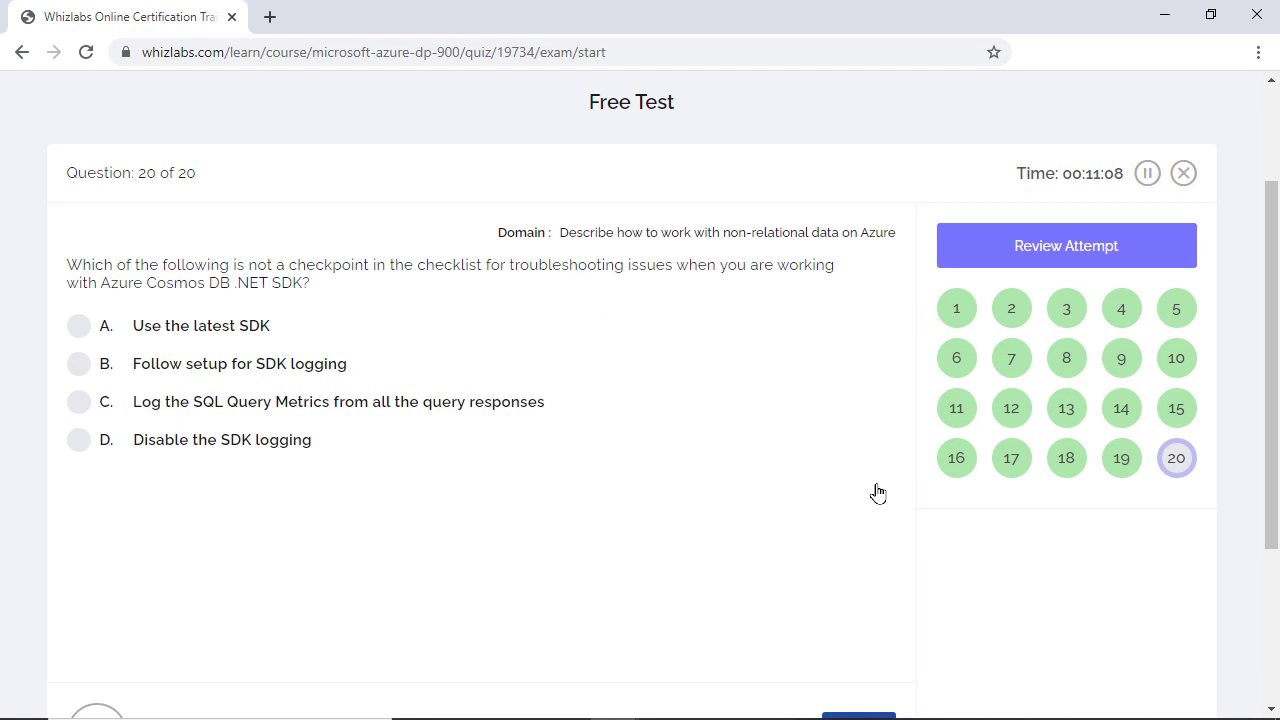
Step: Answer question 20 with option D, Disable the SDK logging
click(360, 16)
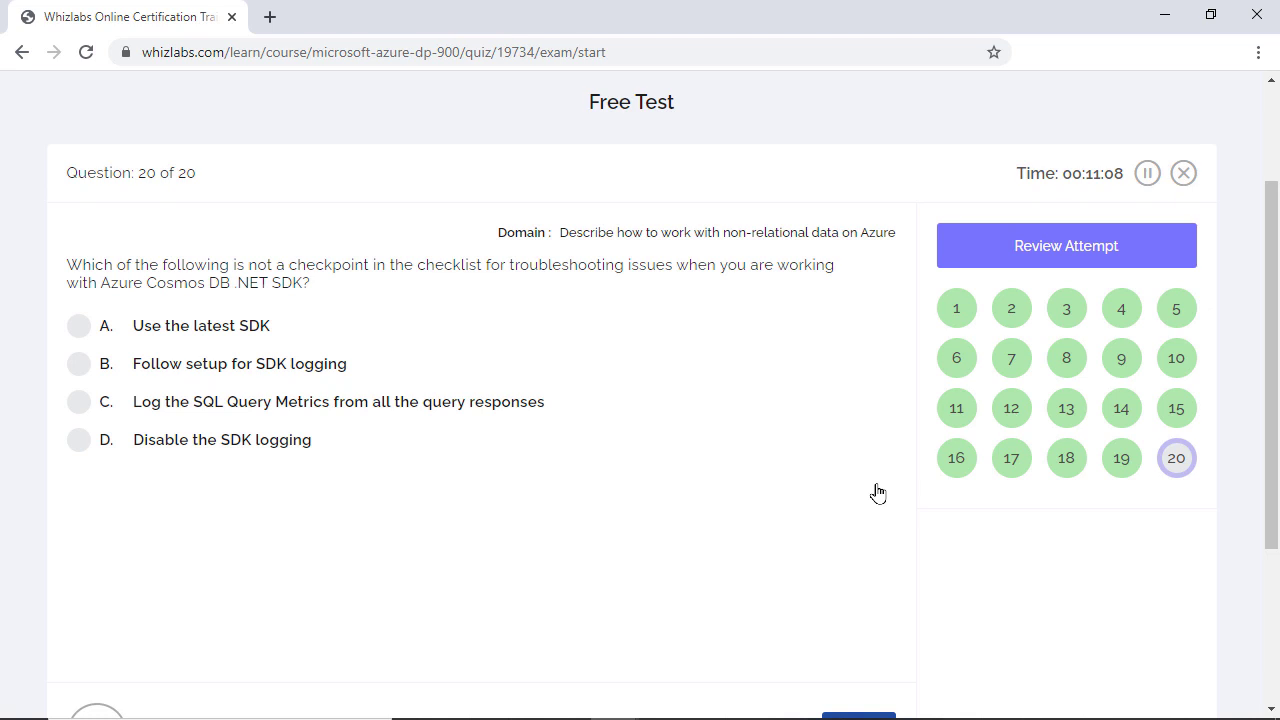
mouse_move(238, 452)
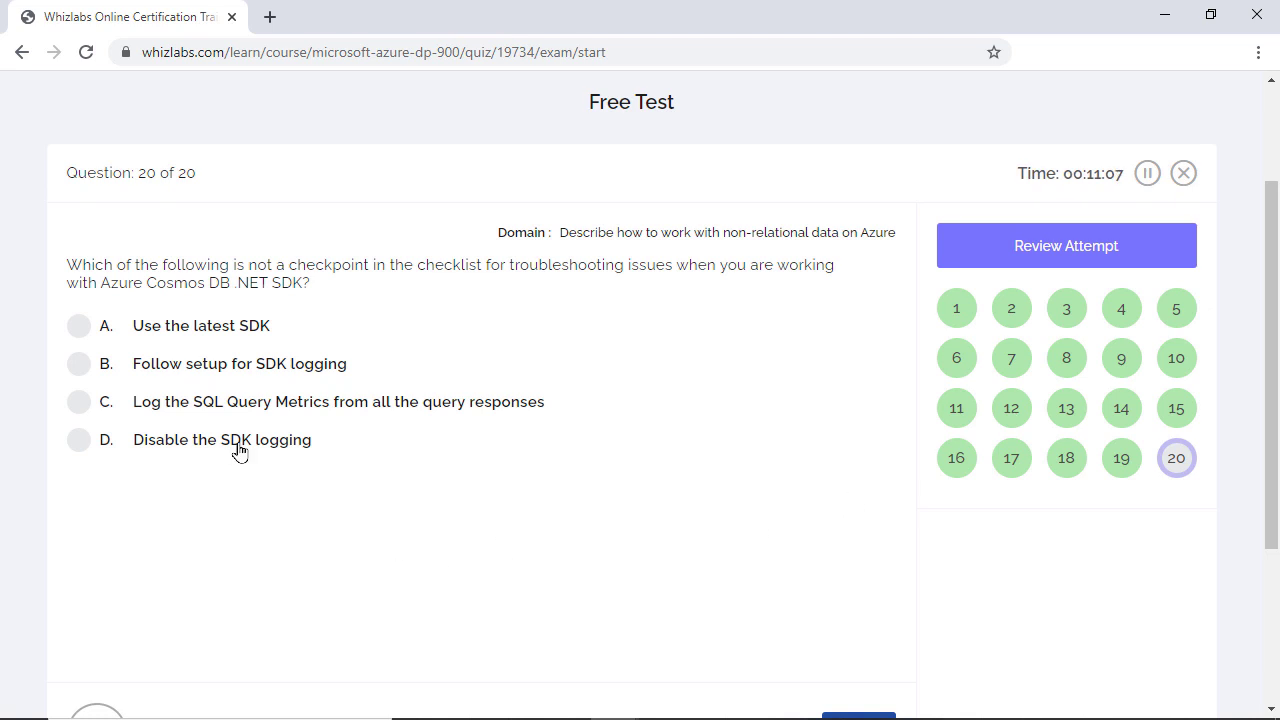
click(78, 440)
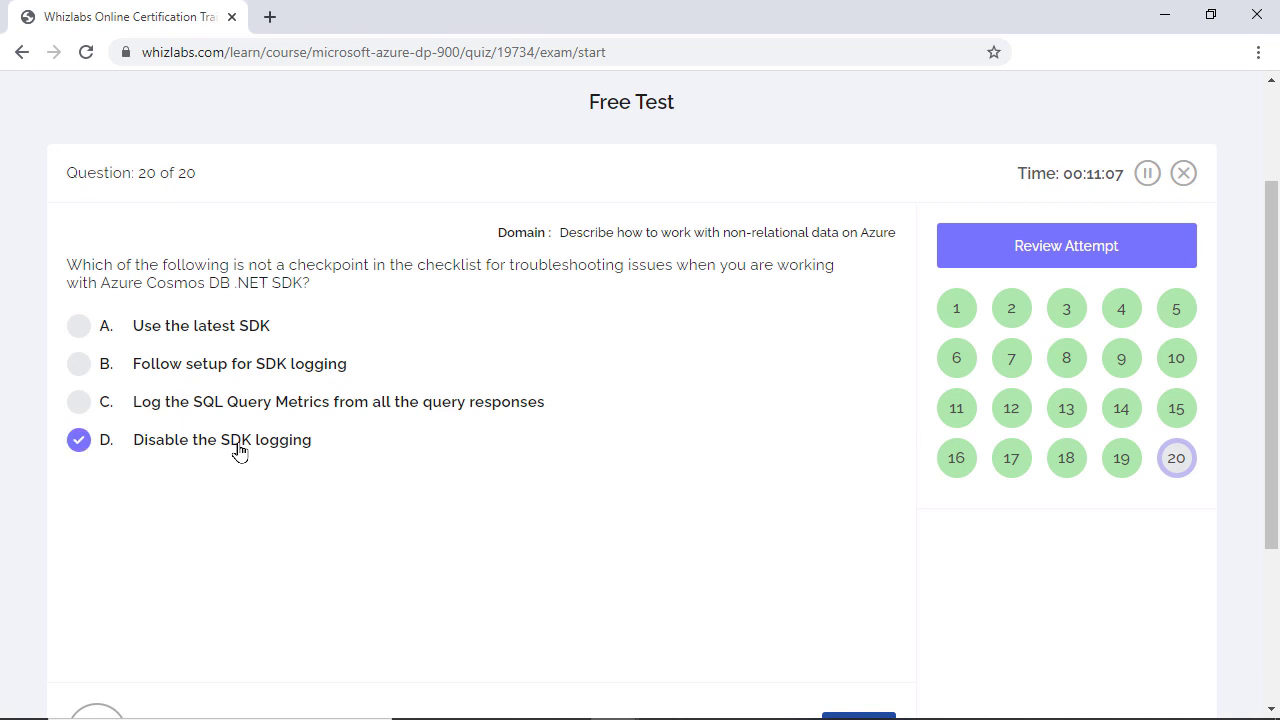
click(364, 16)
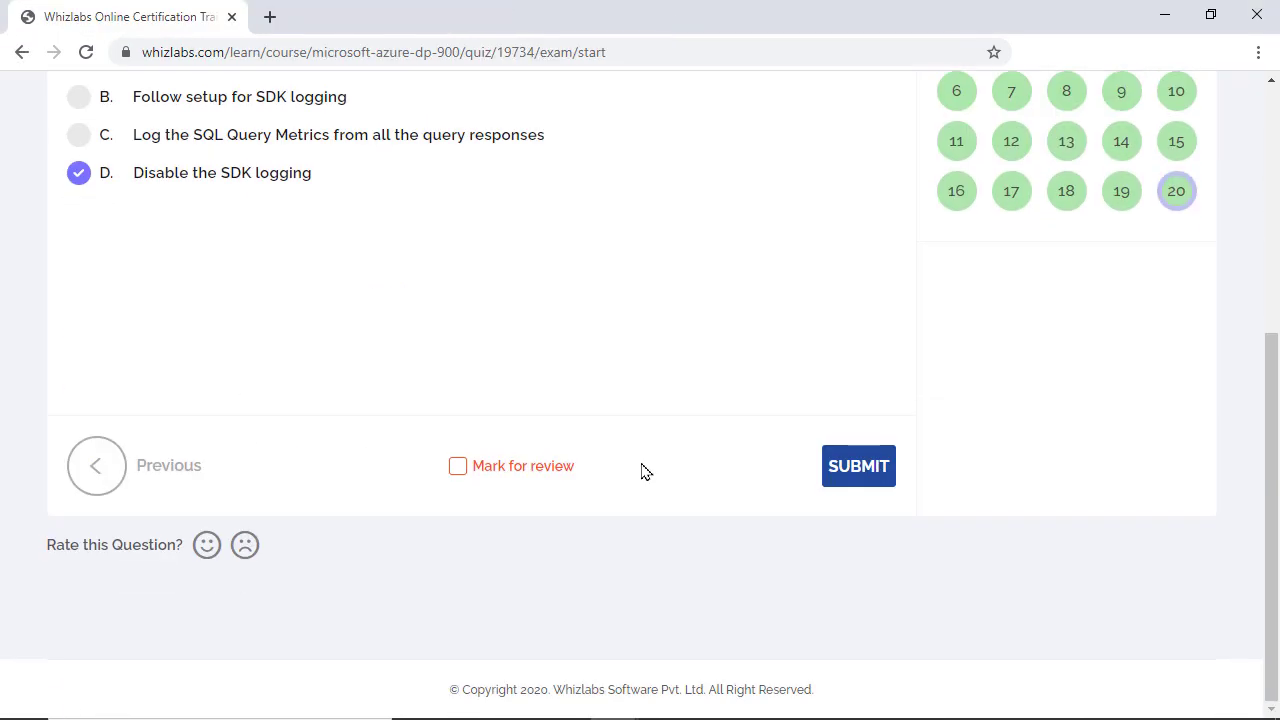
Step: Submit the completed test and confirm, bringing up the passed 20/20 report
click(858, 466)
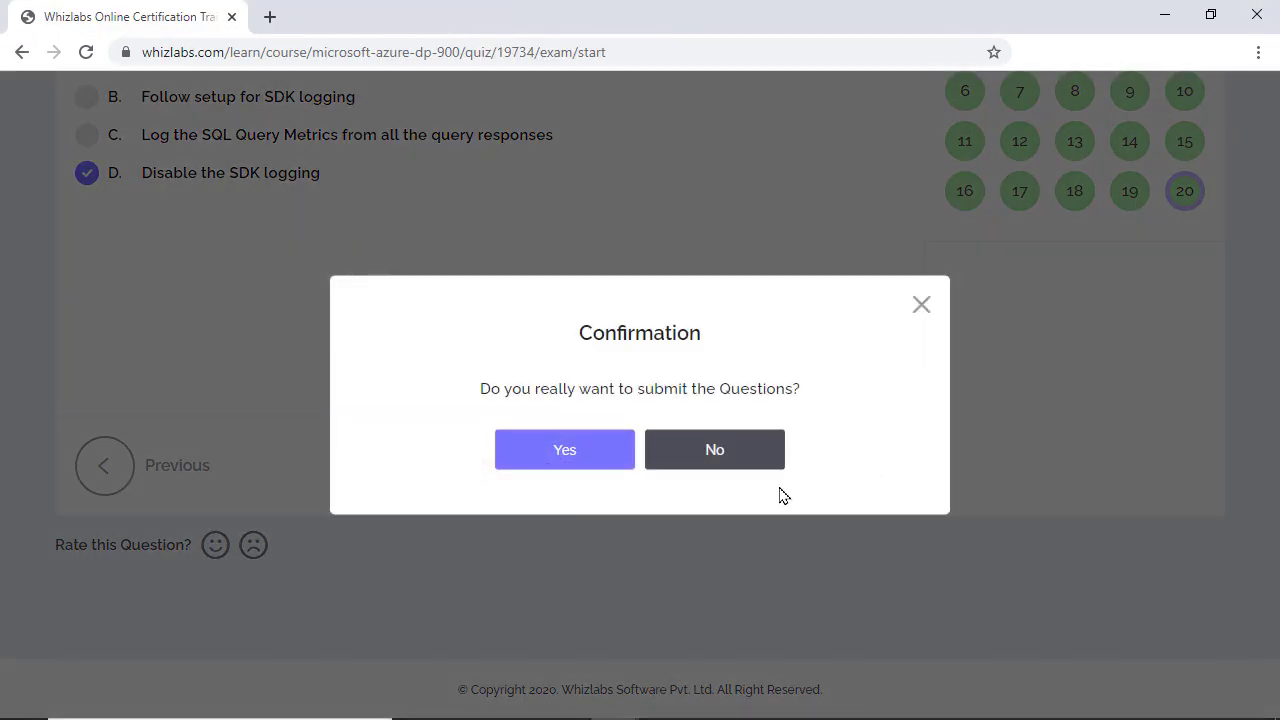
click(564, 448)
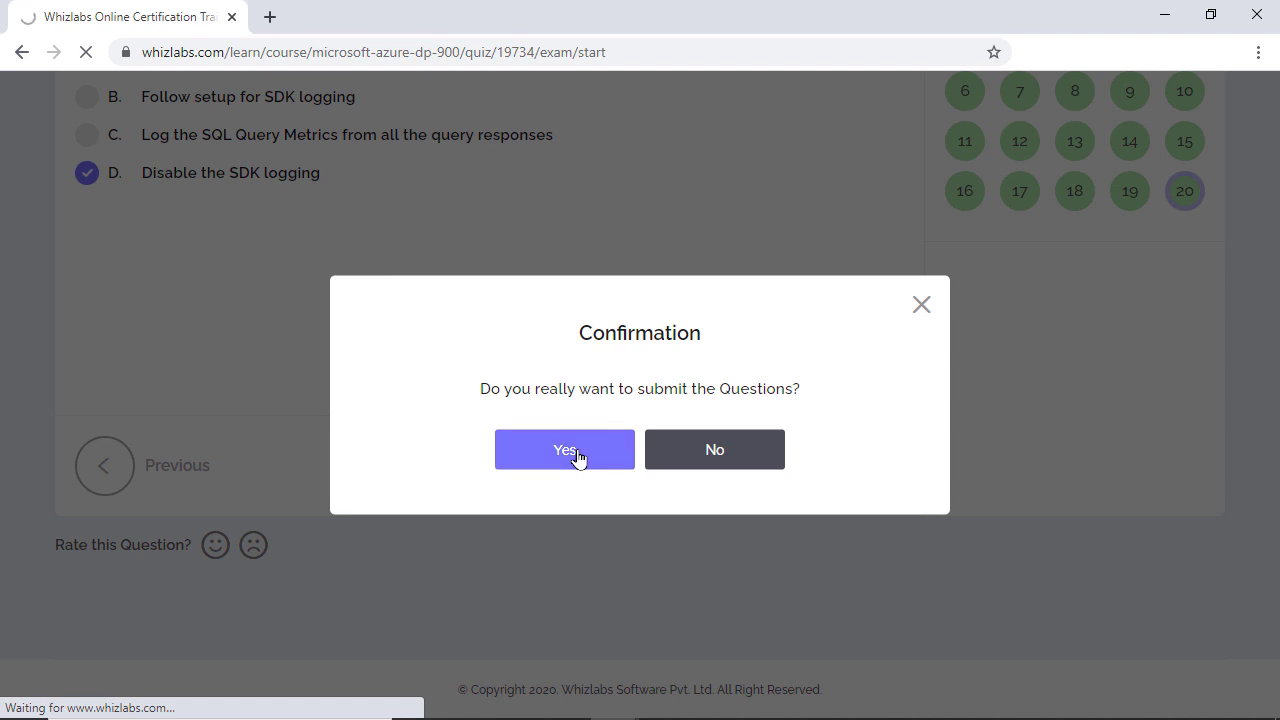
click(564, 448)
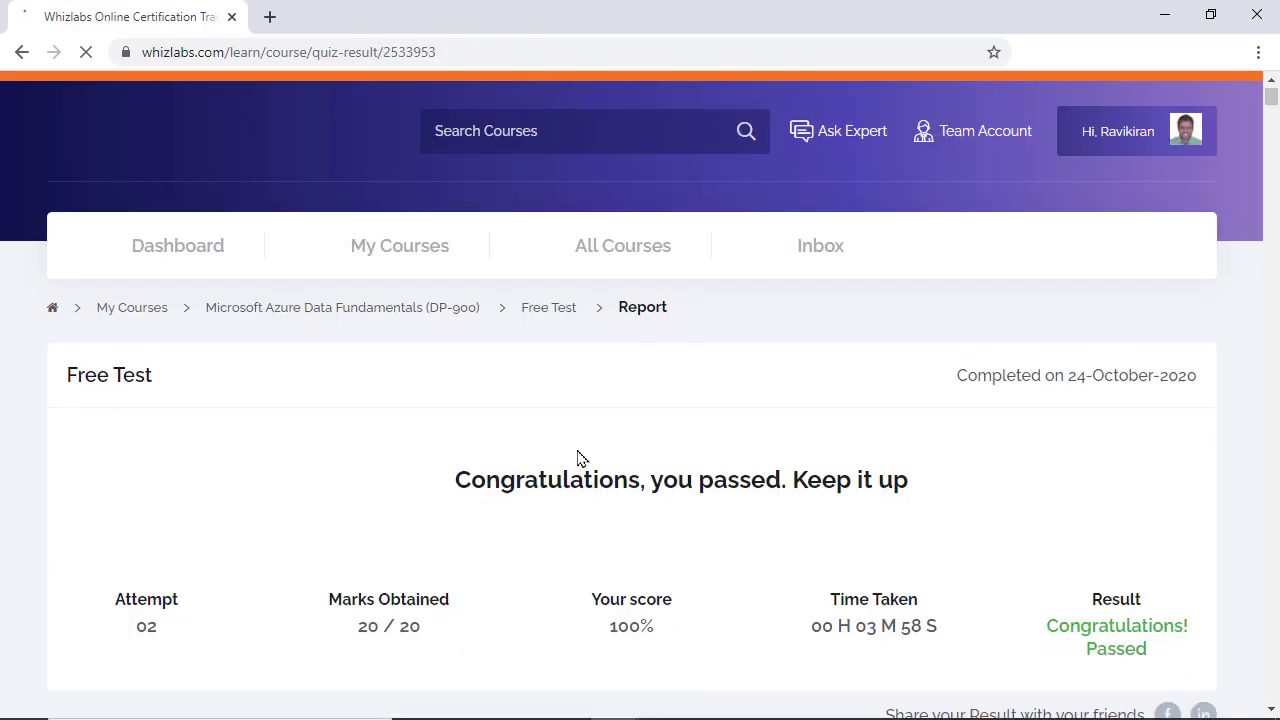
scroll(down, 3)
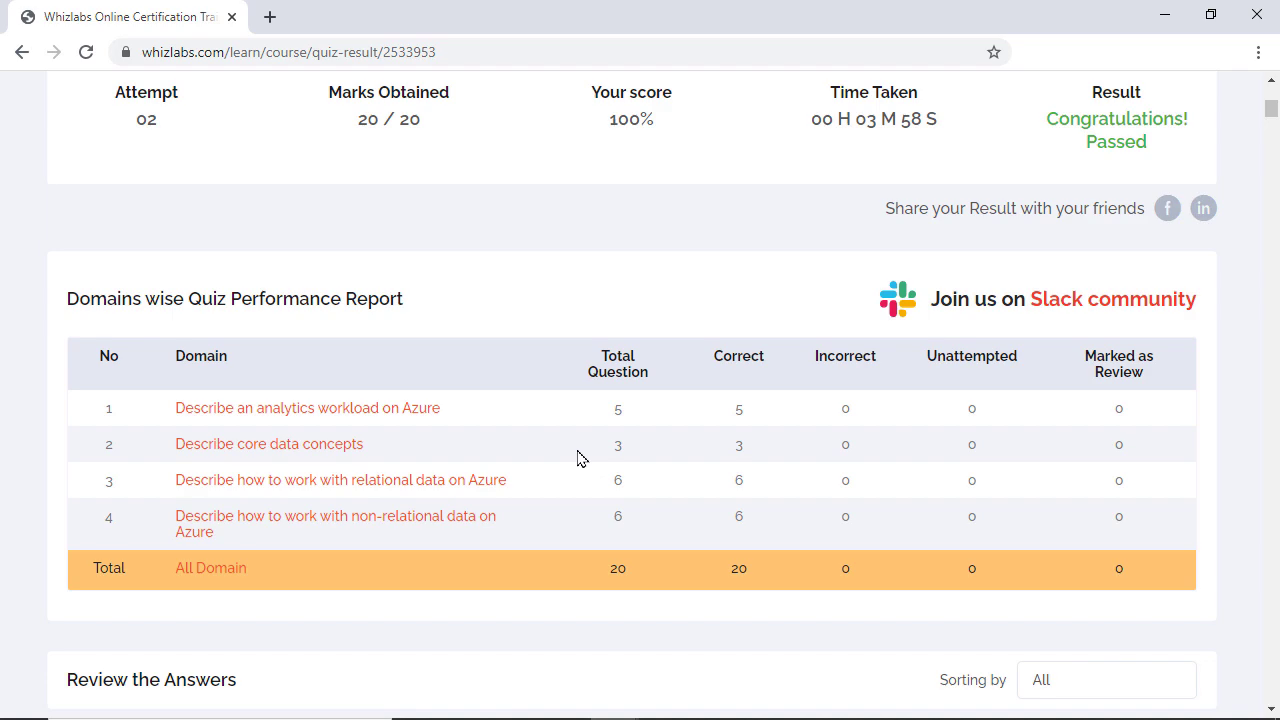
scroll(down, 3)
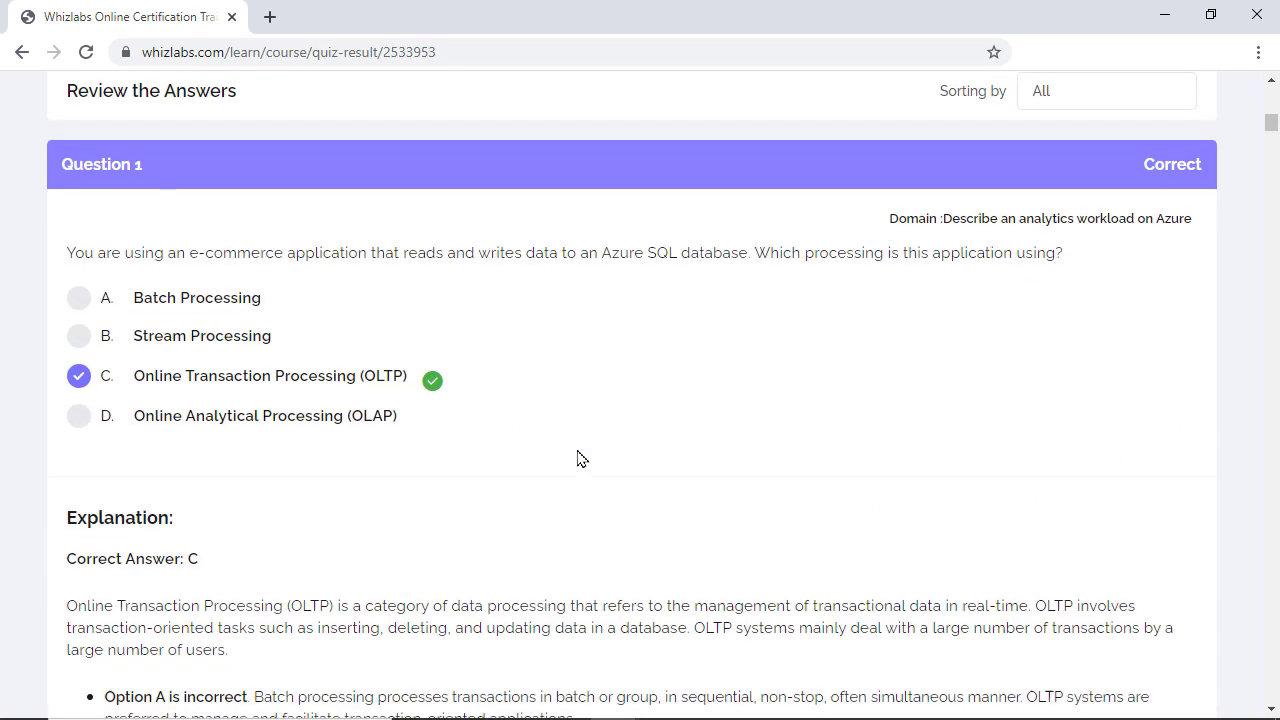
scroll(down, 3)
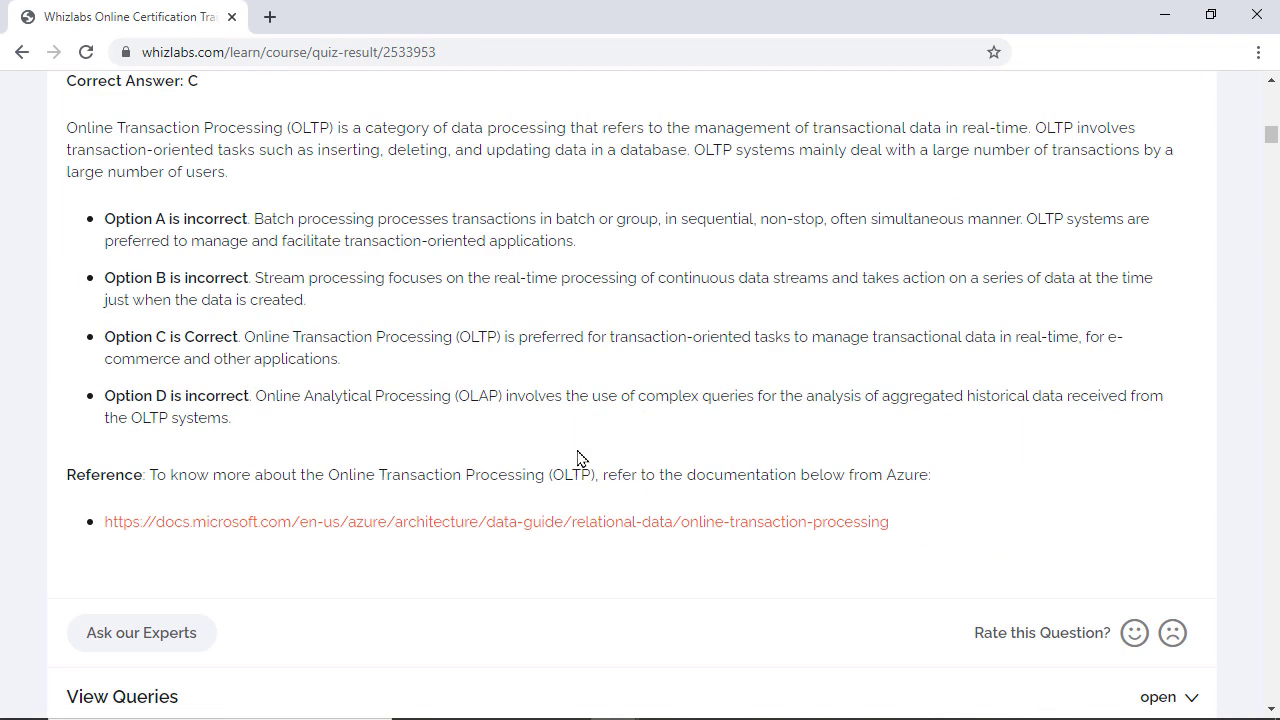